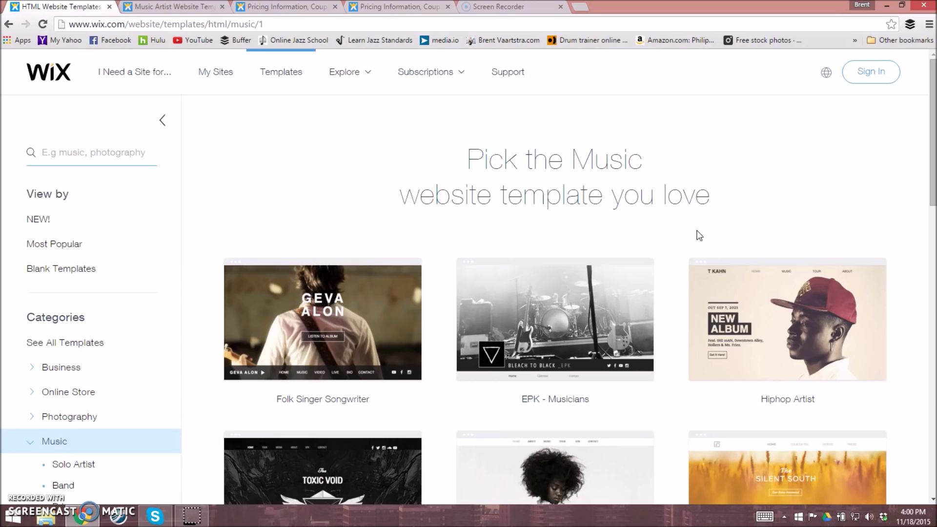
mouse_move(201, 72)
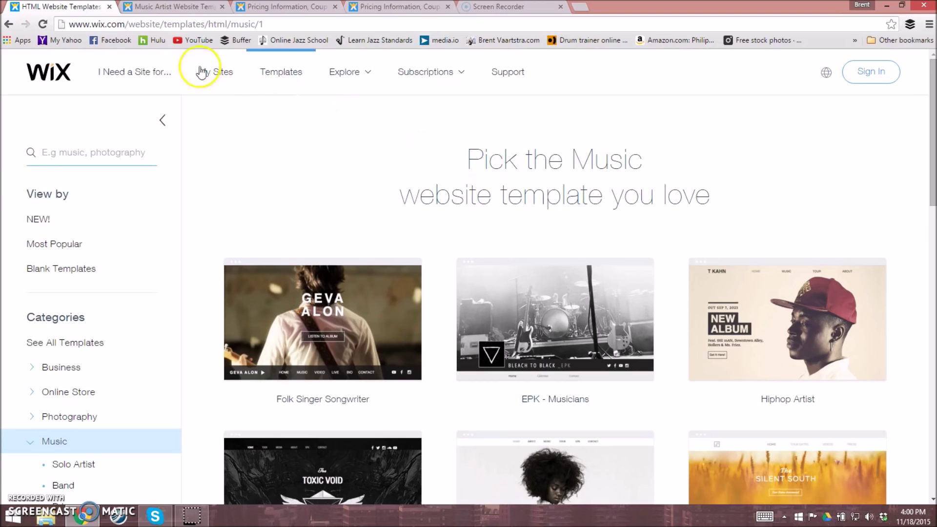
mouse_move(311, 101)
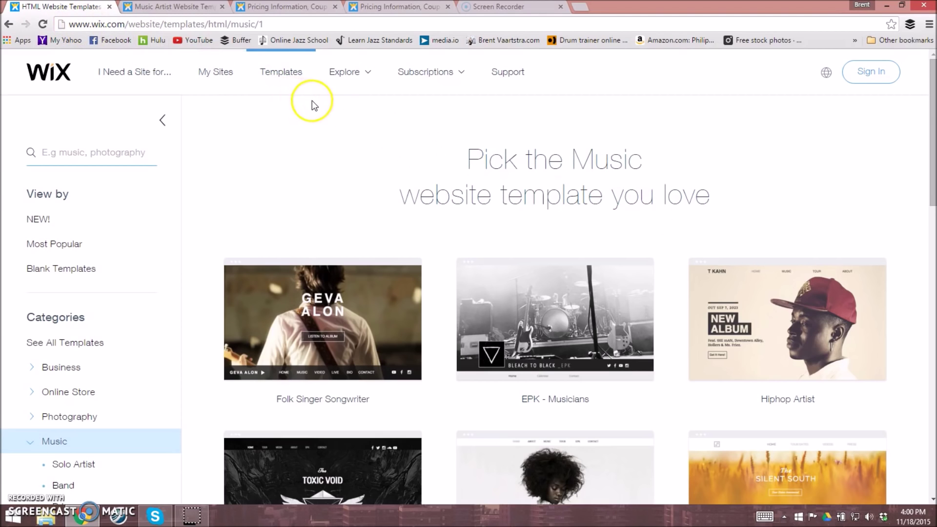
mouse_move(452, 173)
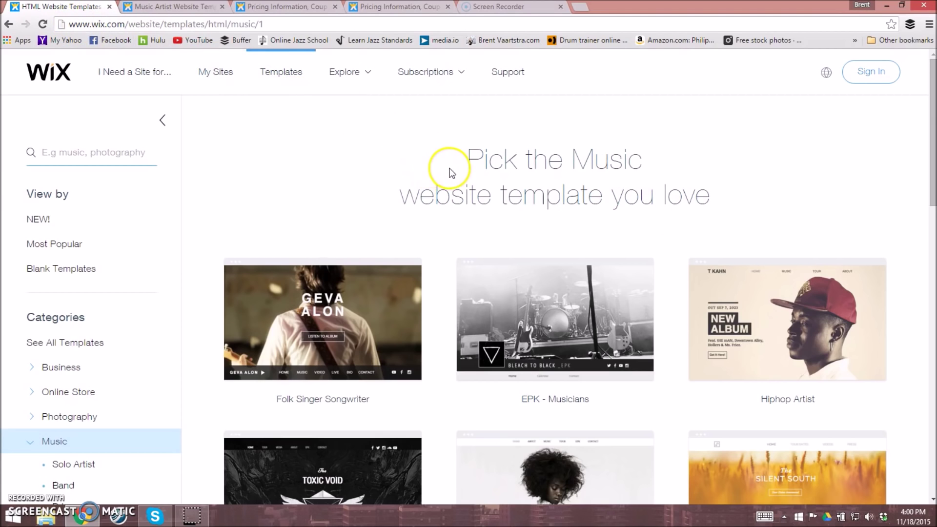
Open the Templates gallery to list templates from every category instead of only Music
left_click(280, 72)
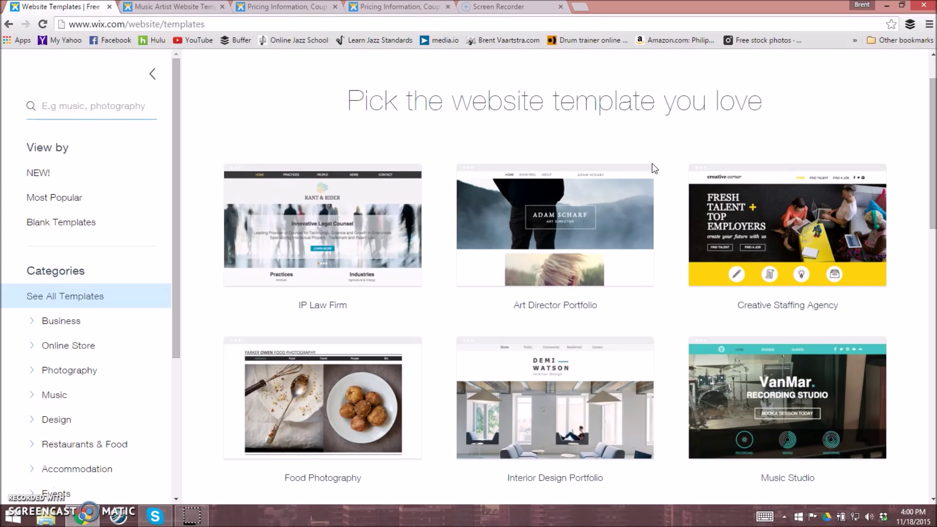
mouse_move(554, 226)
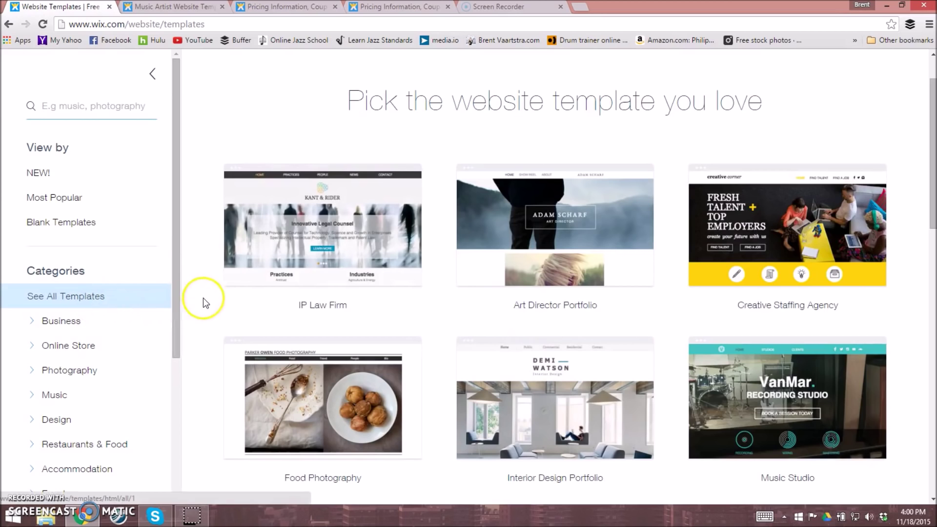
Filter the gallery to Business templates and go to page 5 of results
left_click(61, 321)
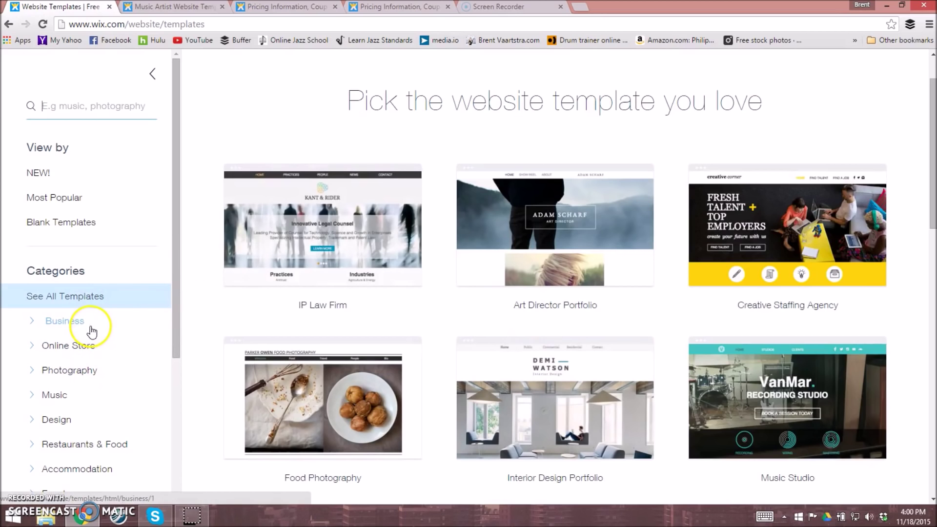
left_click(64, 321)
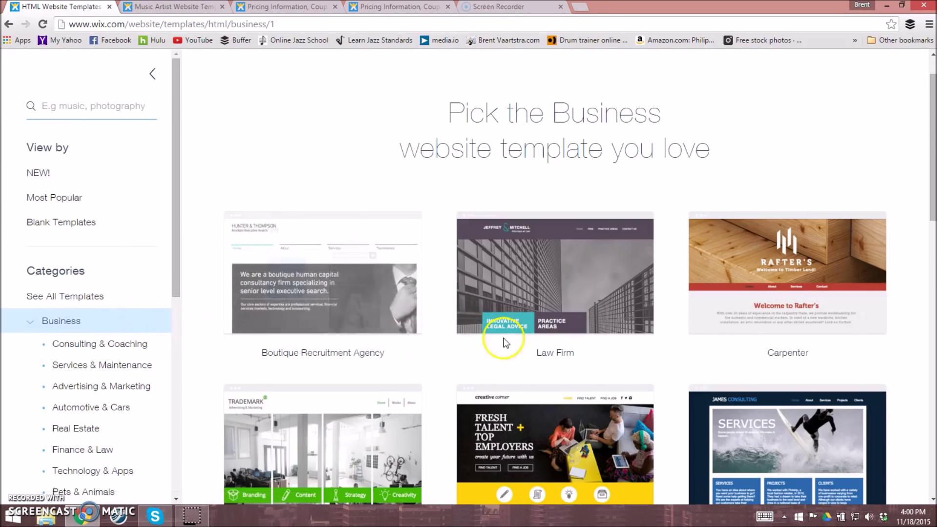
scroll("down", 3)
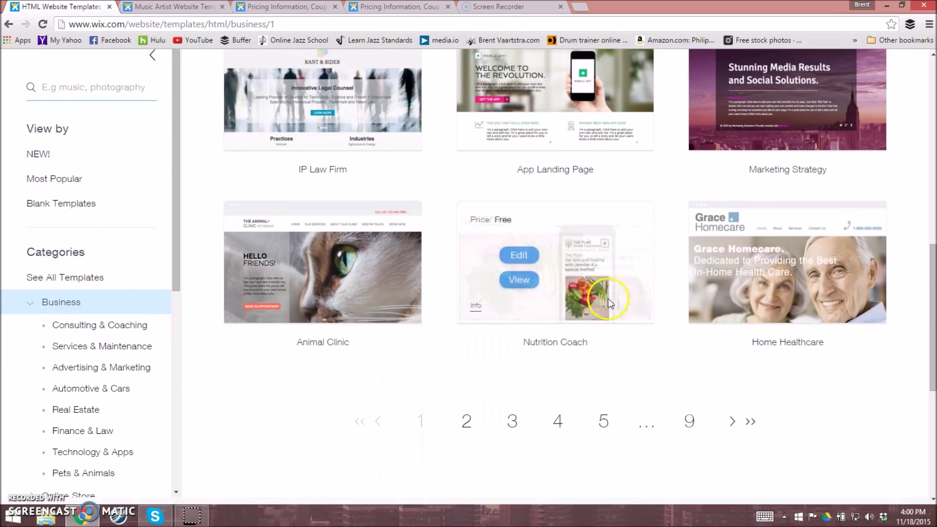
left_click(603, 421)
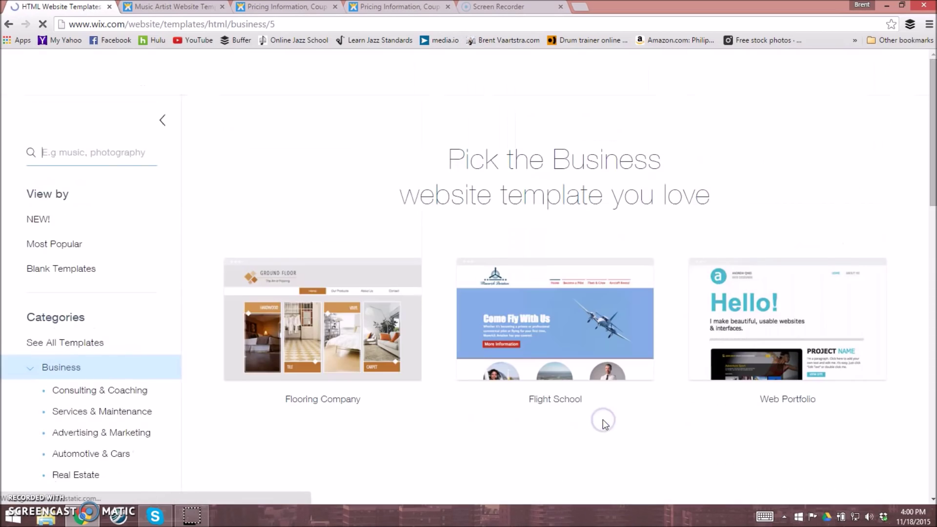
scroll("down", 3)
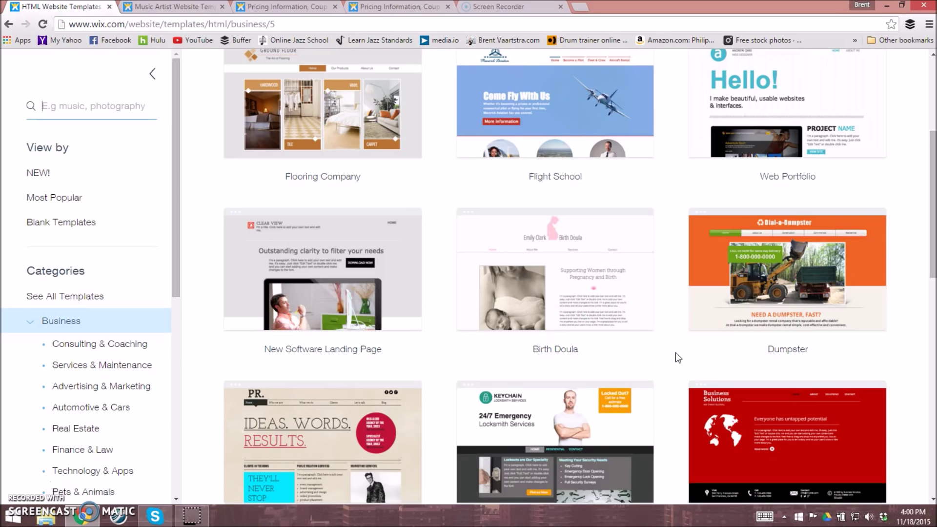
left_click(64, 295)
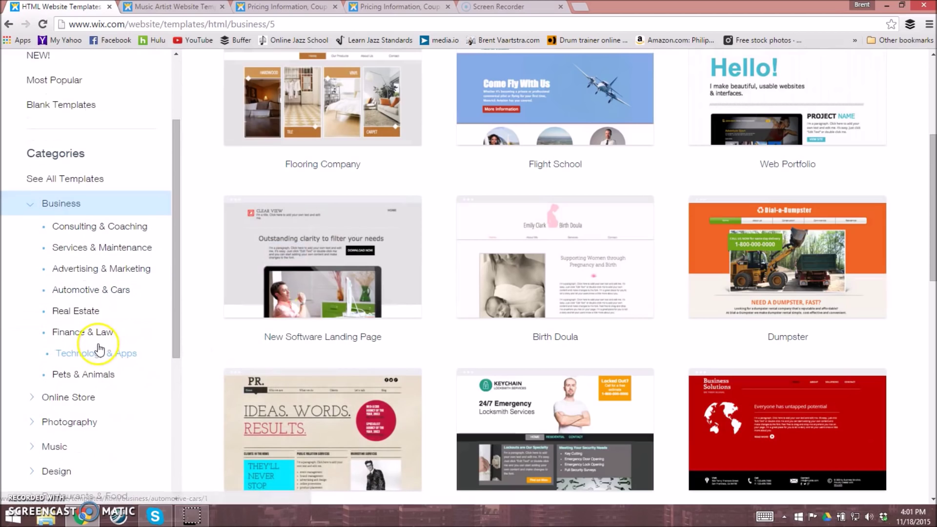
mouse_move(118, 340)
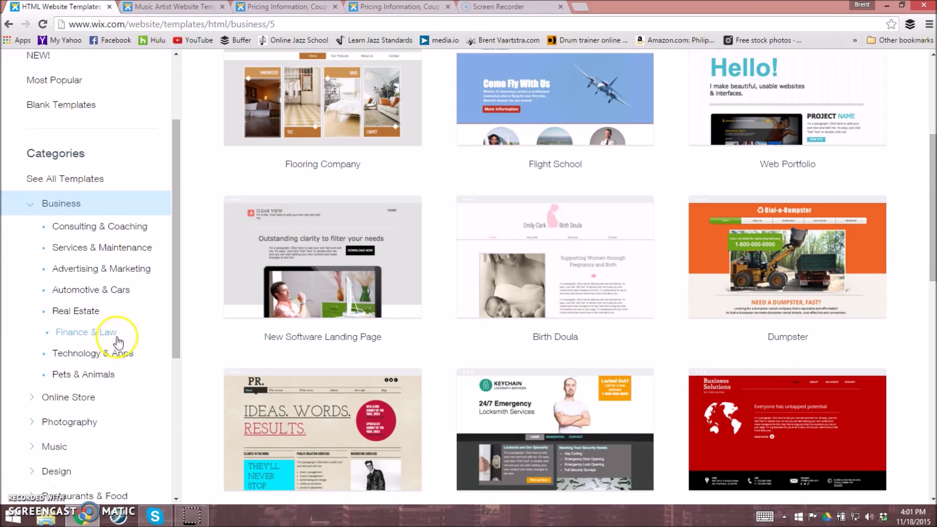
mouse_move(166, 333)
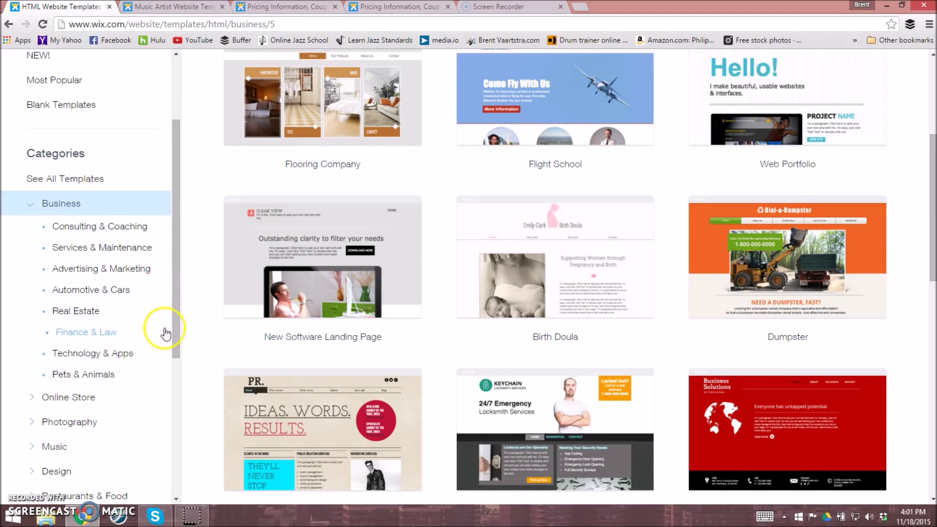
mouse_move(162, 333)
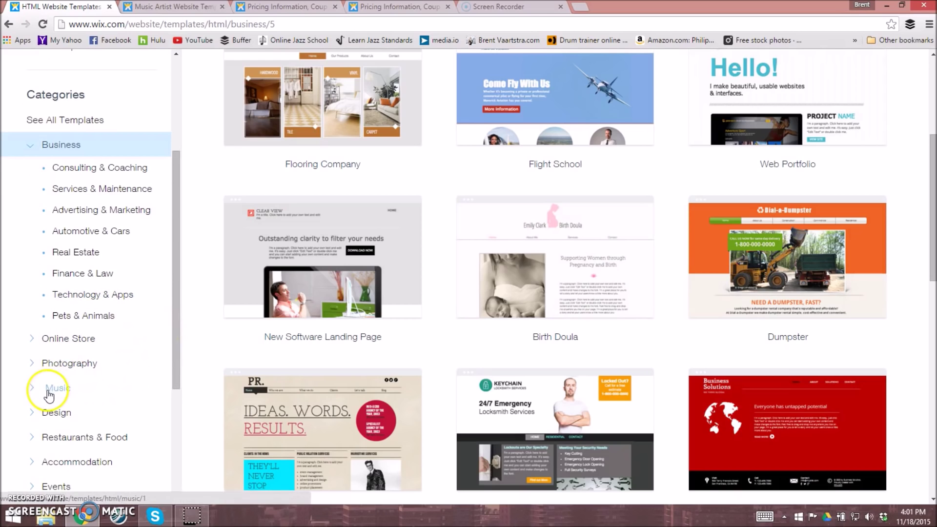
Return to the Music category, check page 3, then browse page 1 templates
left_click(58, 388)
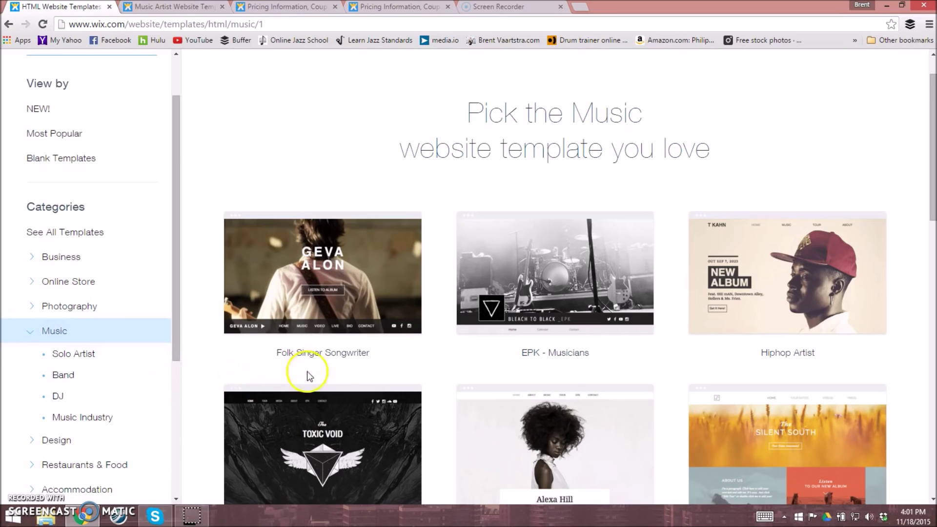
scroll("down", 3)
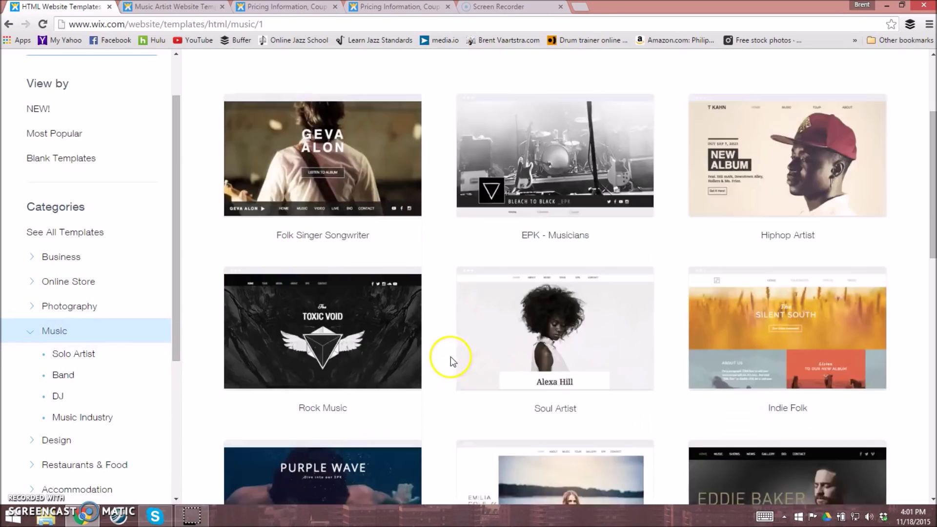
scroll("down", 3)
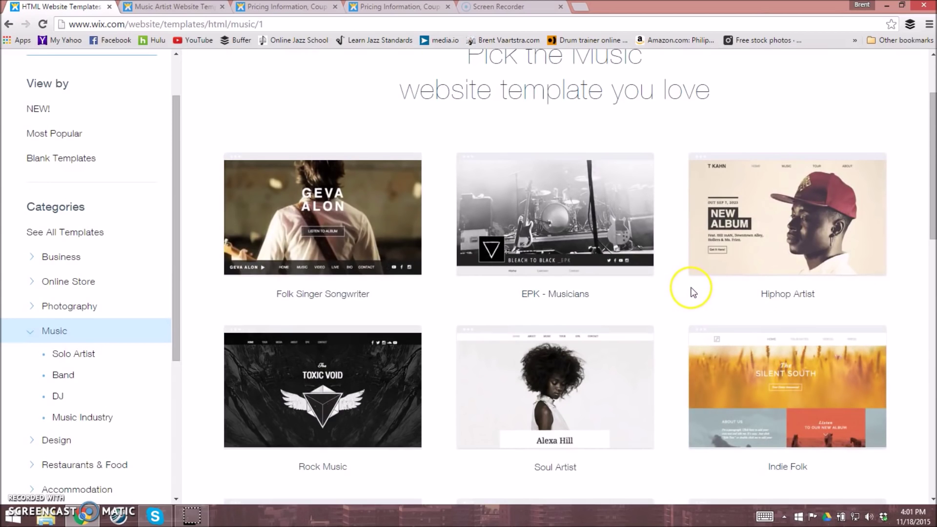
scroll("down", 3)
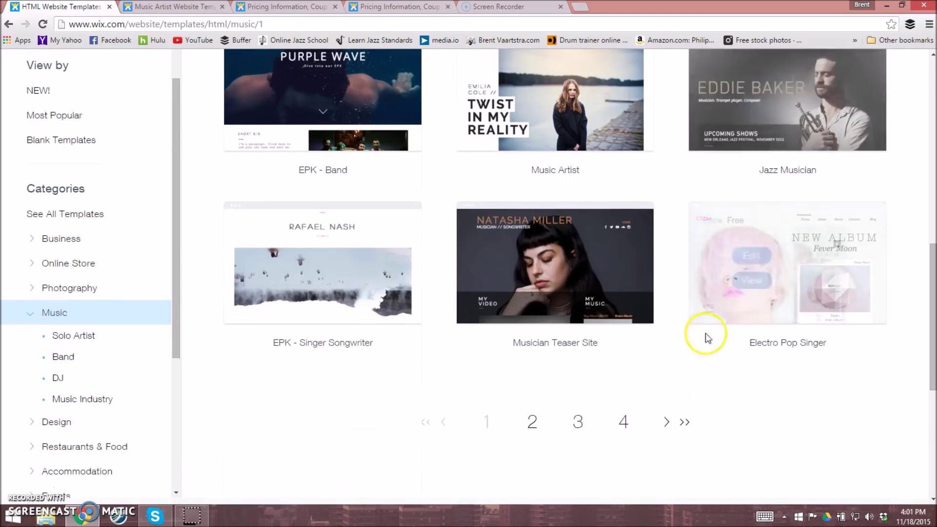
left_click(577, 421)
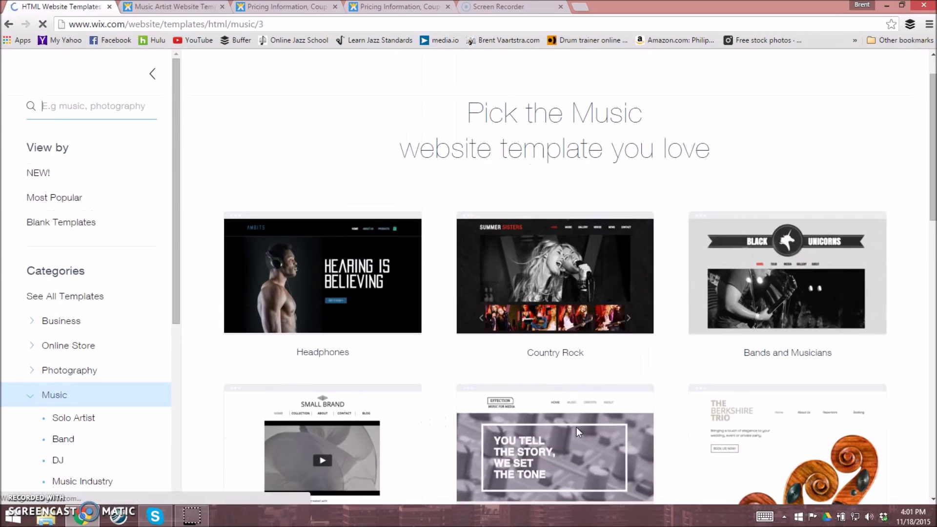
scroll("down", 3)
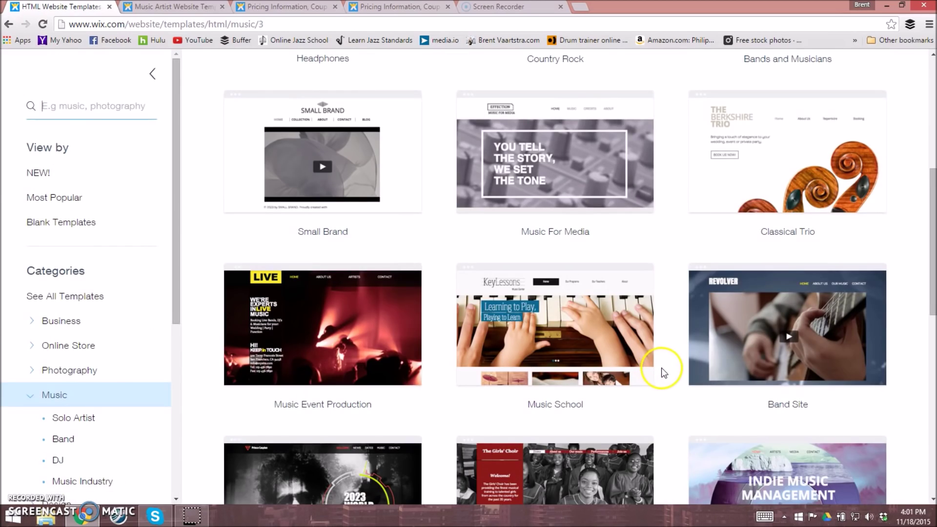
scroll("down", 3)
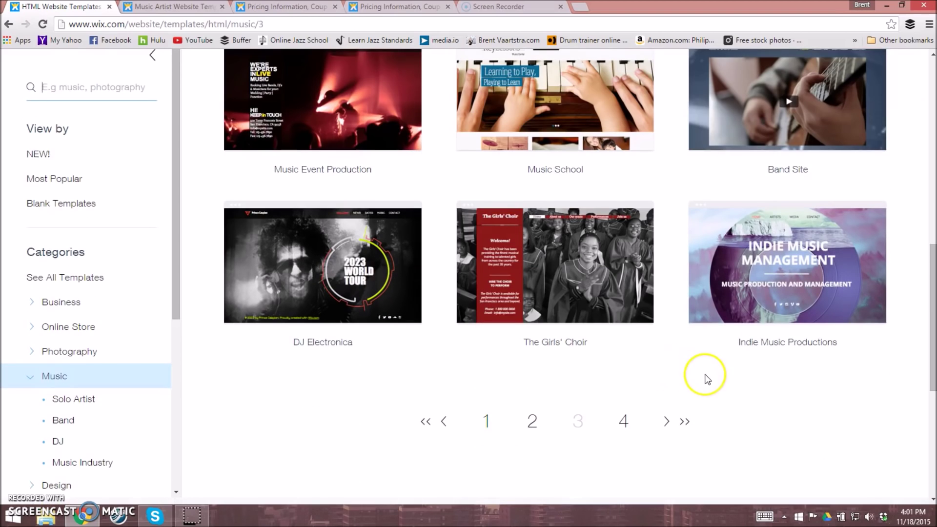
left_click(486, 421)
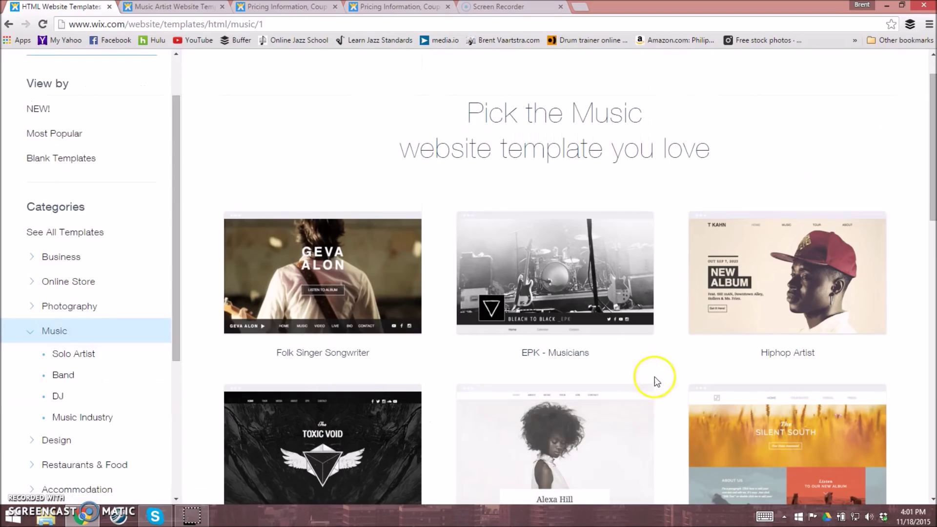
mouse_move(658, 381)
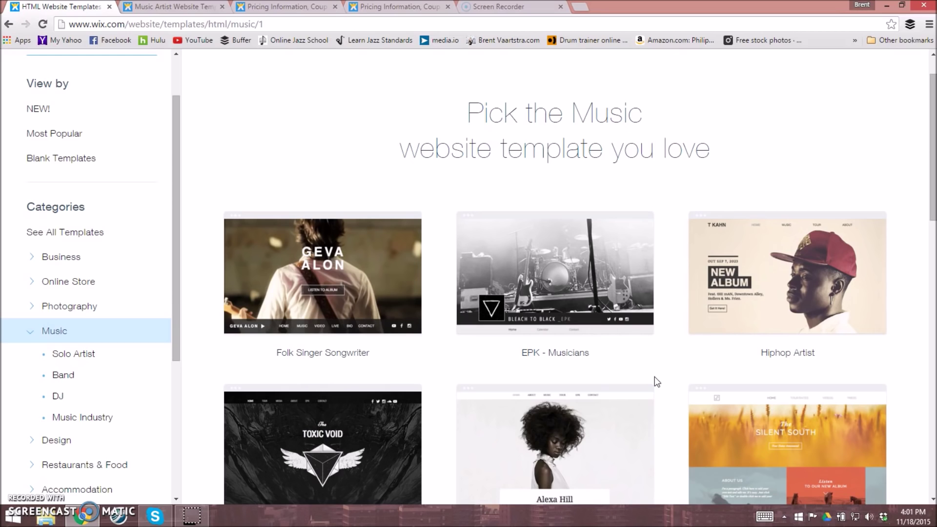
scroll("down", 3)
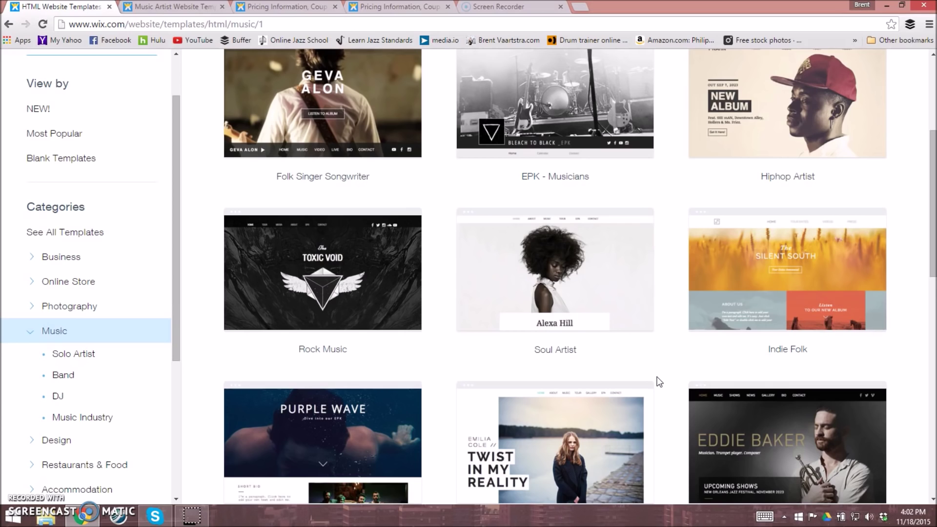
scroll("down", 3)
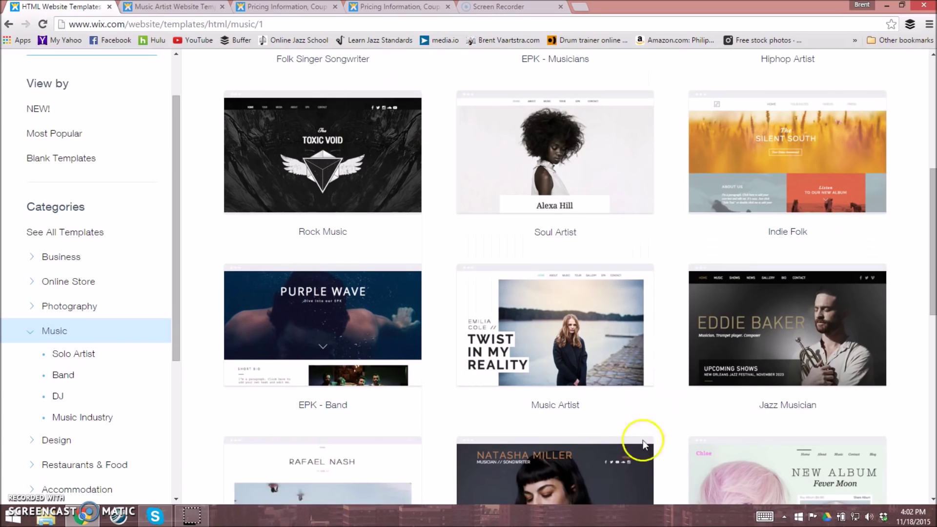
mouse_move(715, 190)
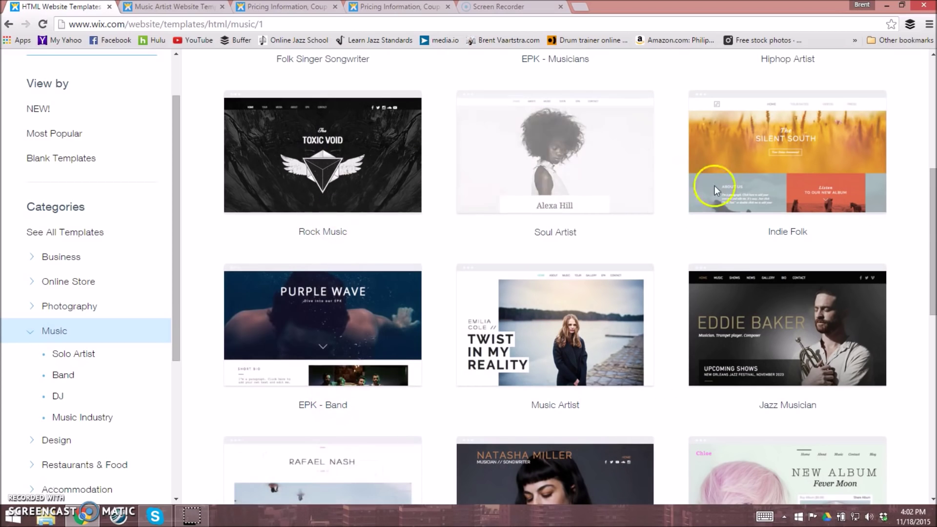
mouse_move(657, 241)
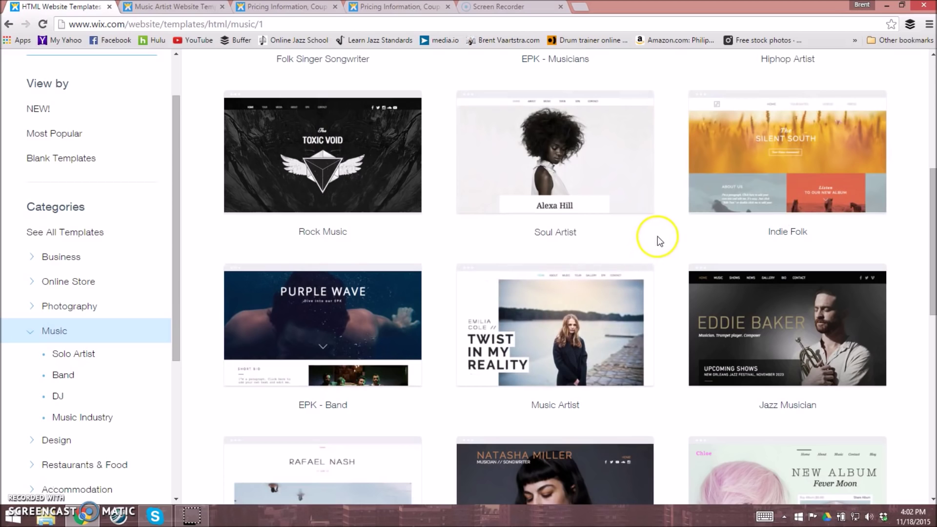
scroll("down", 3)
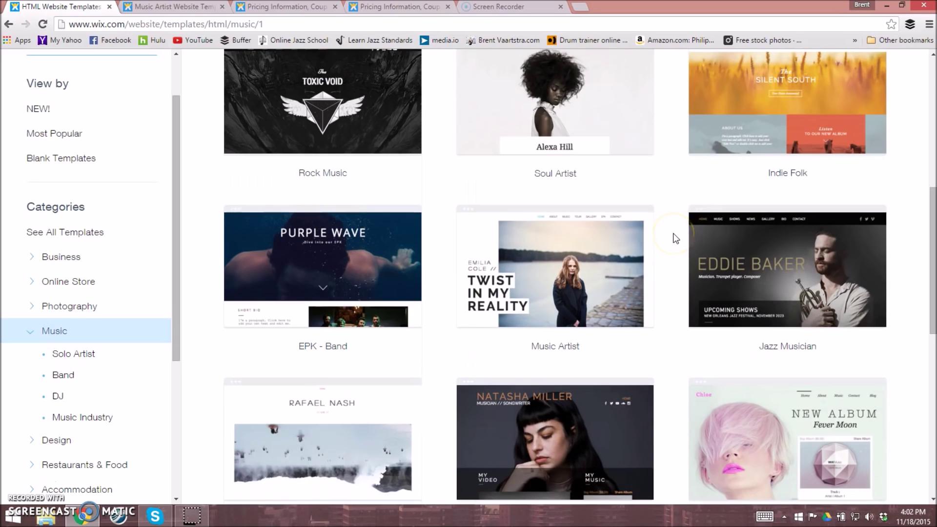
mouse_move(554, 266)
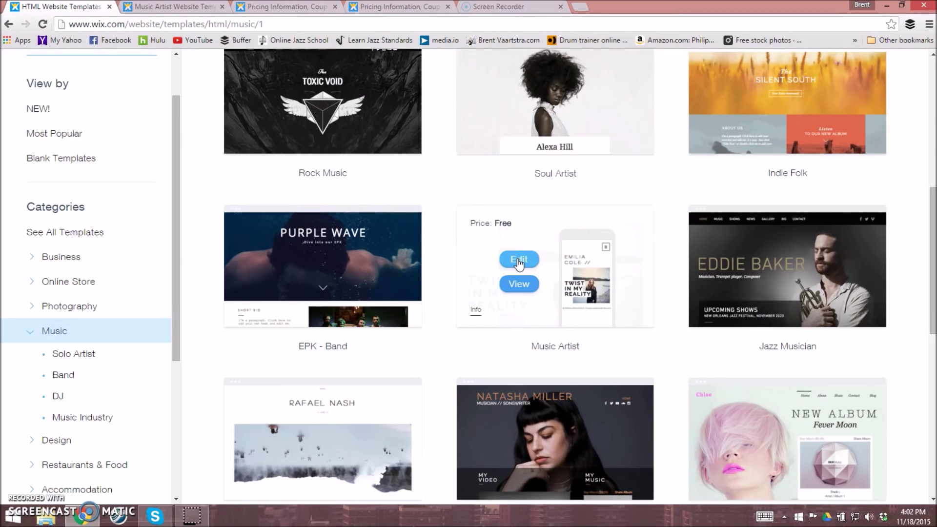
Edit the Music Artist template 'Twist in My Reality' in the Wix Editor
left_click(519, 260)
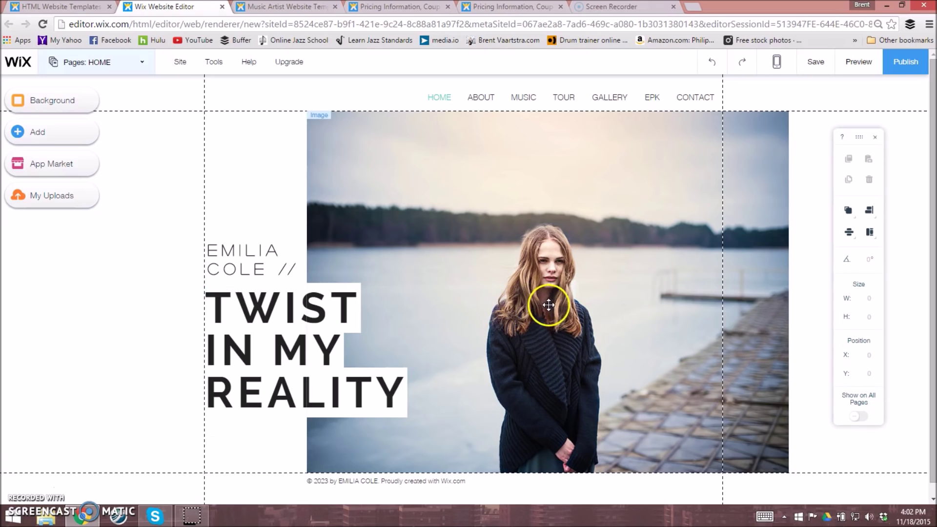
mouse_move(566, 308)
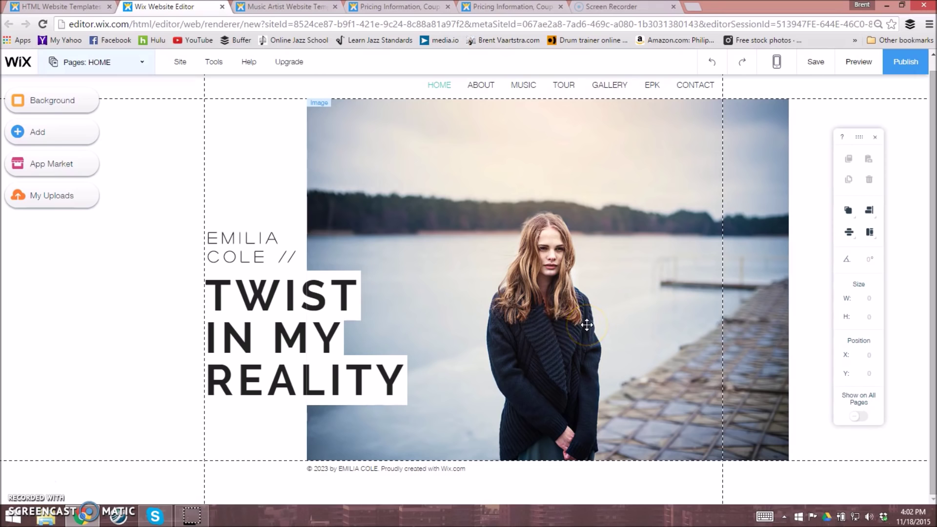
mouse_move(492, 222)
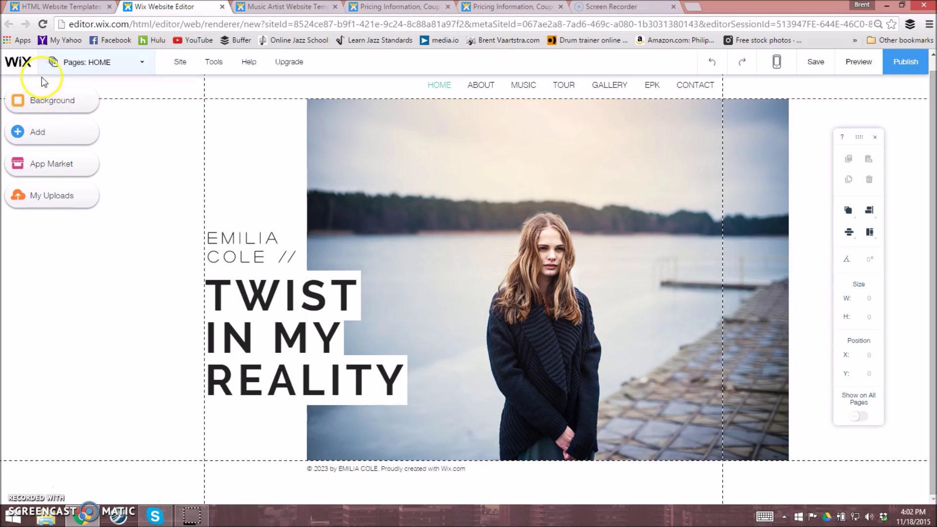
mouse_move(101, 62)
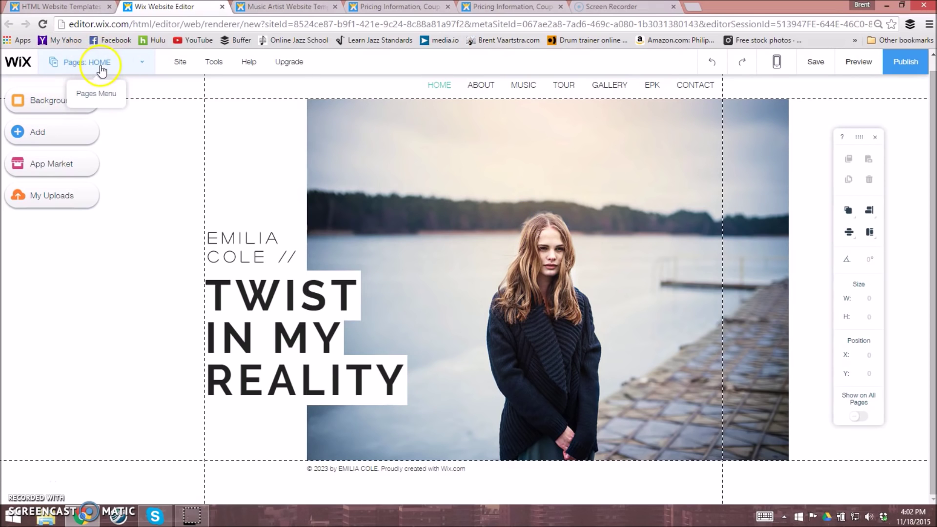
left_click(90, 61)
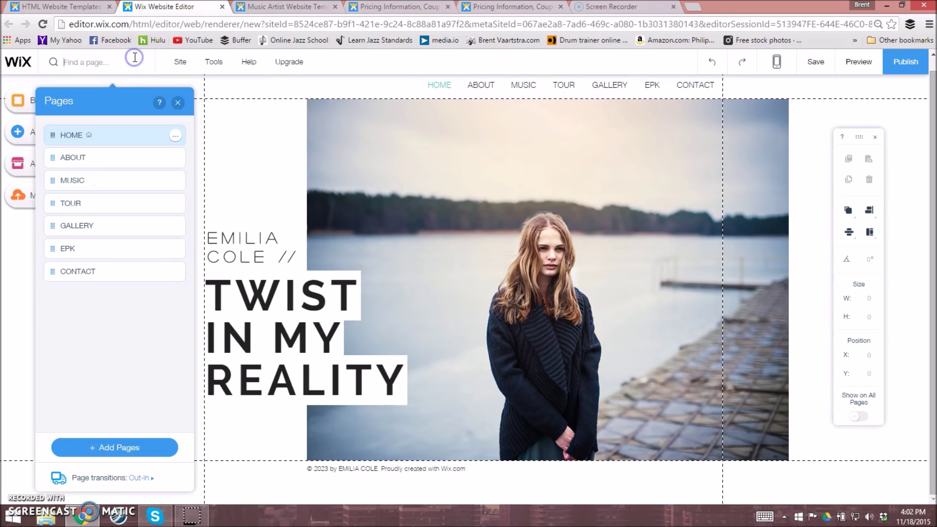
mouse_move(117, 166)
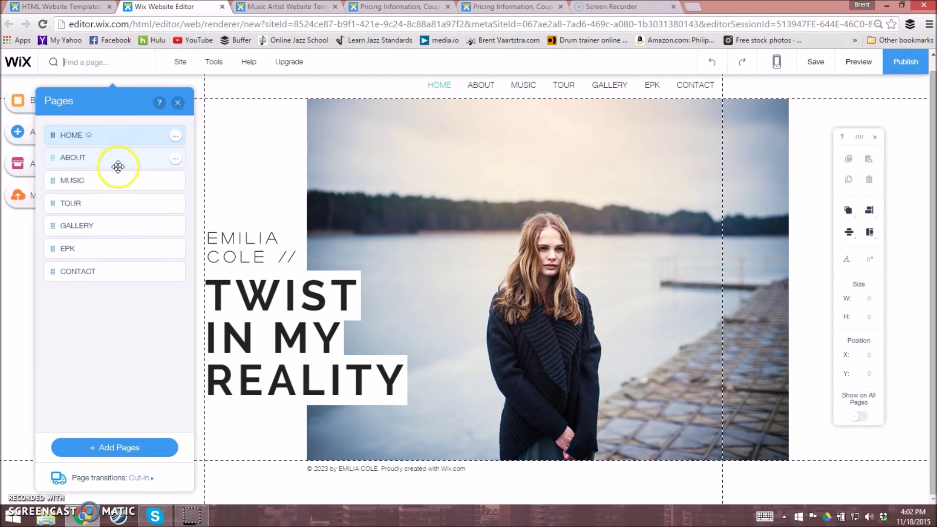
left_click(72, 180)
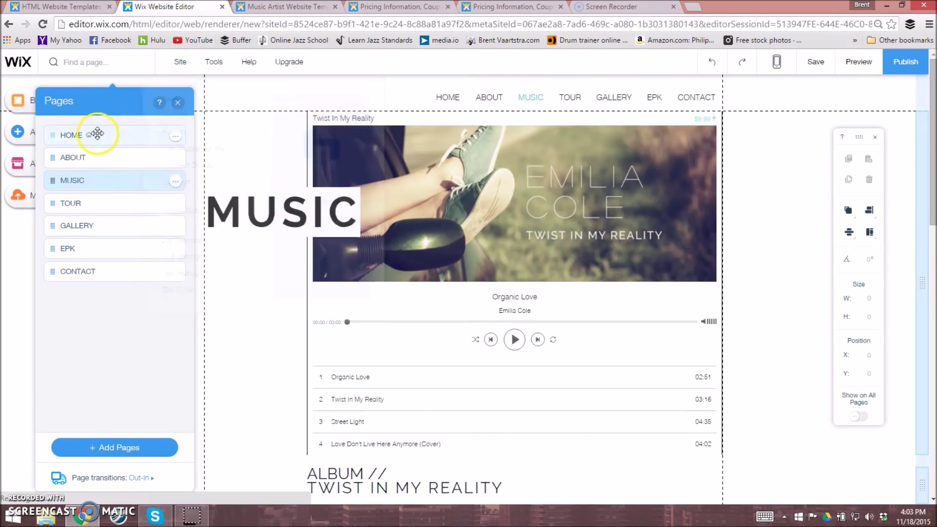
left_click(70, 135)
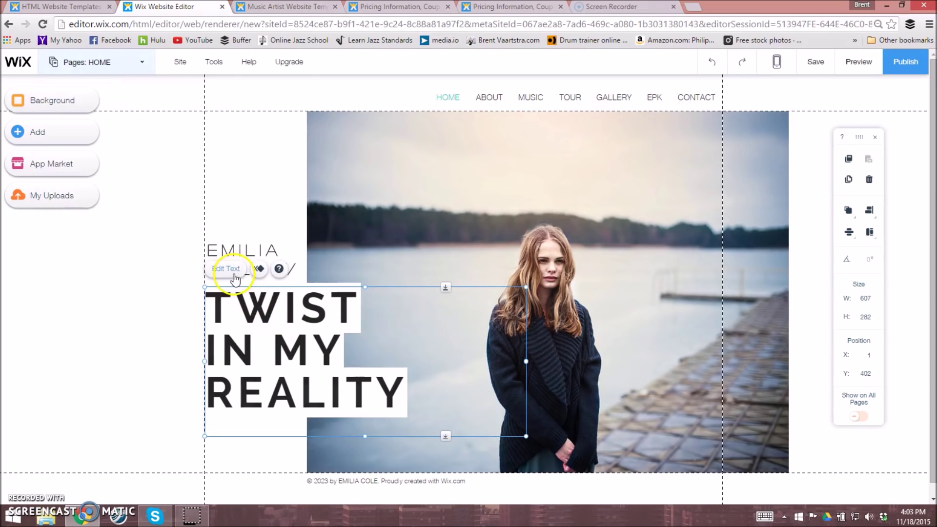
Change the large home page headline to 'BRENT VAARTSTRA'
left_click(226, 269)
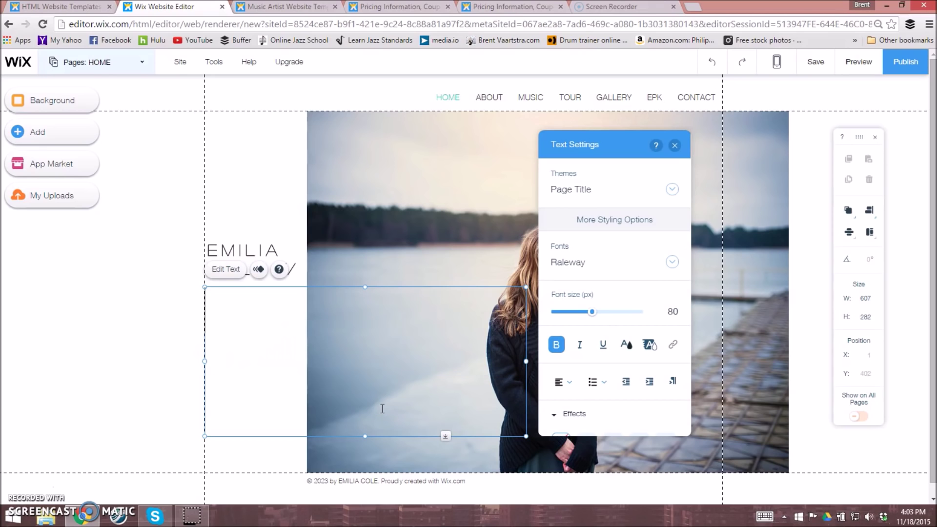
type("BRENT")
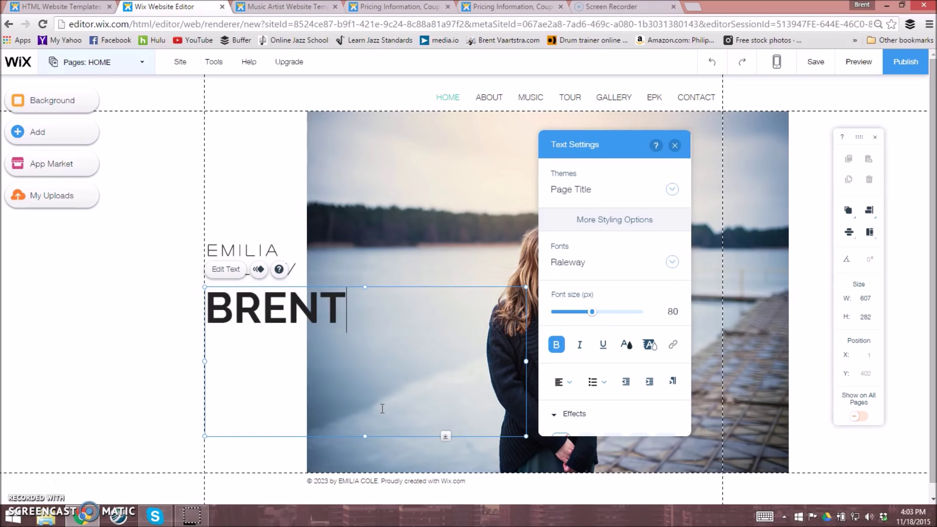
type("VA")
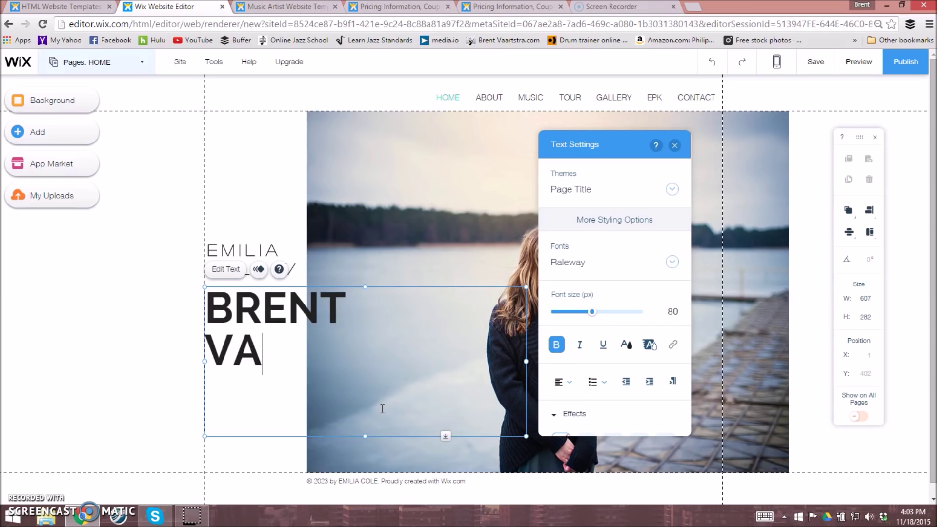
type("ARTSTRA")
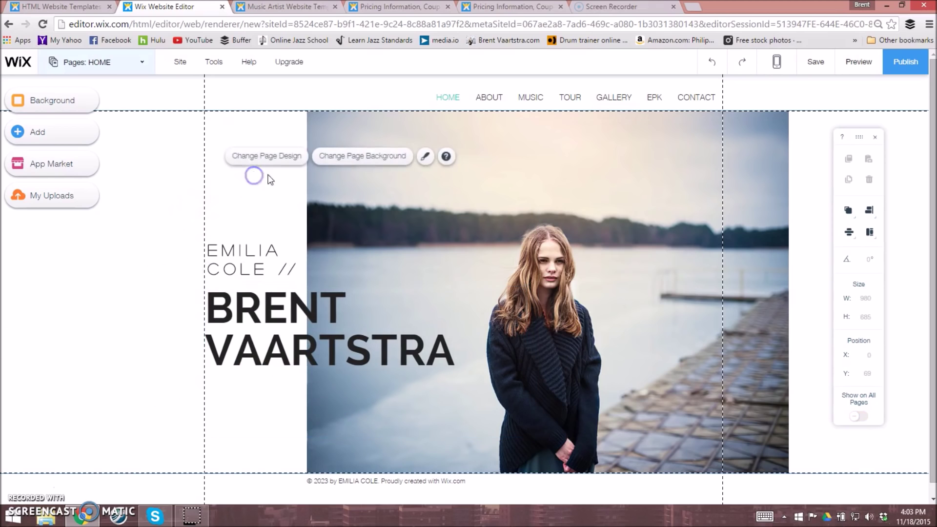
Replace the small name line above the headline with 'JAZZ GUITARIST'
left_click(275, 266)
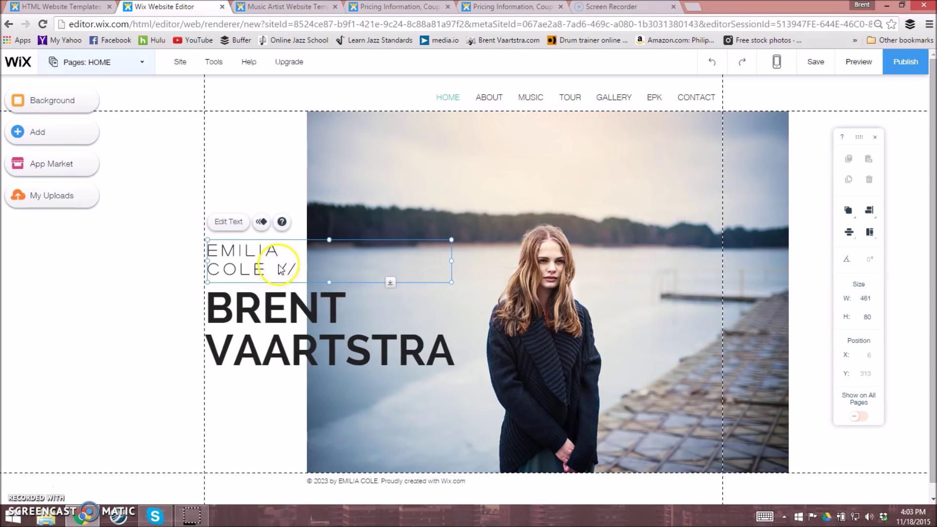
left_click(228, 222)
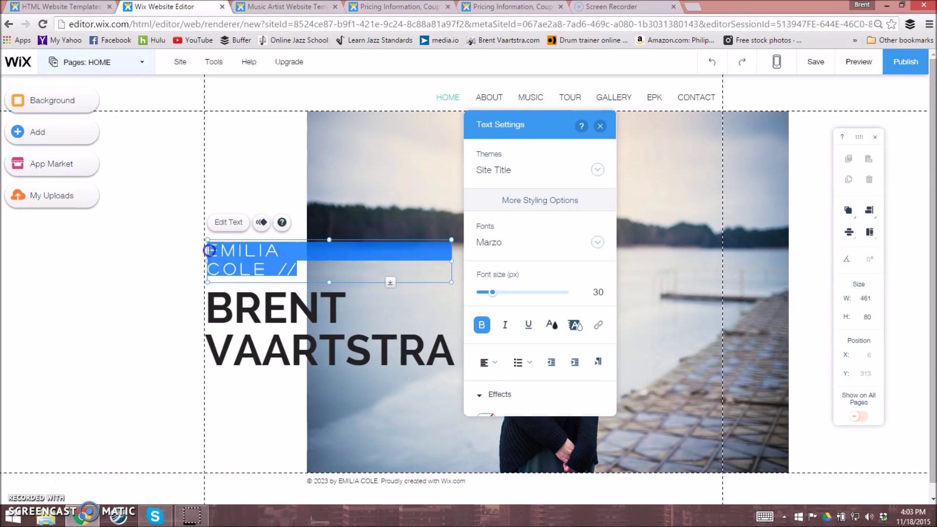
type("UA")
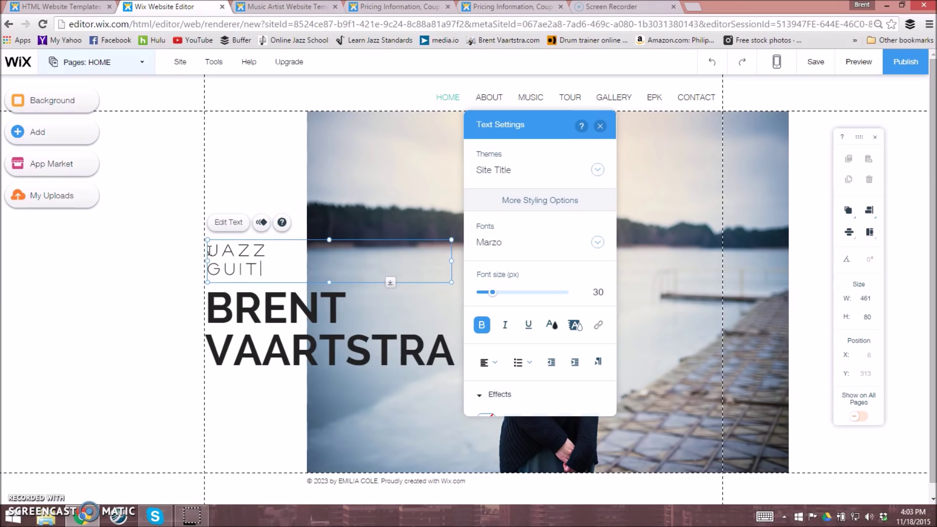
type("ARIST")
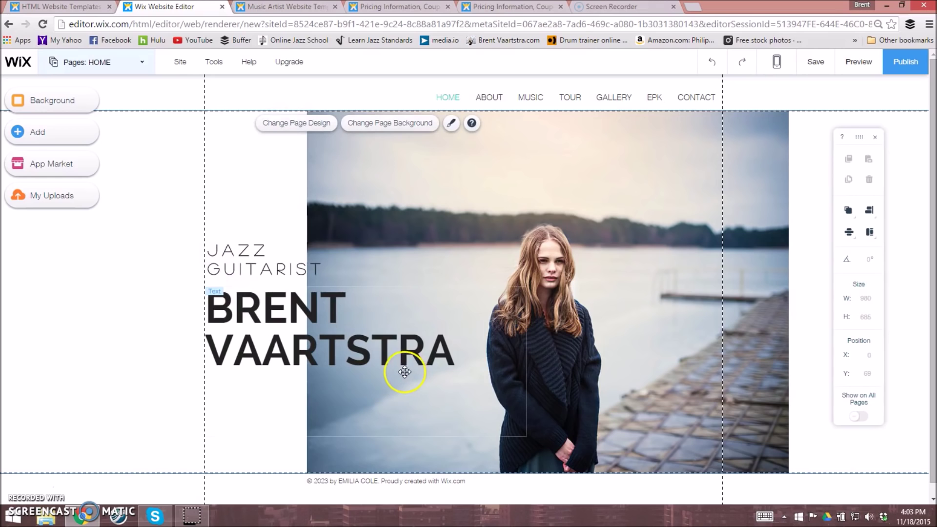
mouse_move(365, 357)
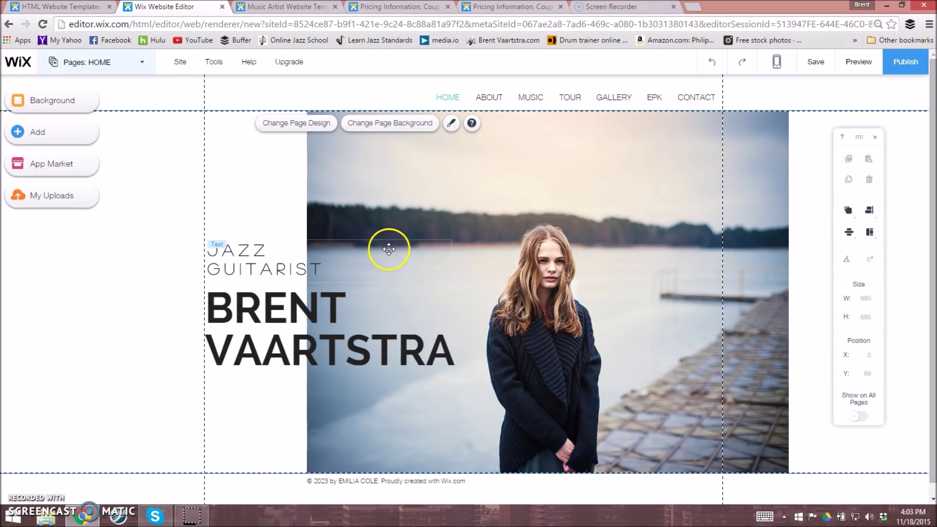
left_click(38, 131)
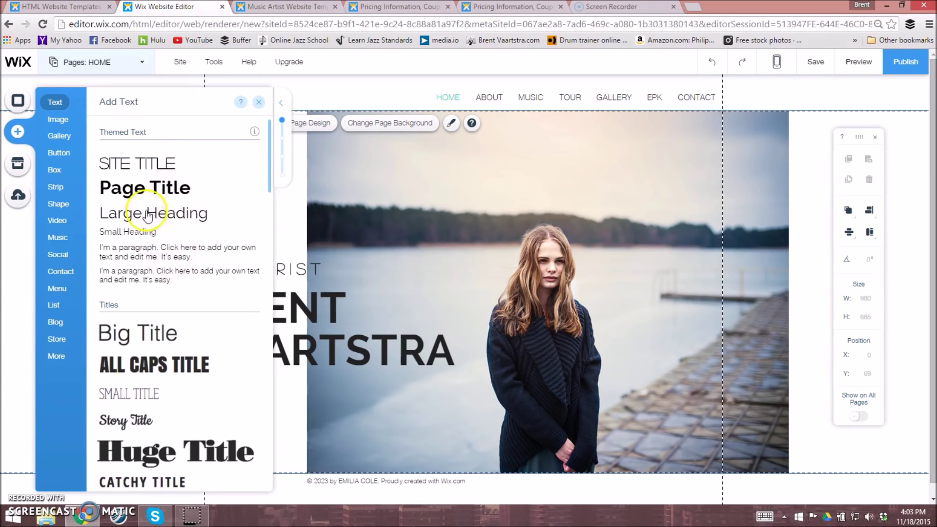
left_click(58, 120)
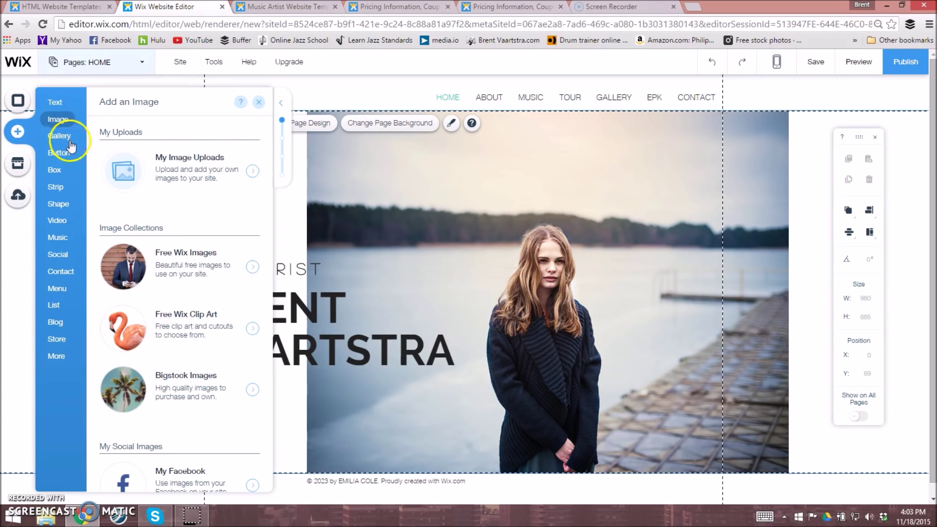
left_click(59, 136)
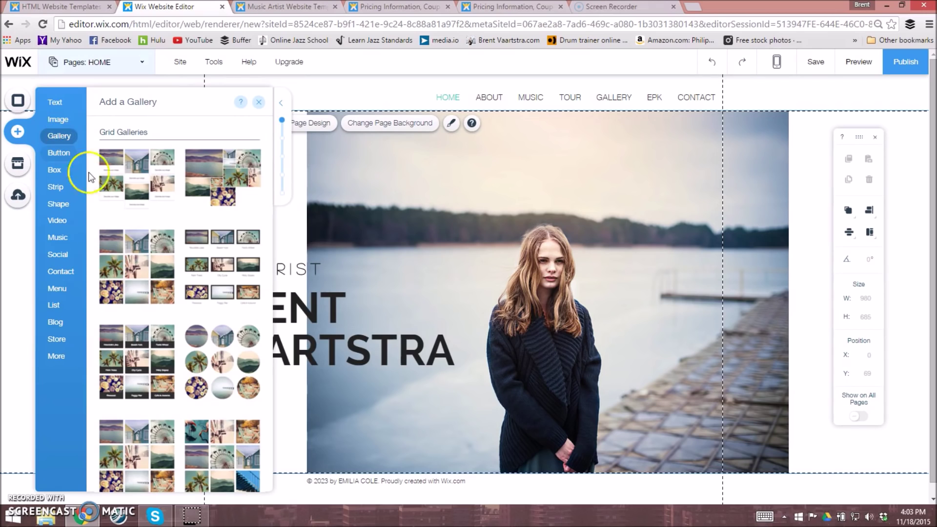
left_click(59, 152)
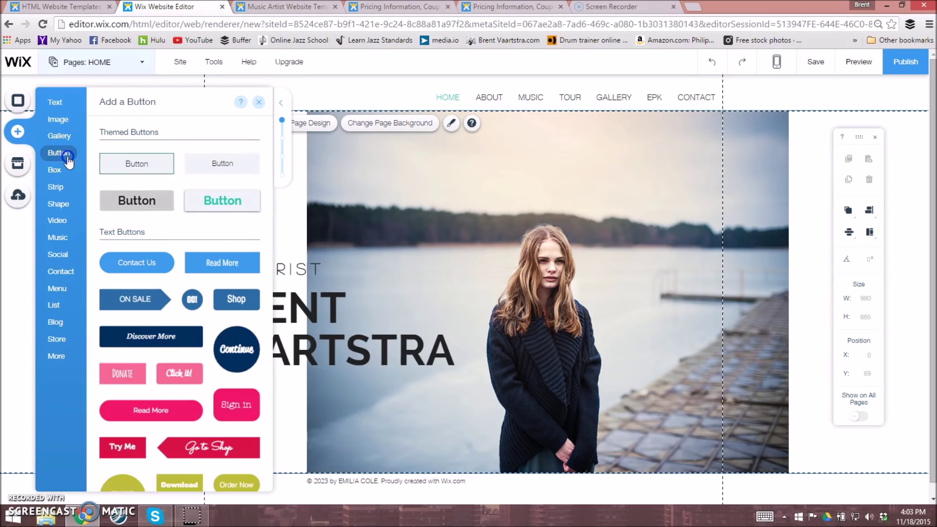
mouse_move(187, 424)
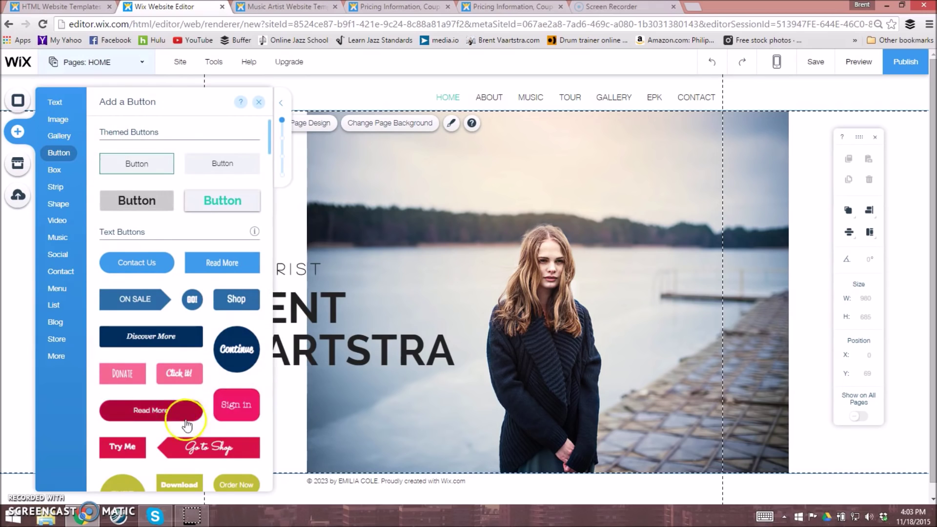
left_click(54, 169)
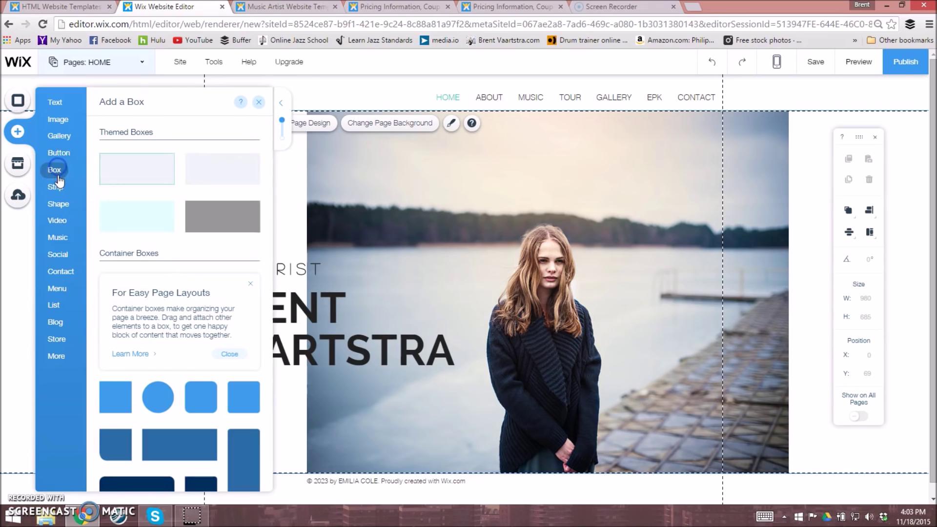
left_click(58, 204)
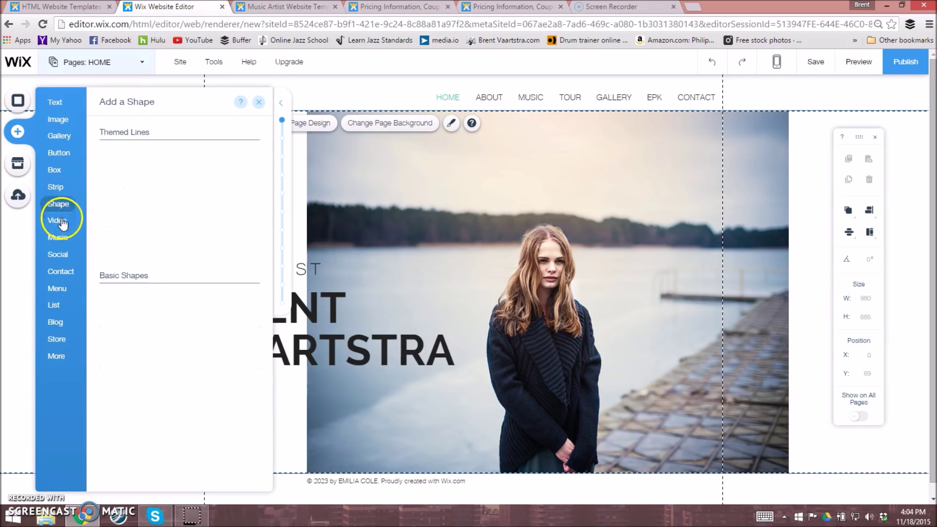
left_click(56, 220)
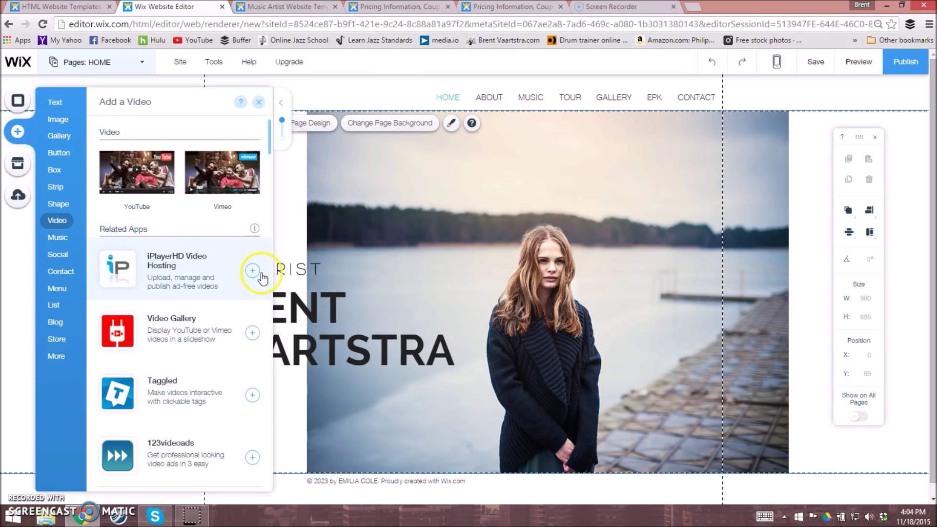
mouse_move(136, 173)
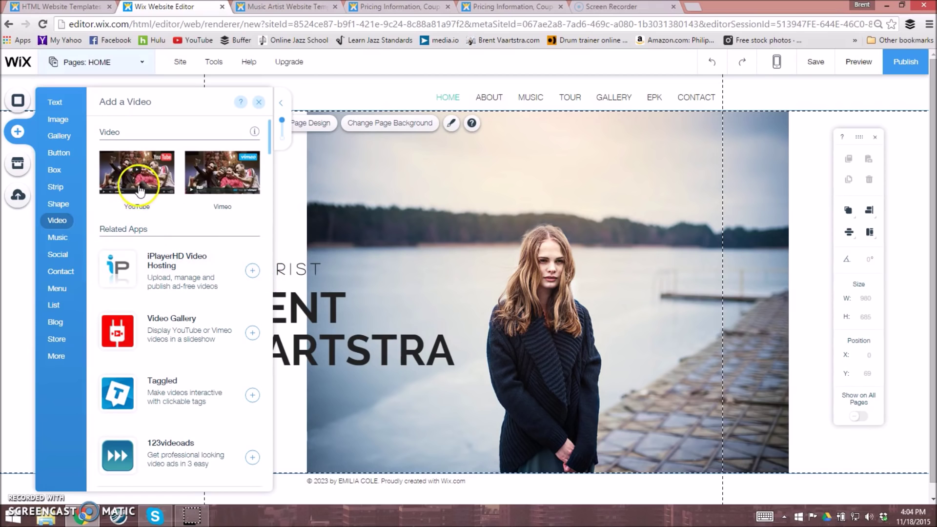
left_click(136, 172)
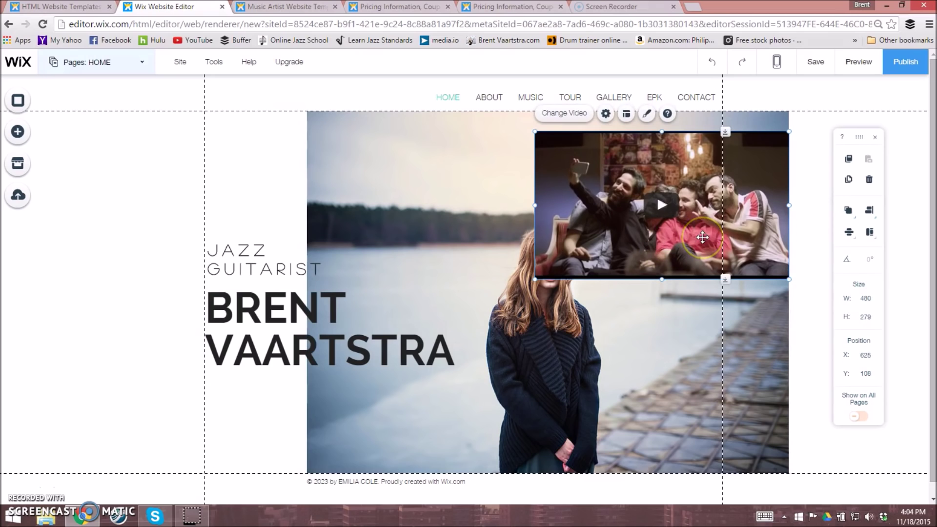
mouse_move(659, 173)
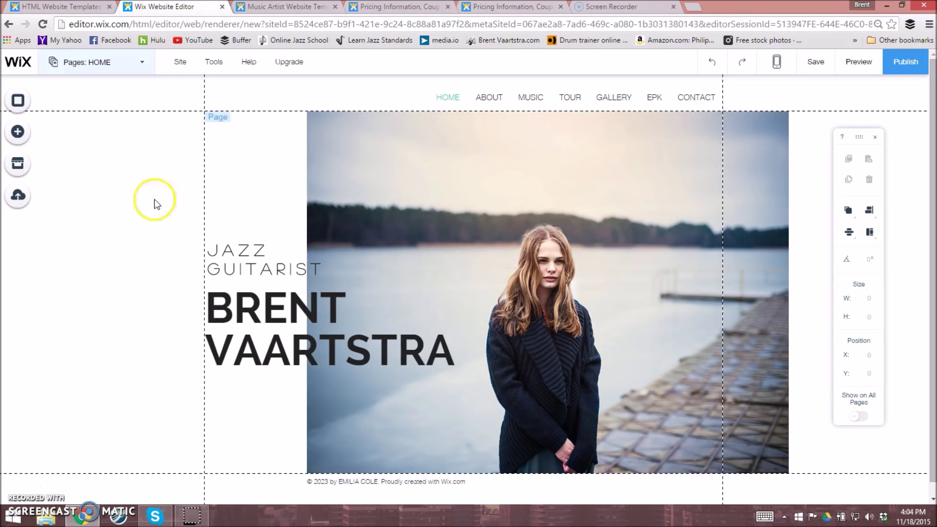
mouse_move(17, 133)
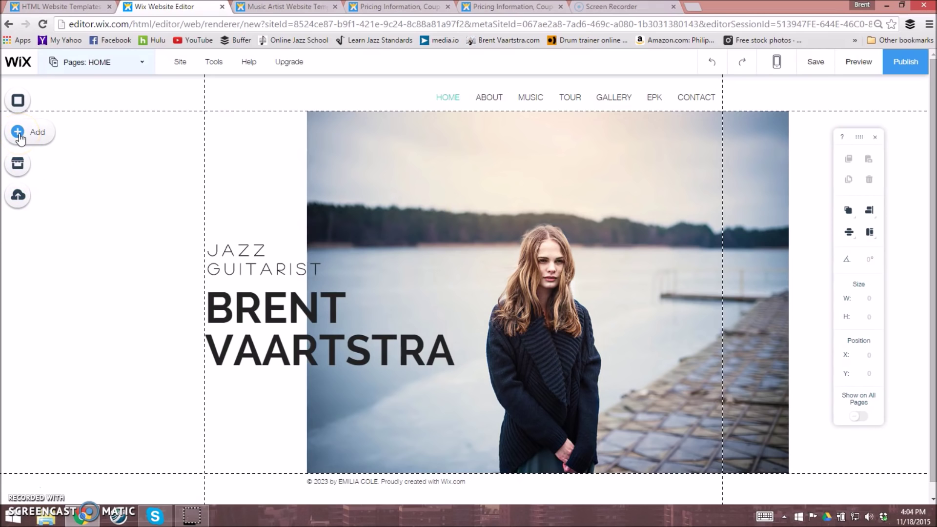
Browse the Contact, Social and Music element categories in the Add panel
left_click(28, 132)
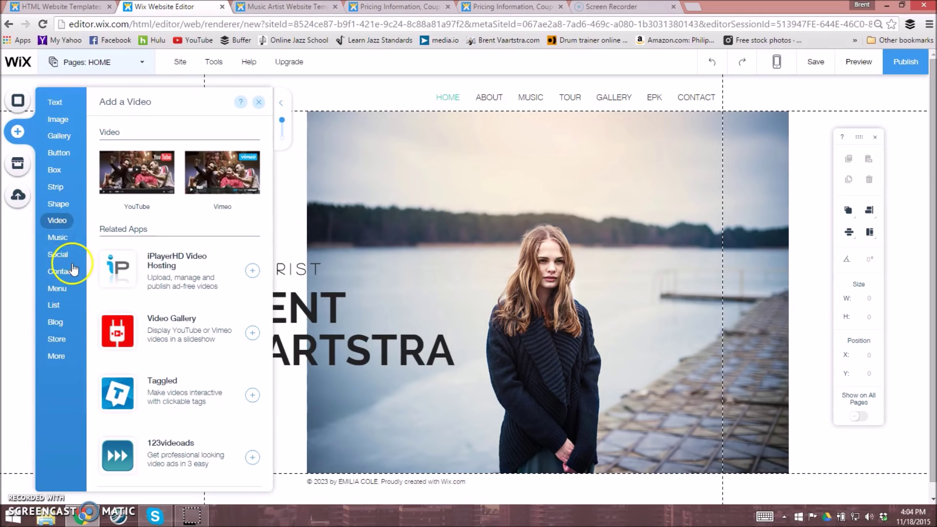
left_click(59, 271)
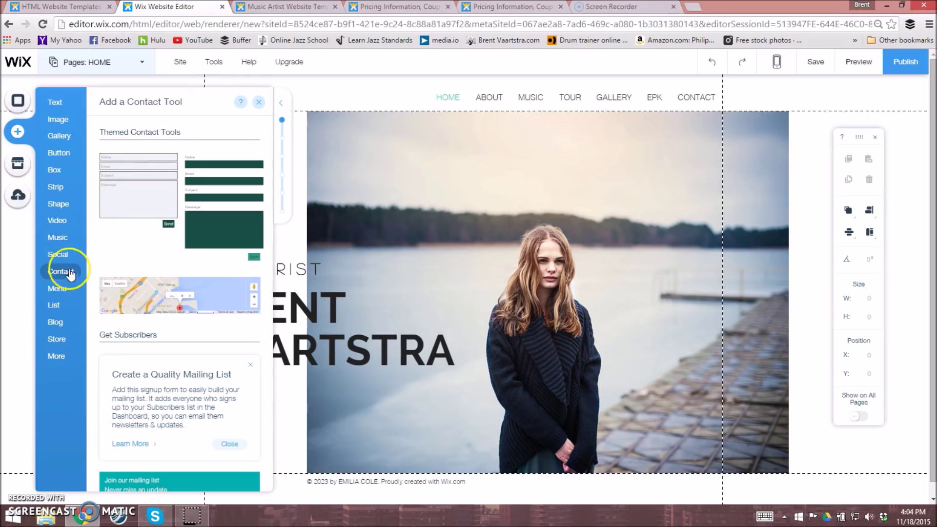
left_click(58, 253)
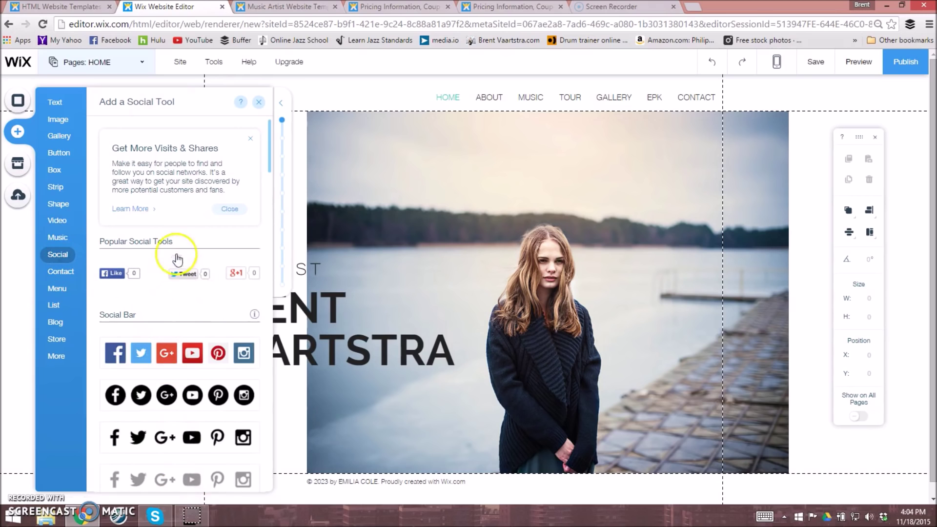
mouse_move(88, 244)
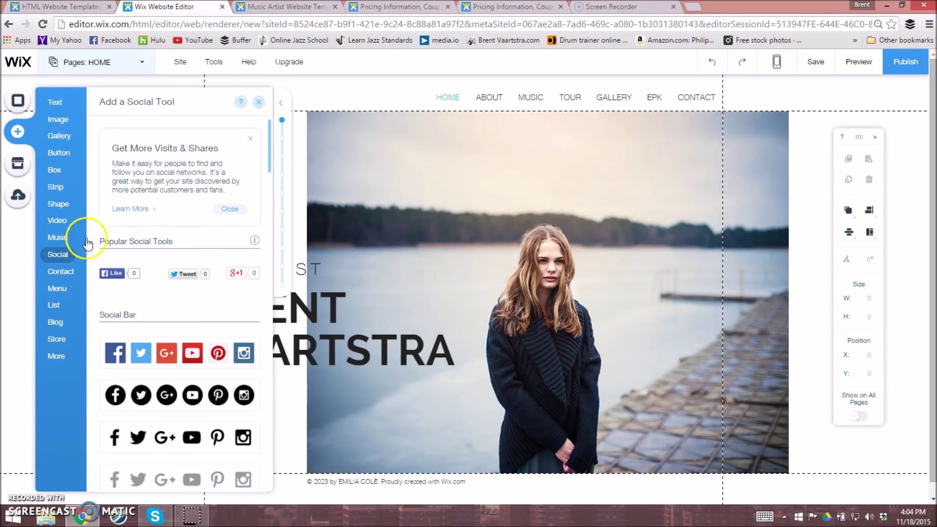
left_click(57, 237)
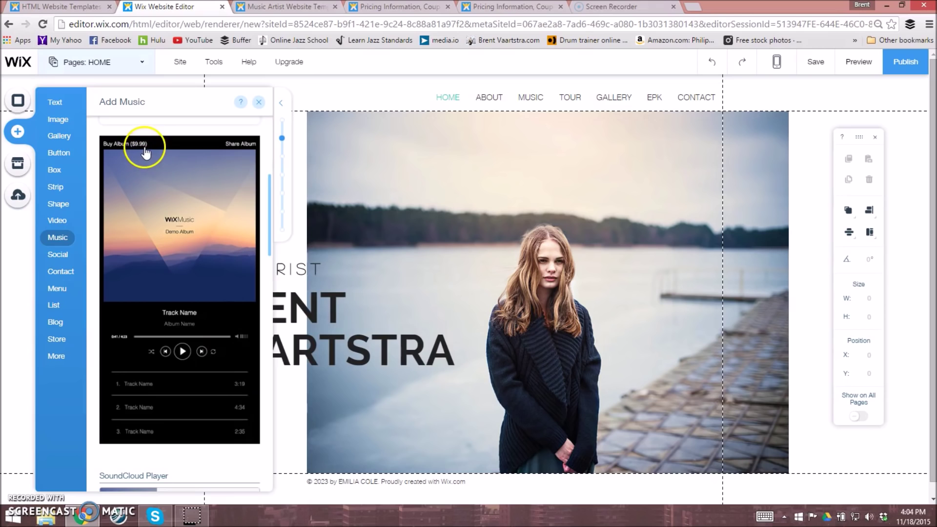
mouse_move(176, 345)
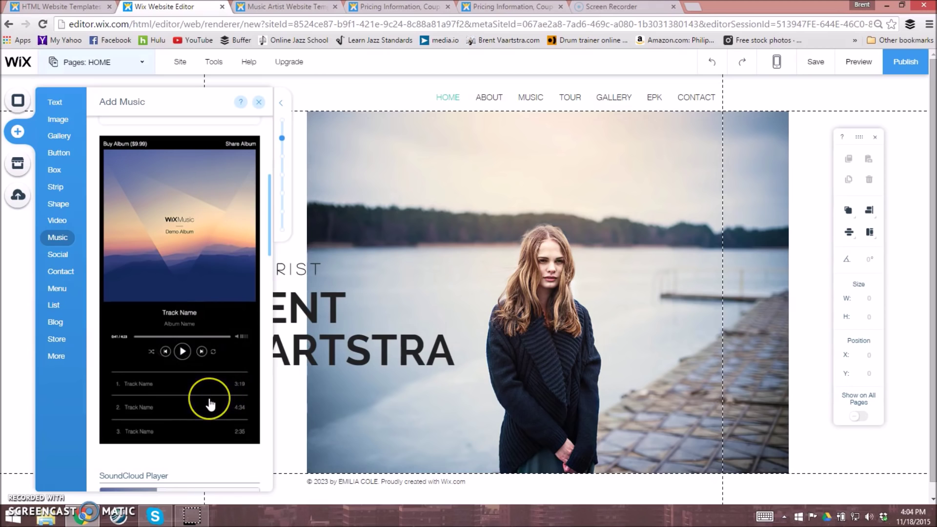
mouse_move(226, 421)
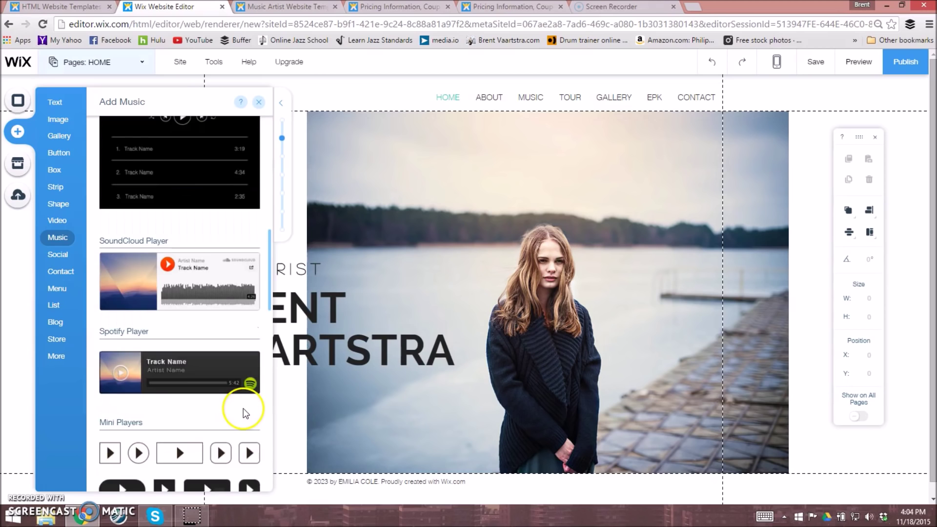
mouse_move(222, 304)
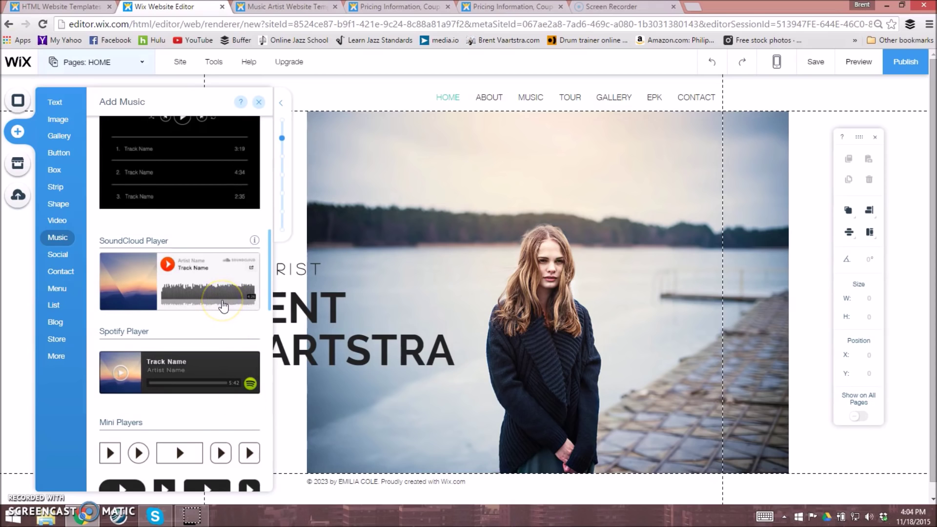
mouse_move(223, 304)
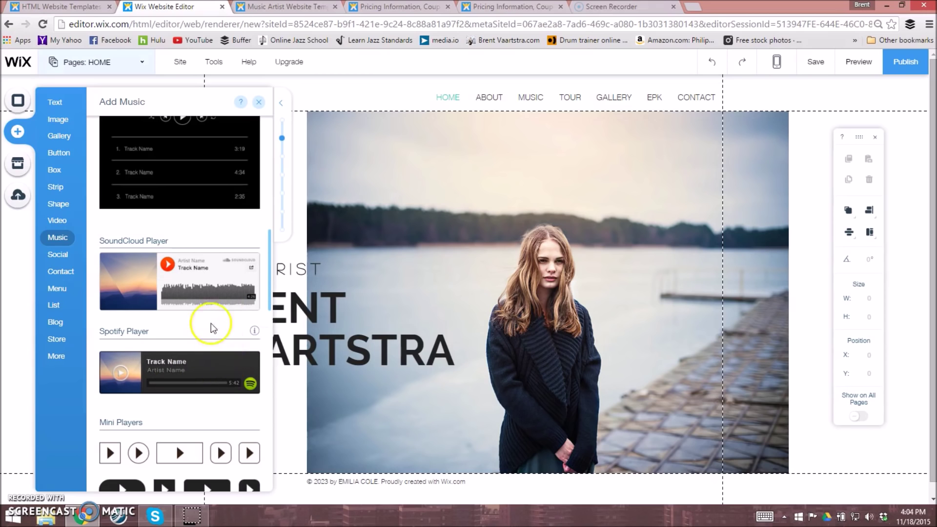
mouse_move(173, 293)
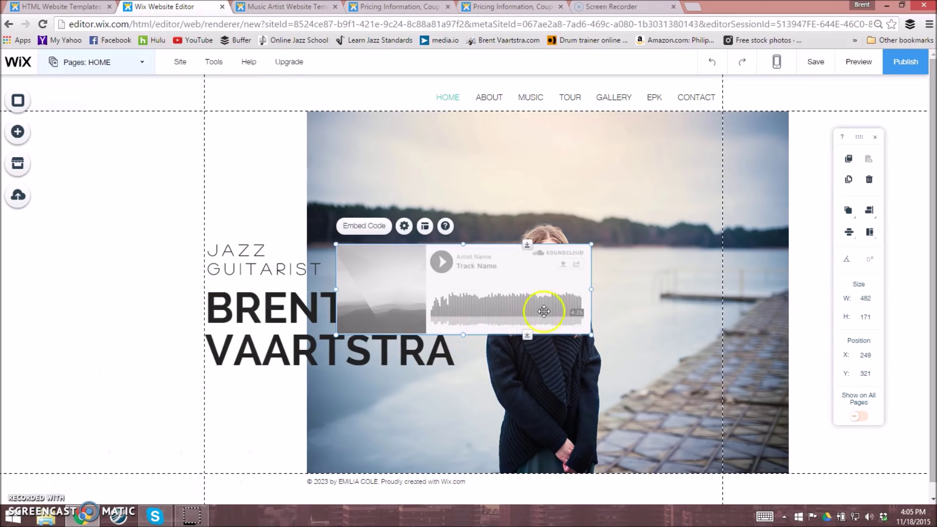
Drag the SoundCloud player over the lake photo beside the artist's name
left_click_drag(544, 311, 626, 392)
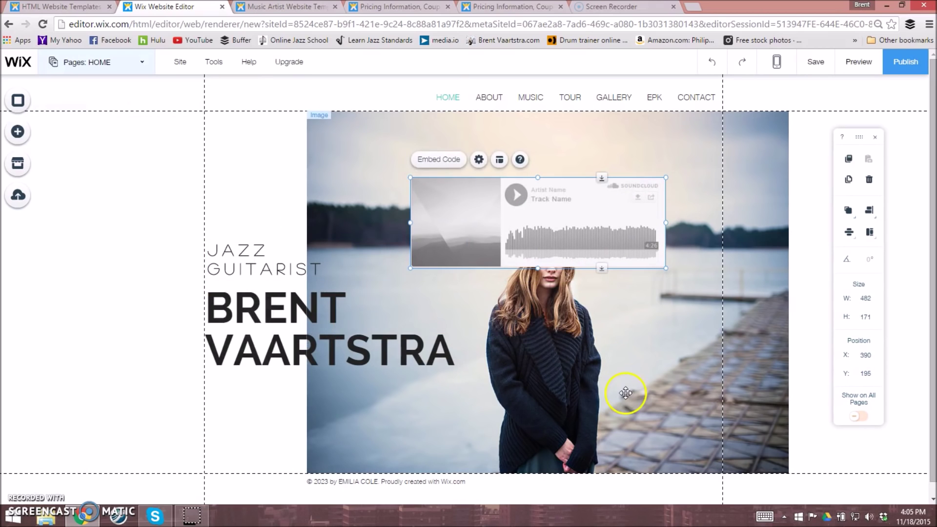
mouse_move(511, 279)
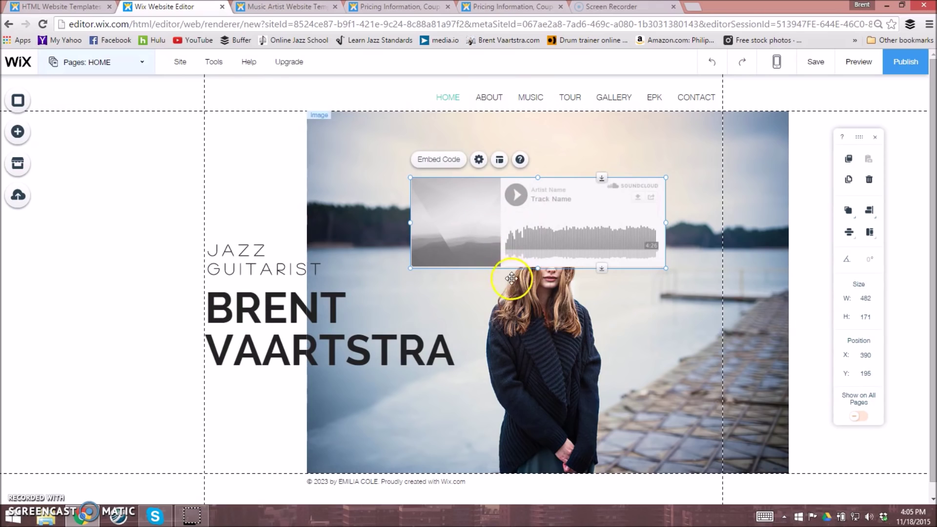
left_click_drag(511, 278, 639, 242)
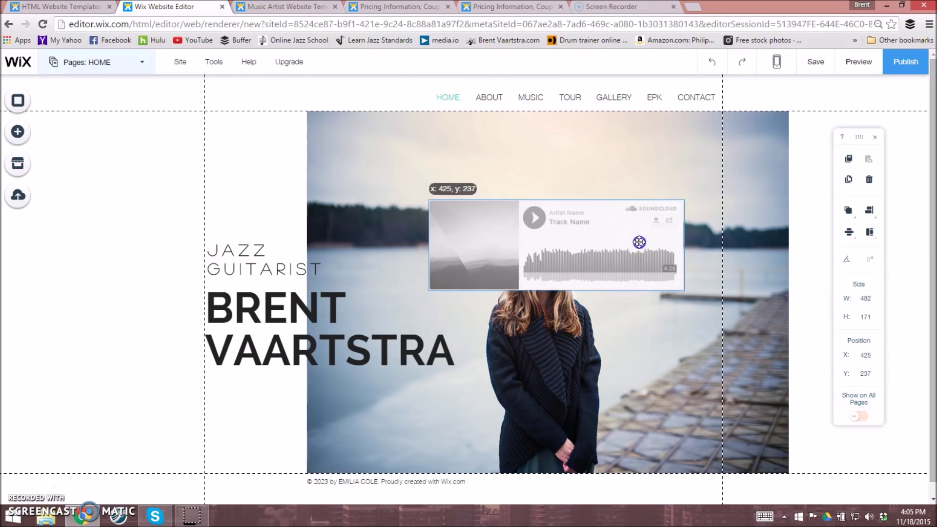
left_click_drag(638, 241, 519, 241)
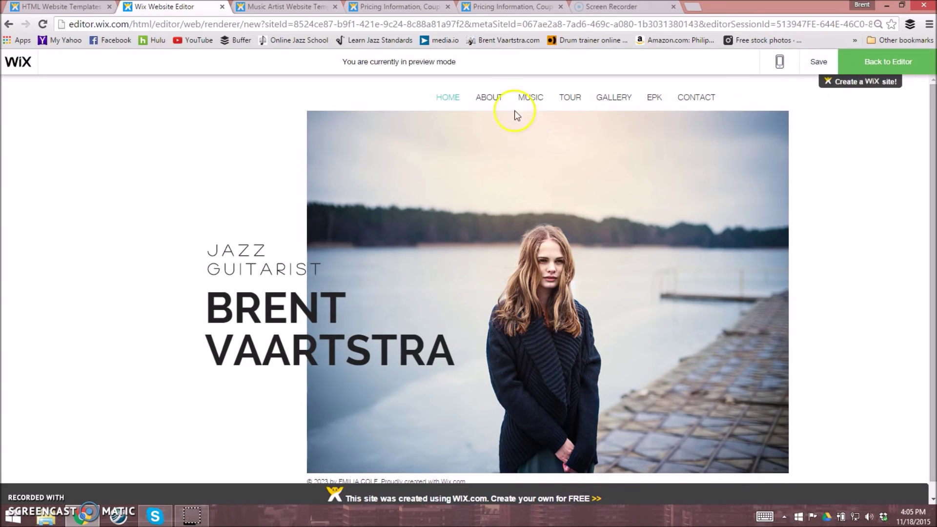
Scroll through the previewed About page, then the Music page's album player
scroll("down", 3)
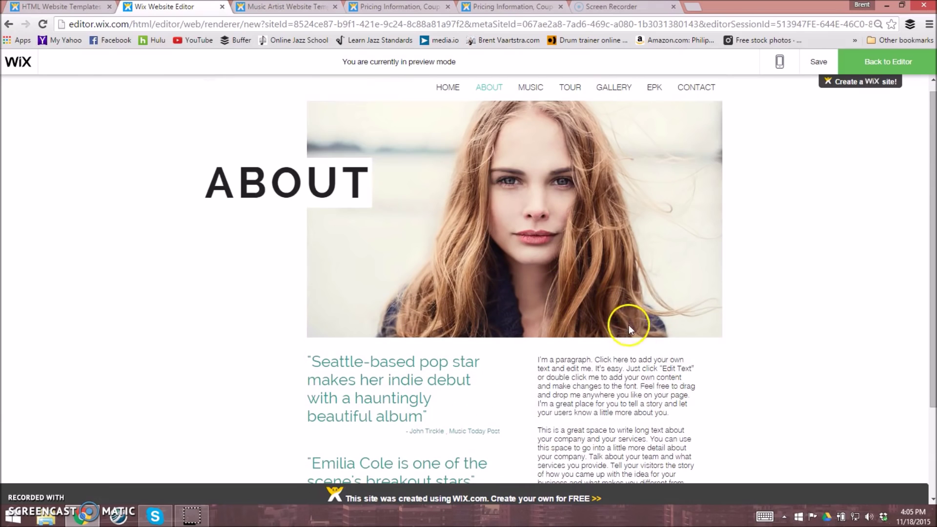
scroll("down", 3)
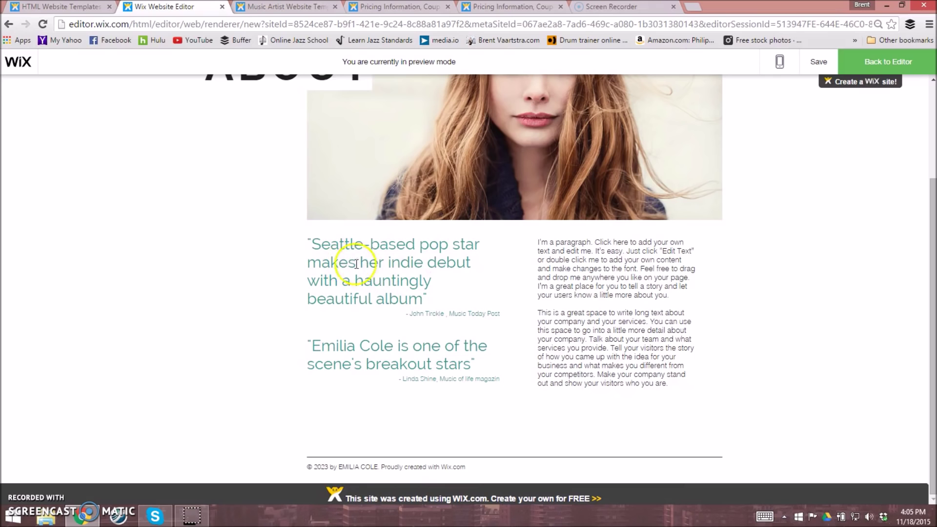
mouse_move(636, 394)
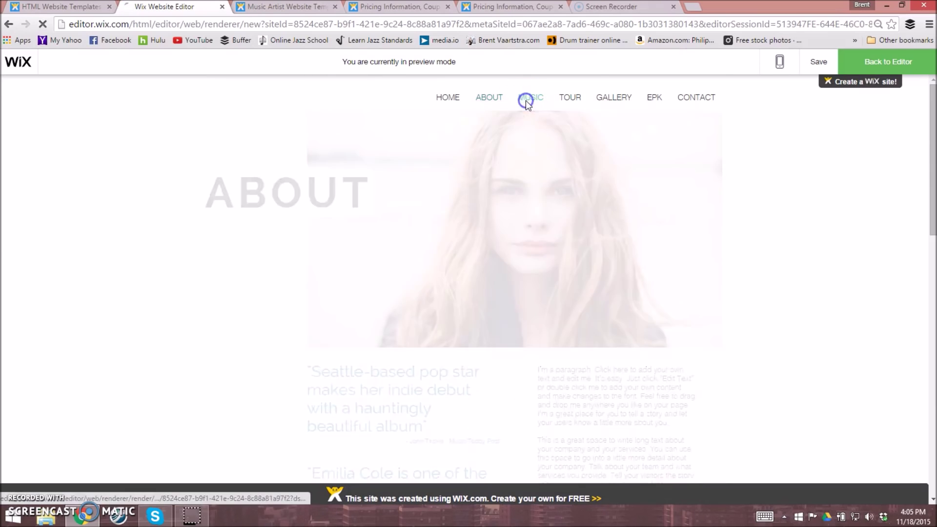
left_click(530, 97)
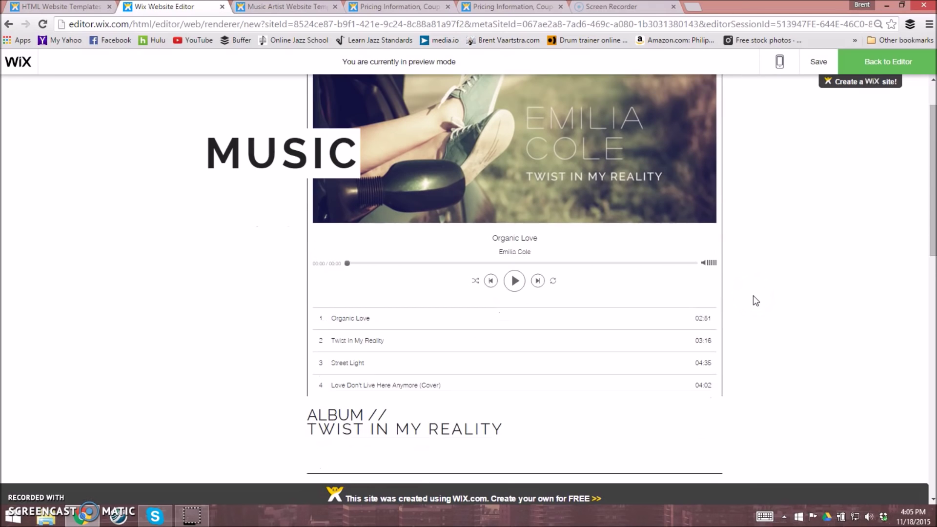
mouse_move(465, 246)
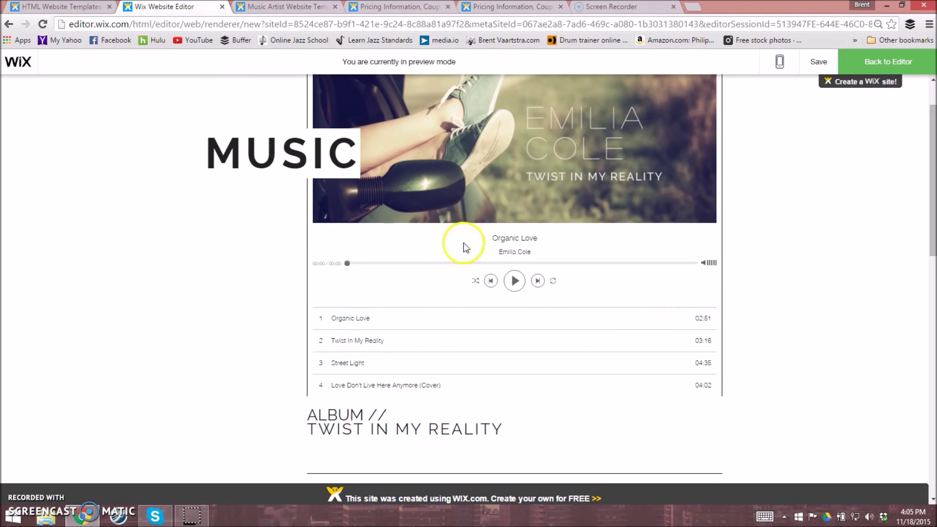
scroll("down", 3)
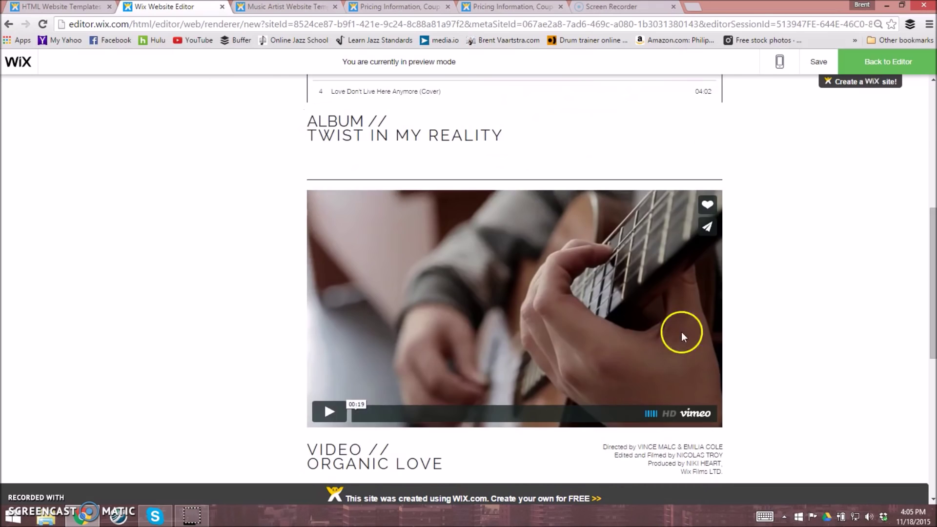
scroll("down", 3)
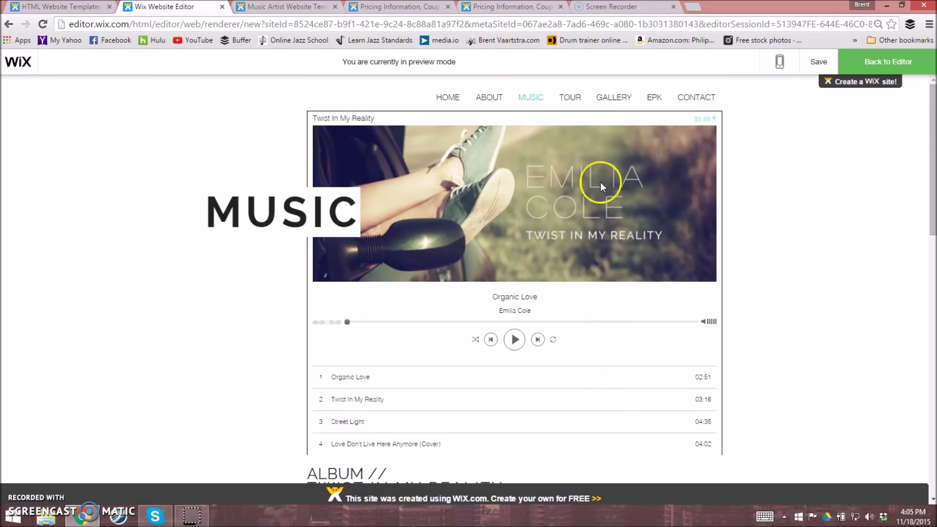
View the Tour, Gallery and EPK pages in the site preview
left_click(569, 97)
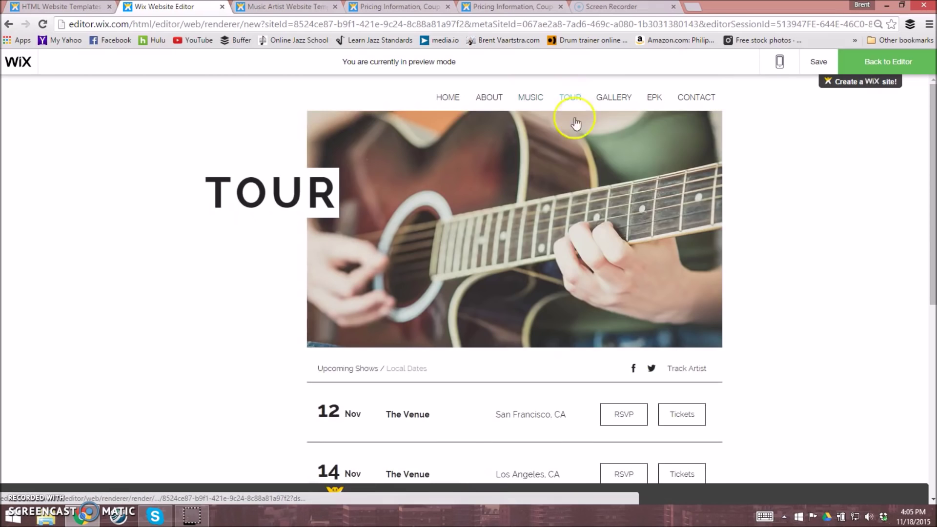
scroll("down", 3)
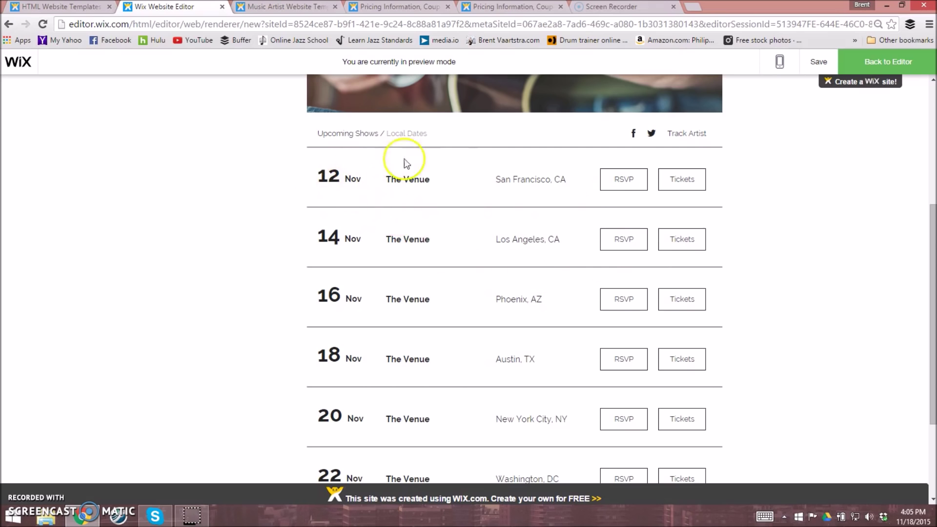
mouse_move(628, 293)
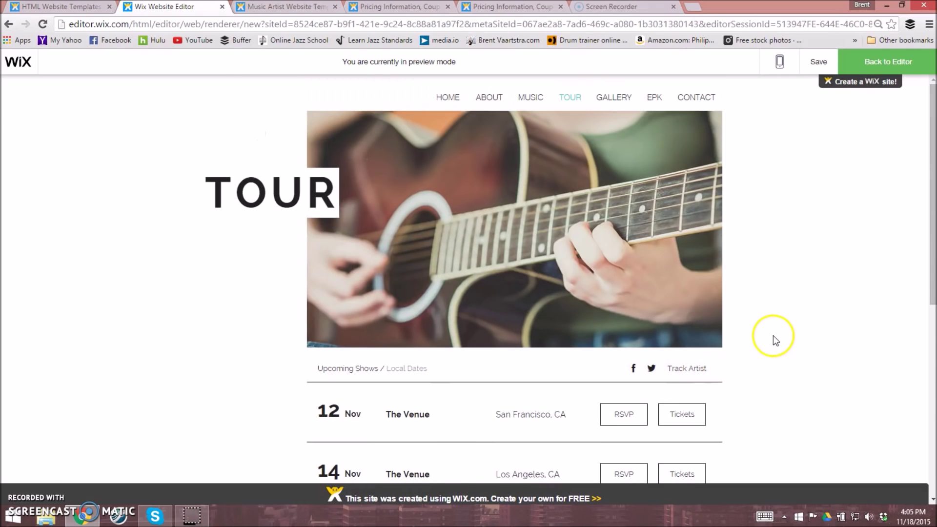
left_click(614, 97)
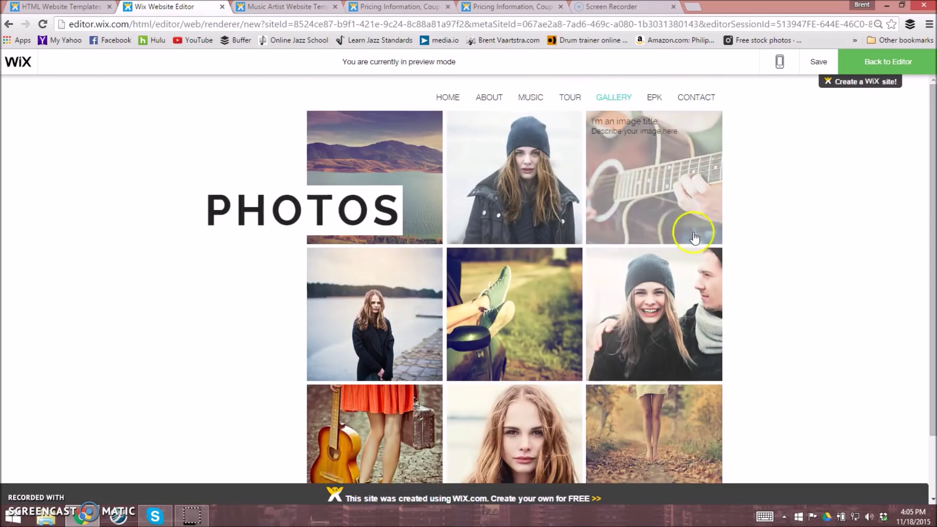
scroll("down", 3)
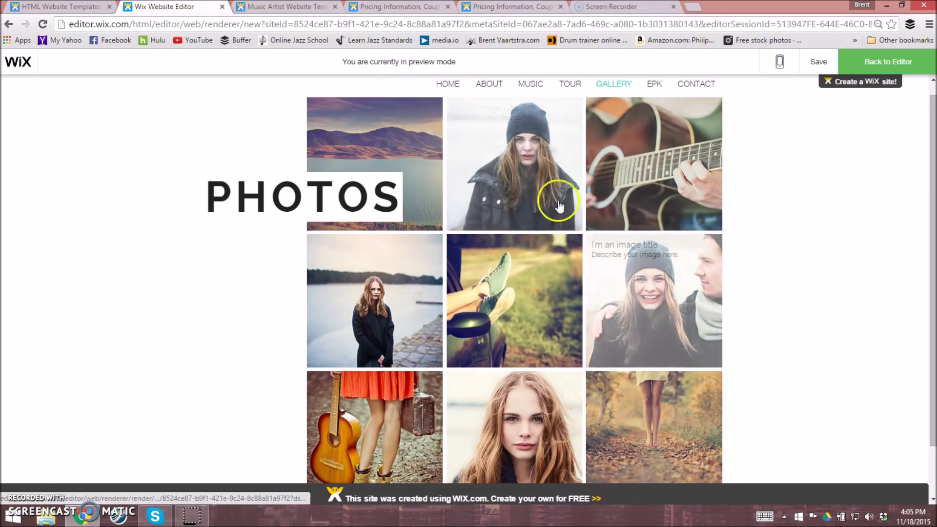
scroll("down", 3)
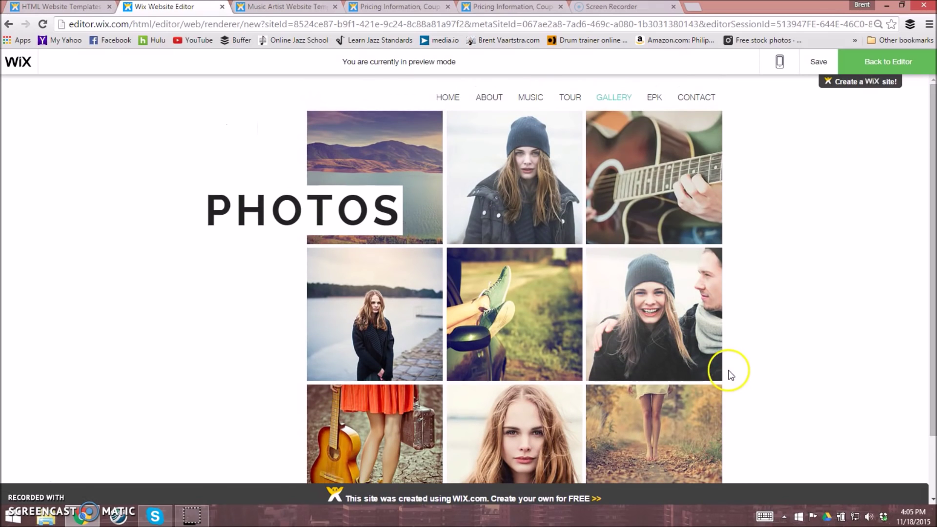
left_click(654, 97)
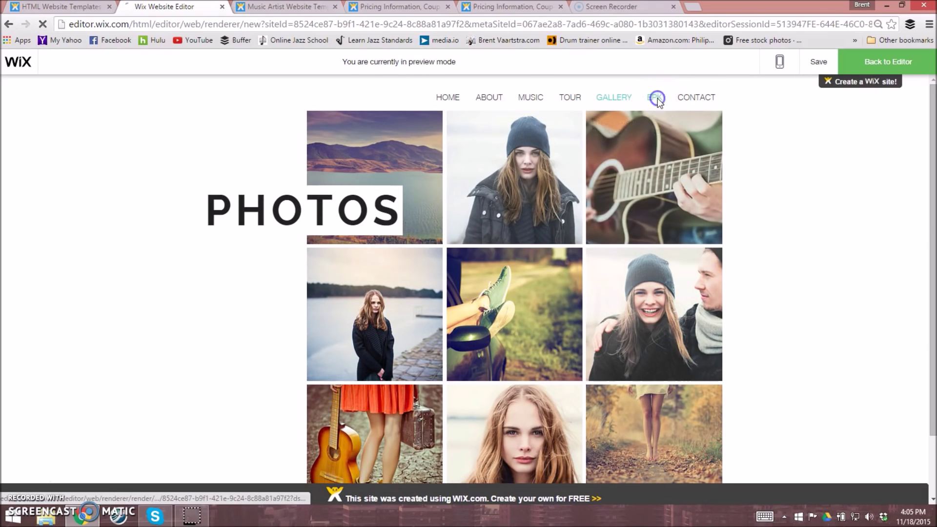
left_click(655, 98)
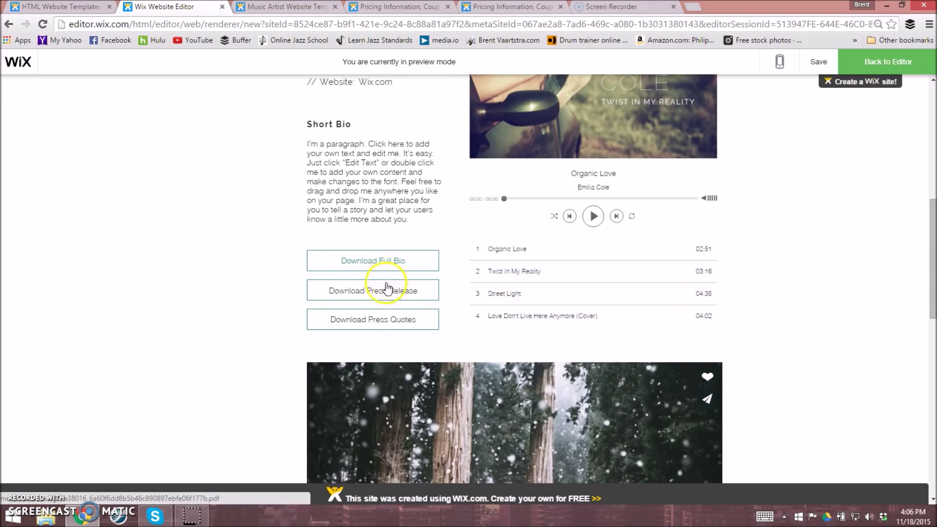
mouse_move(424, 296)
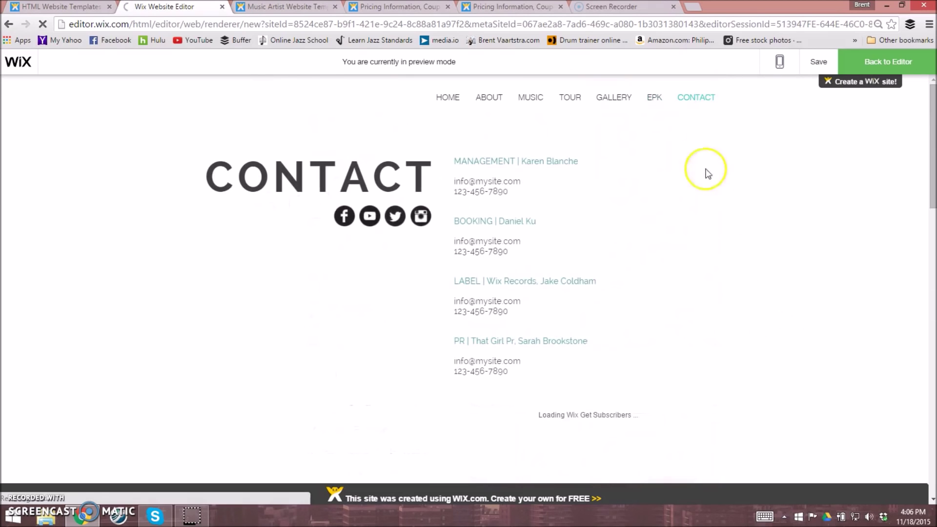
mouse_move(420, 216)
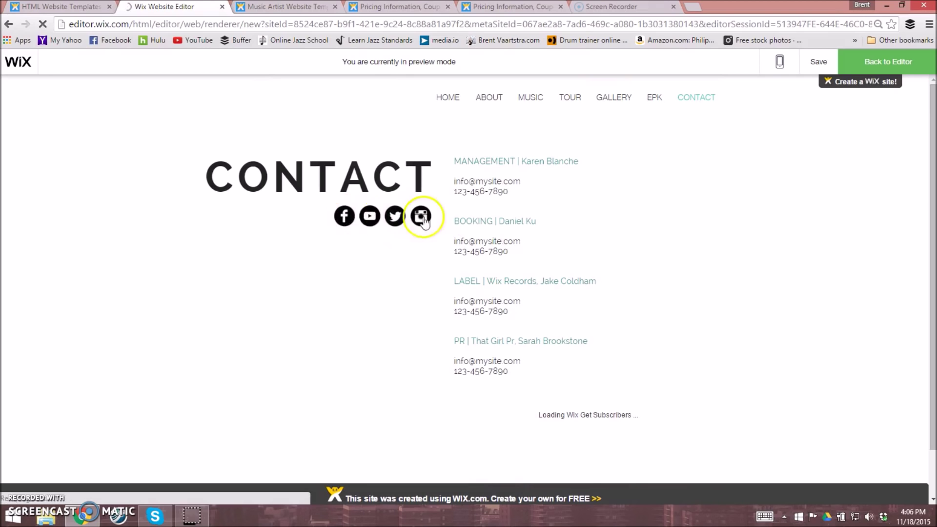
mouse_move(520, 349)
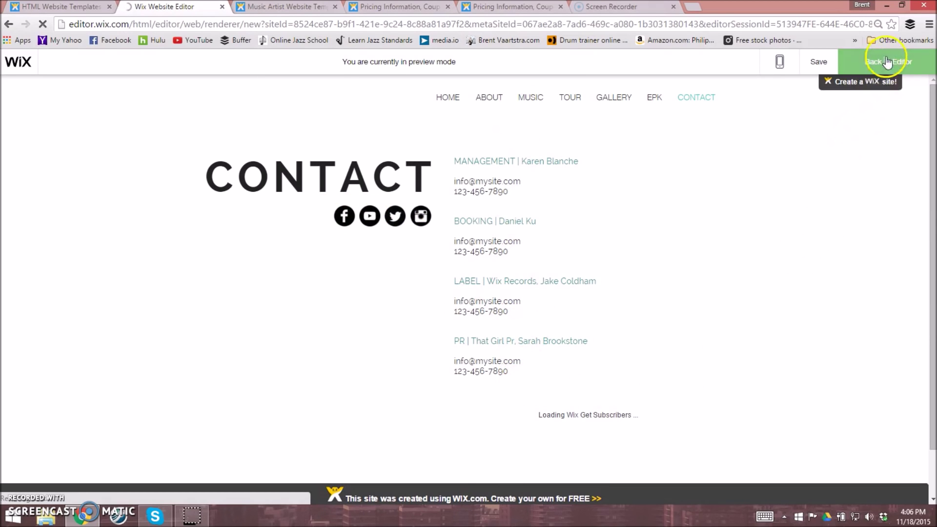
Exit preview from the Contact page and return to the editor
left_click(887, 61)
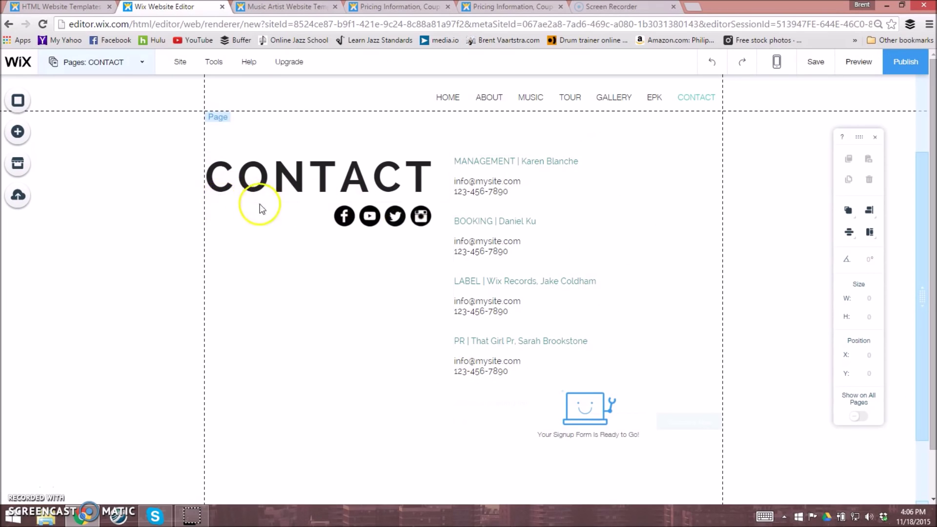
mouse_move(127, 191)
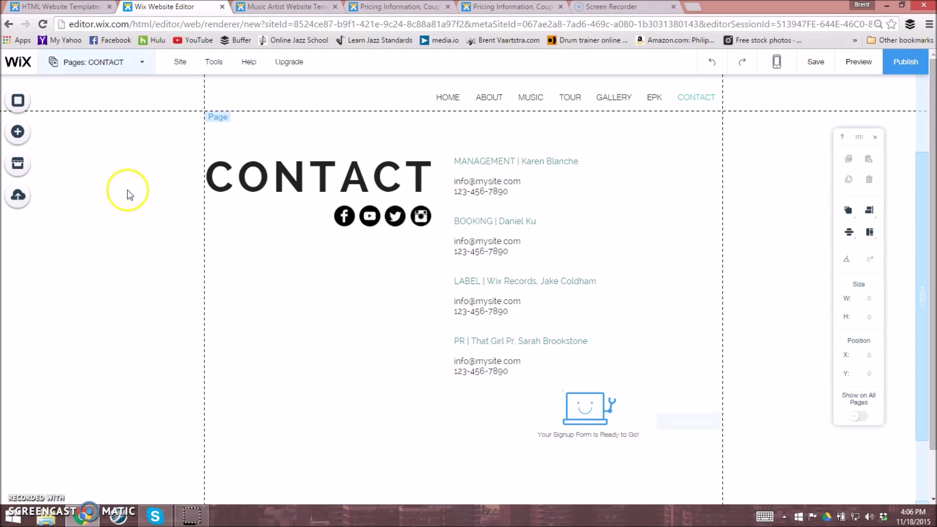
mouse_move(43, 177)
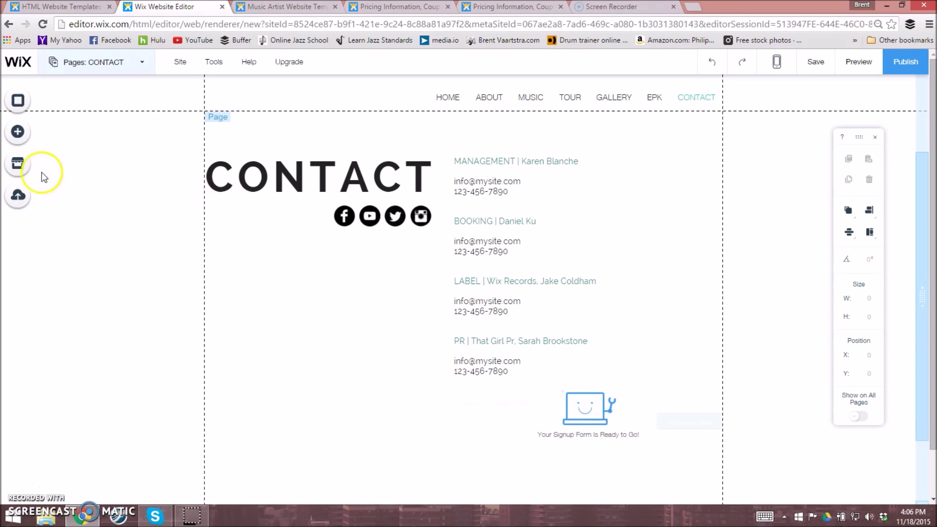
Reopen the Add elements panel and choose the Store category to add an online store
left_click(18, 131)
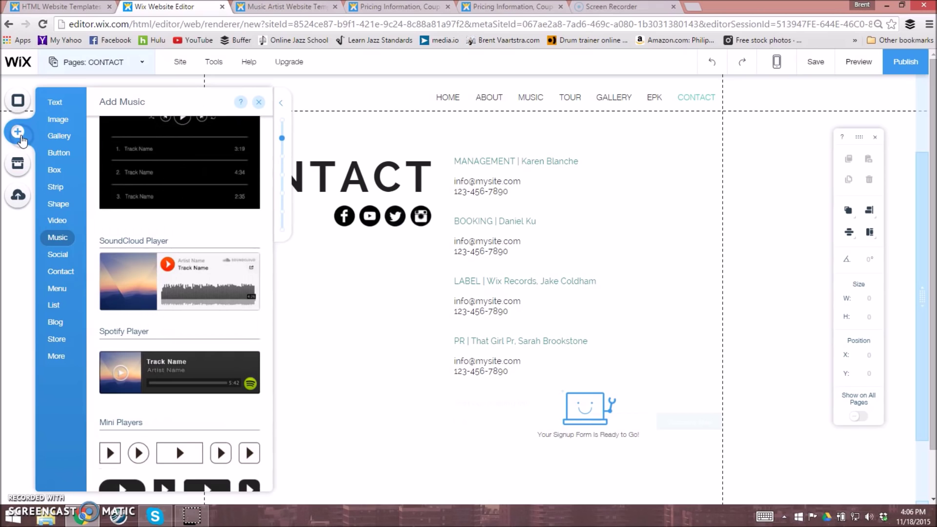
mouse_move(265, 95)
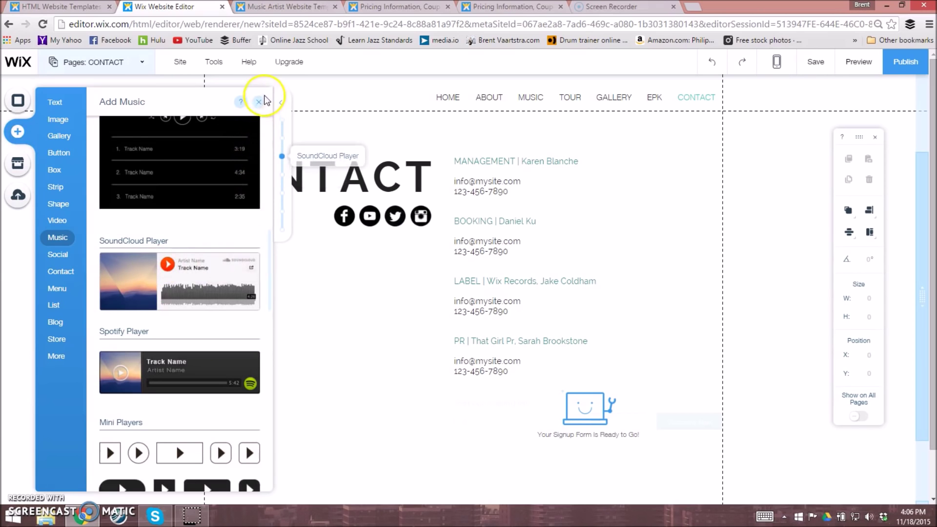
left_click(259, 101)
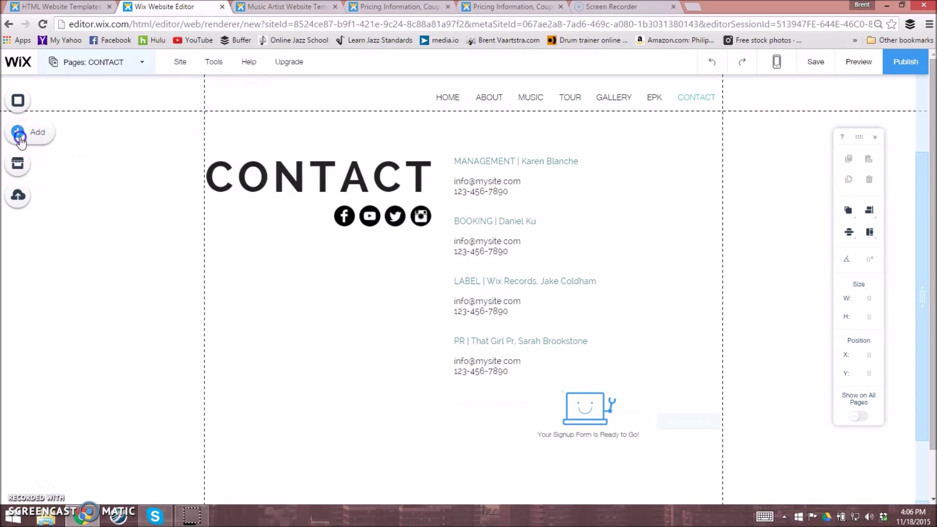
left_click(29, 132)
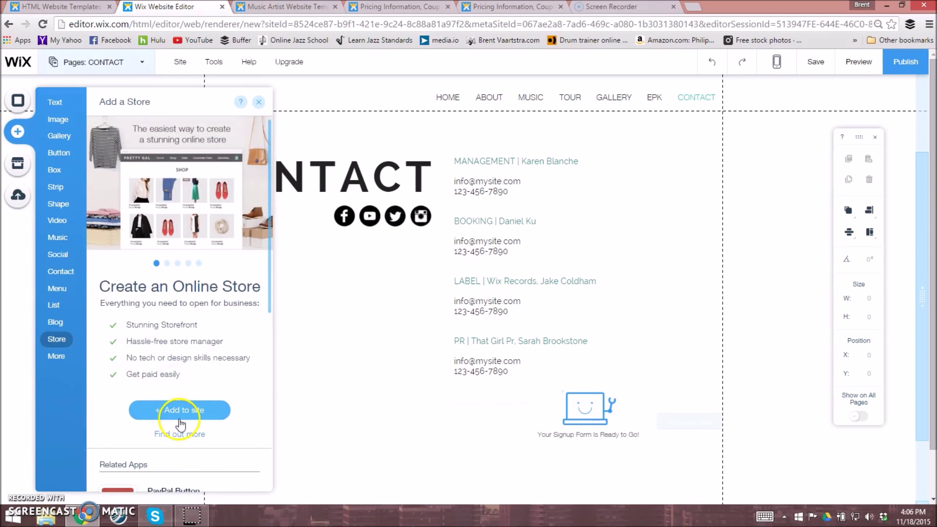
left_click(179, 409)
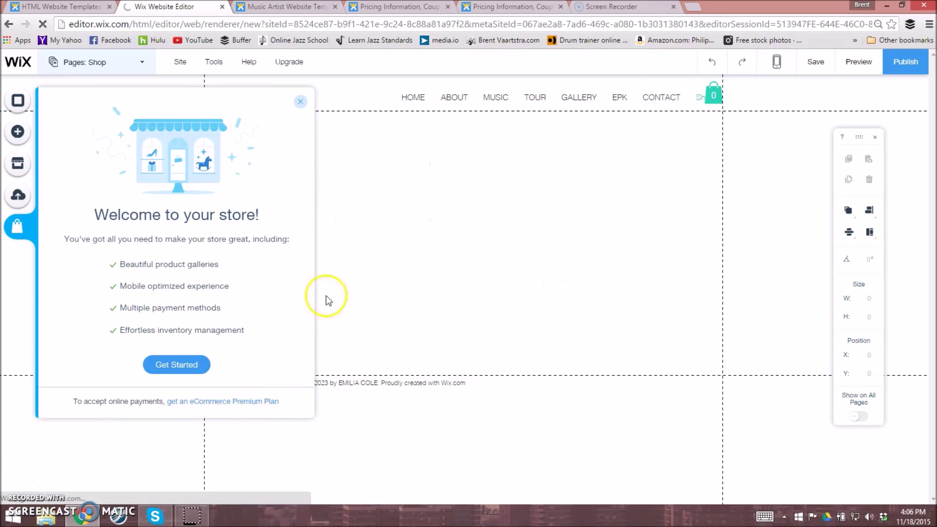
Dismiss the store welcome popup to reveal the Shop page's sample products
left_click(300, 101)
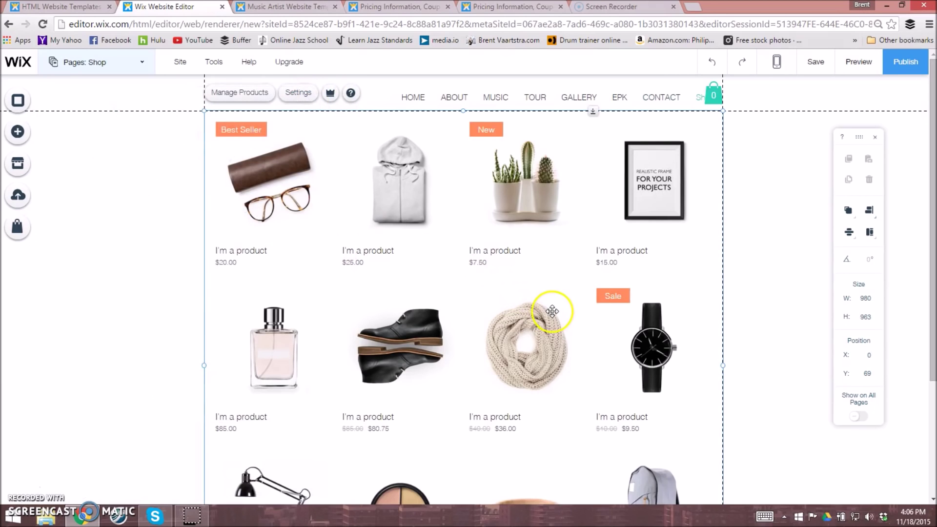
mouse_move(577, 97)
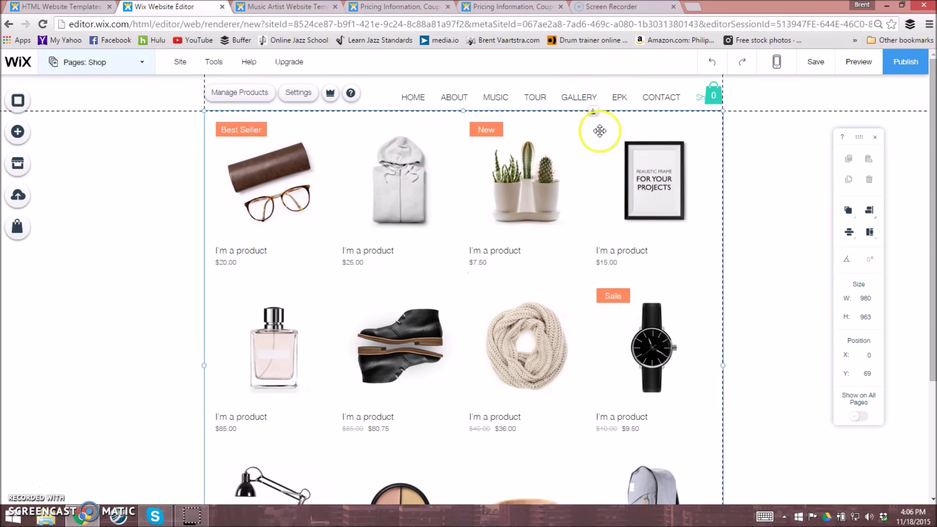
mouse_move(304, 197)
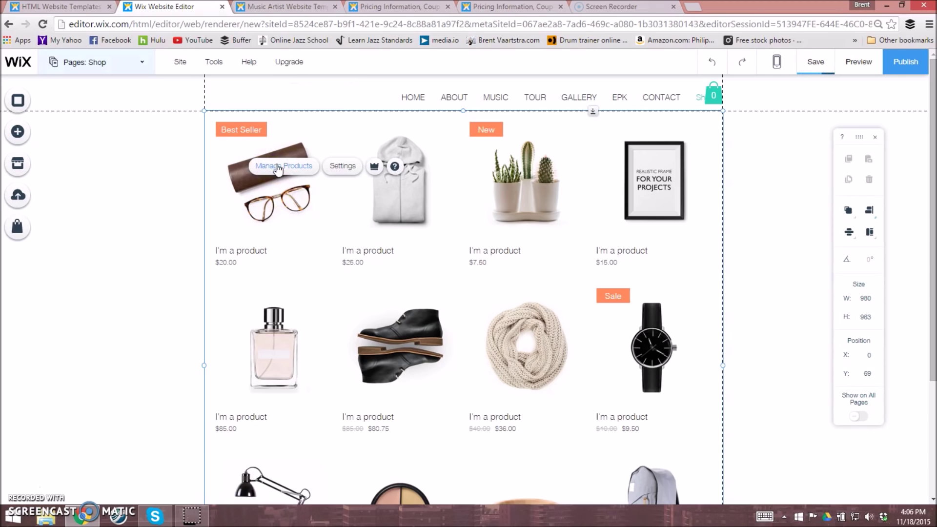
left_click(284, 165)
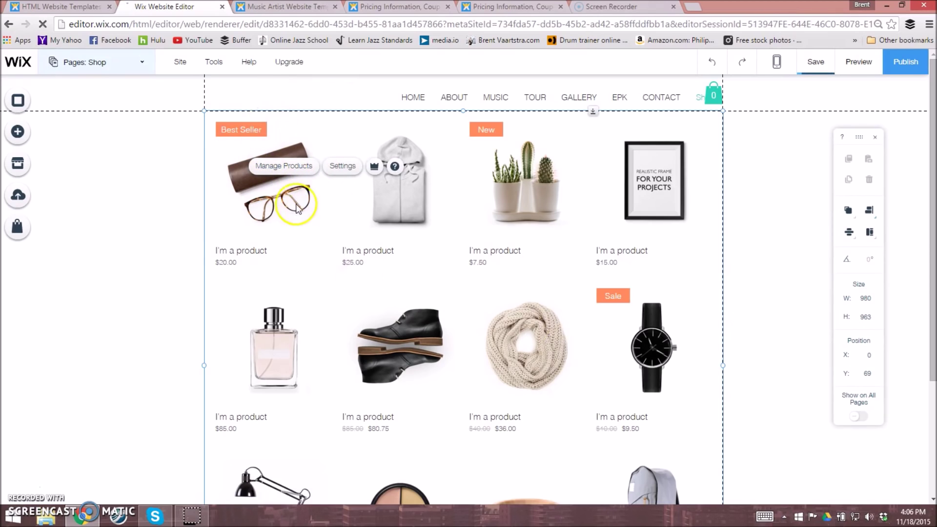
left_click(284, 165)
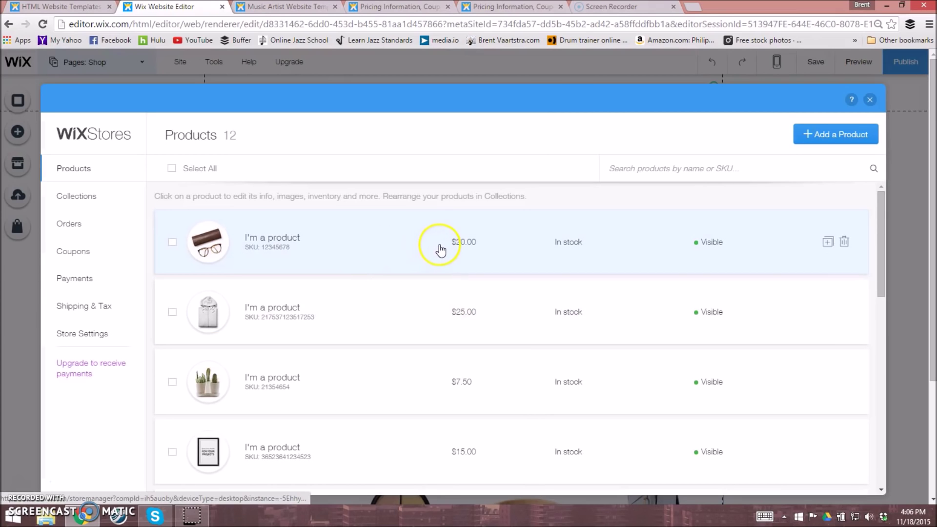
mouse_move(433, 263)
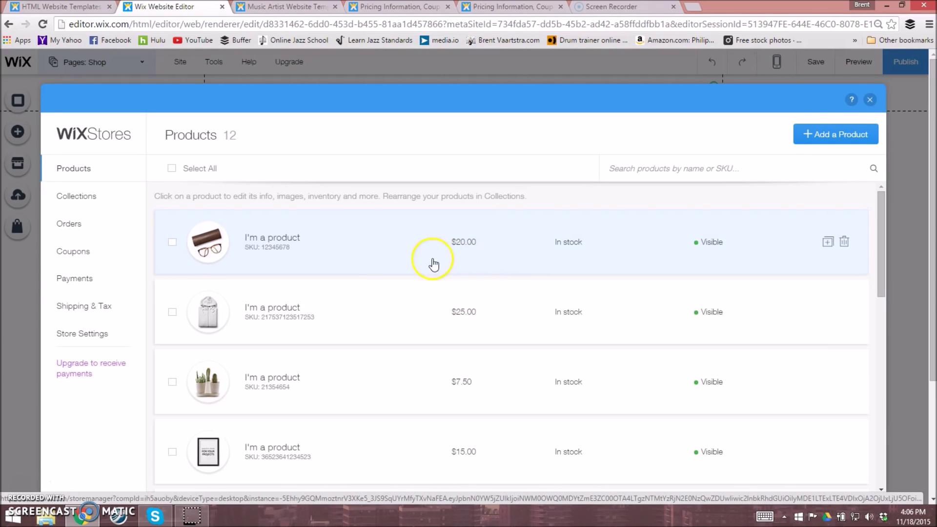
mouse_move(514, 262)
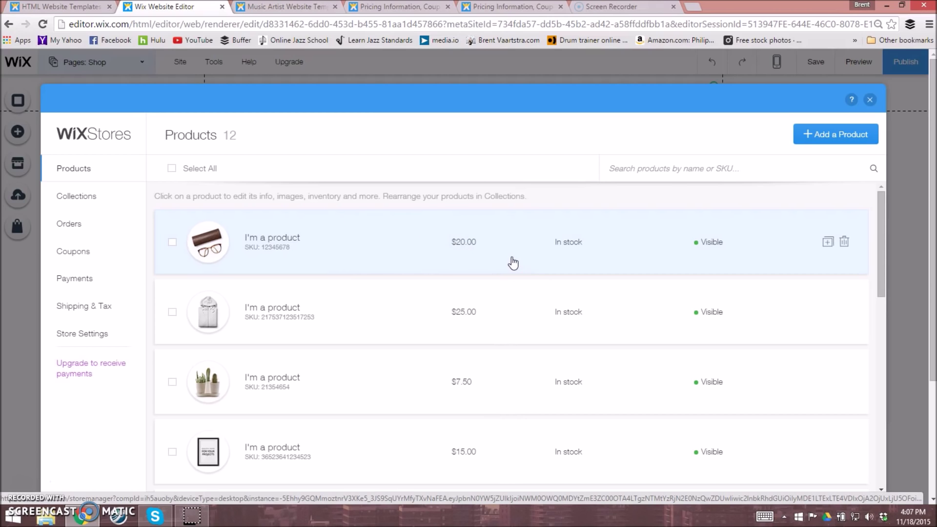
left_click(869, 99)
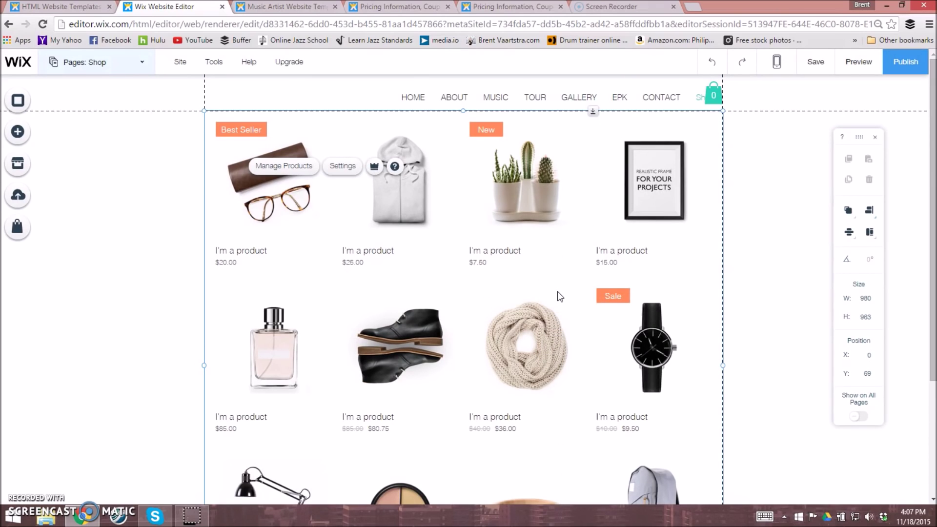
mouse_move(557, 292)
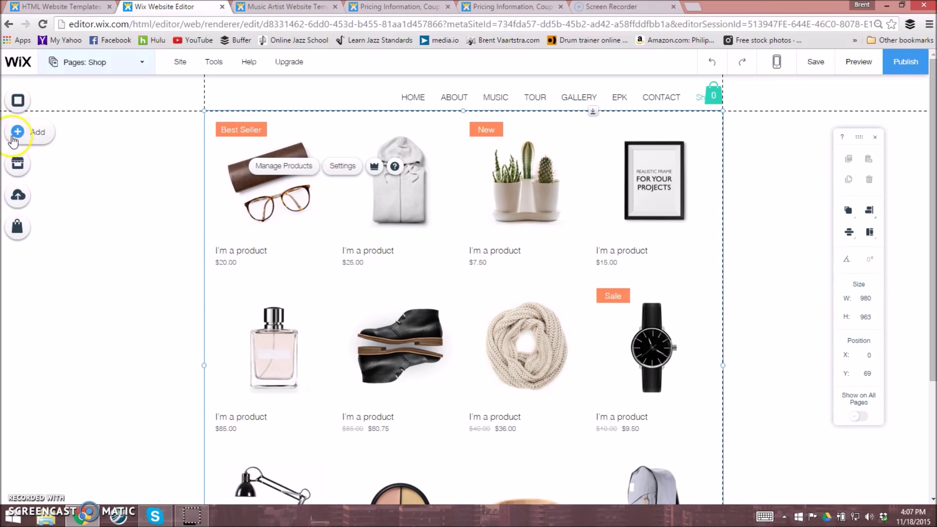
left_click(16, 131)
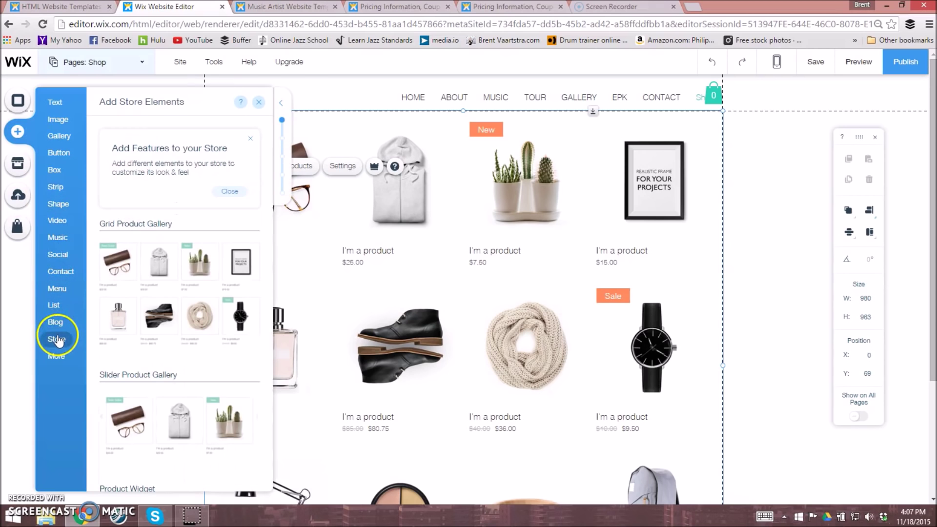
left_click(56, 338)
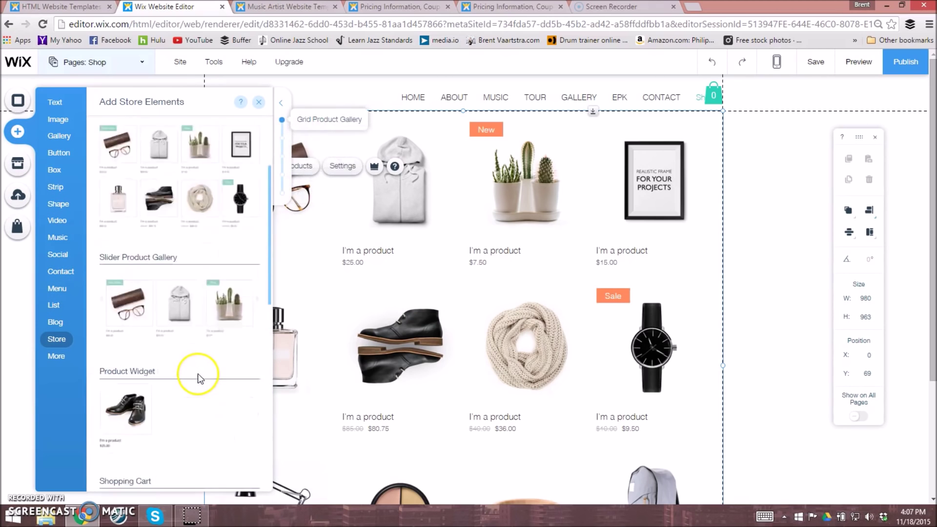
left_click(58, 204)
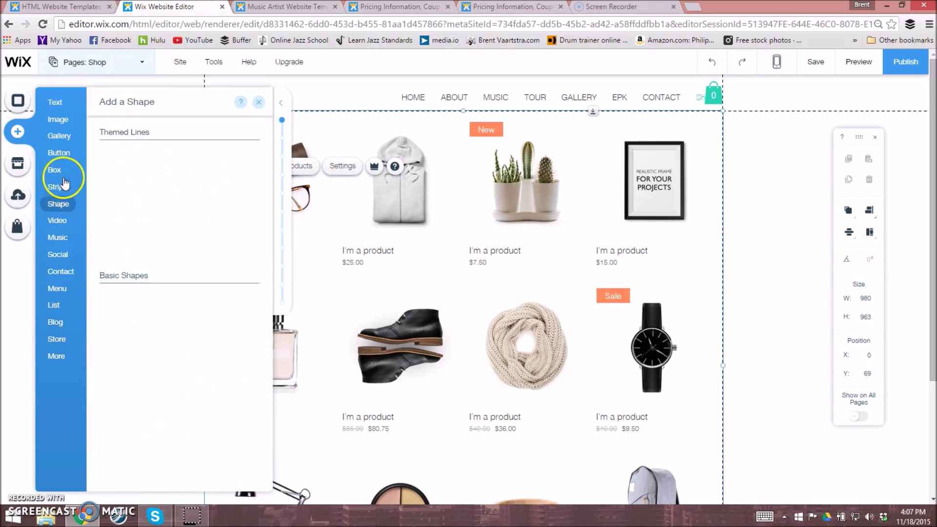
left_click(53, 305)
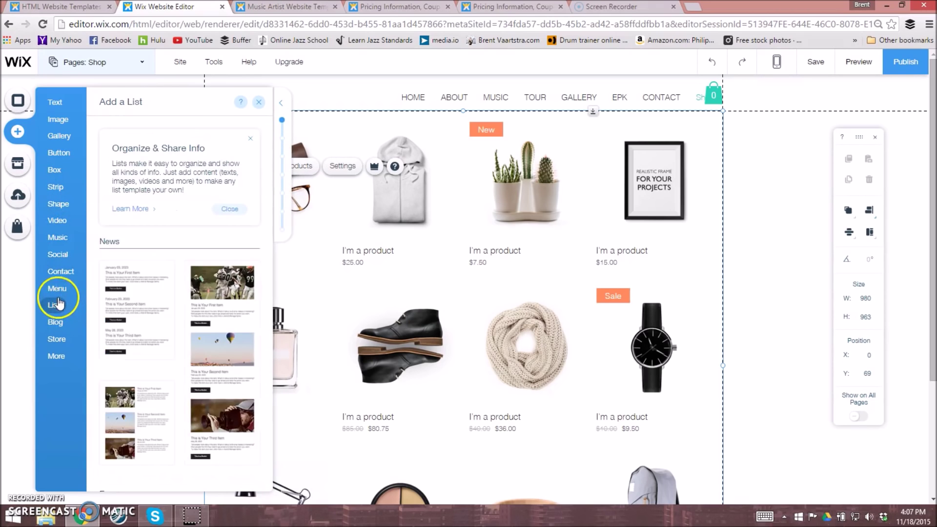
left_click(57, 339)
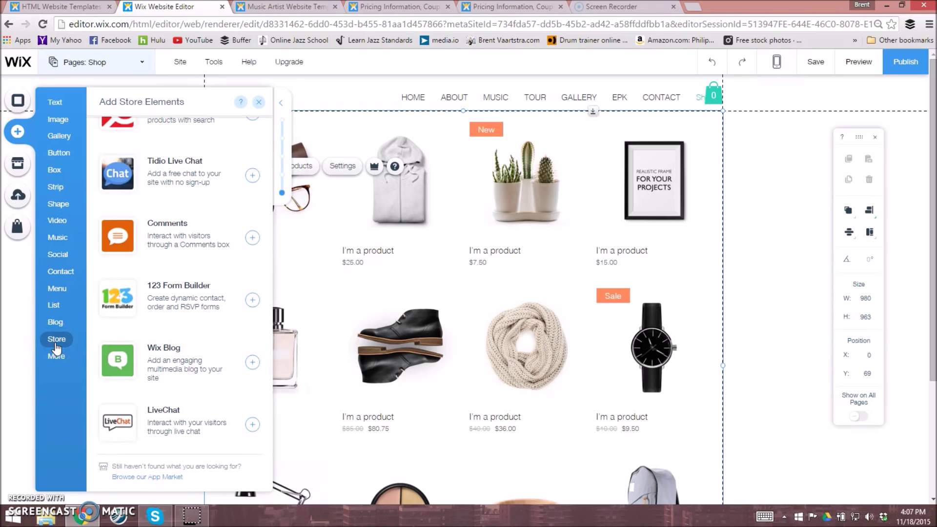
left_click(61, 271)
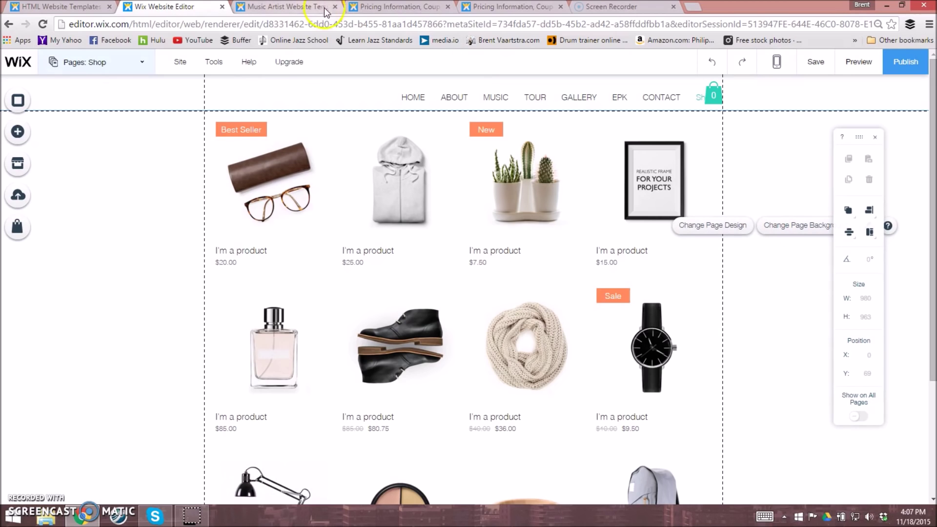
Go to brentvaartstra.com, leaving the Wix editor despite unsaved changes
left_click(284, 6)
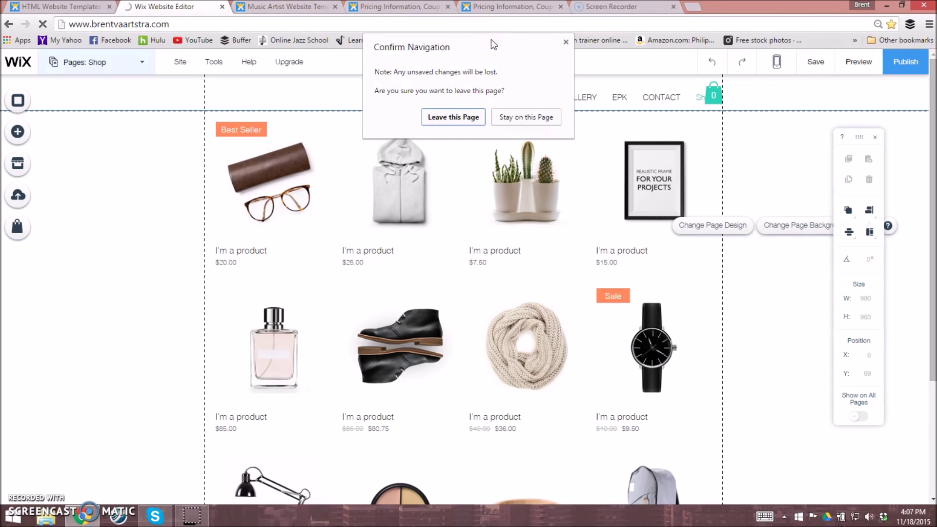
left_click(453, 116)
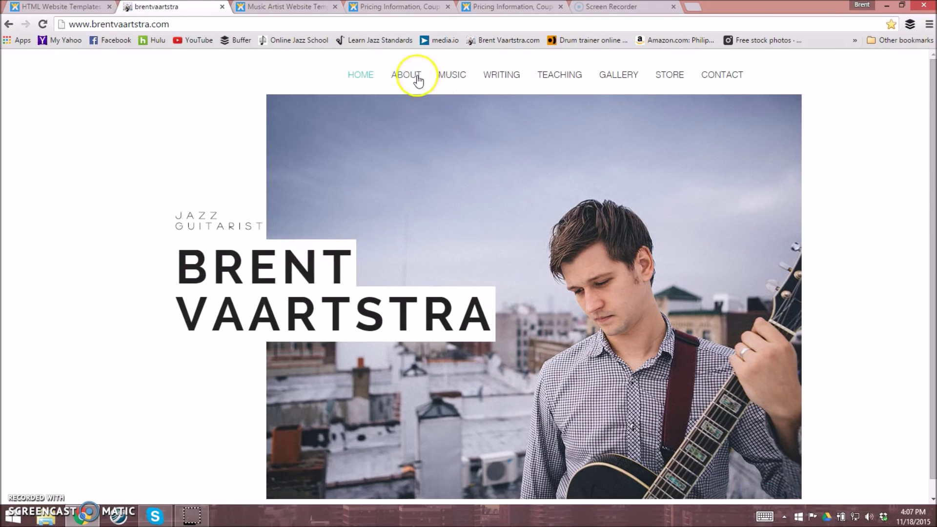
Browse the live site's About, Music, Writing and Teaching pages
left_click(406, 74)
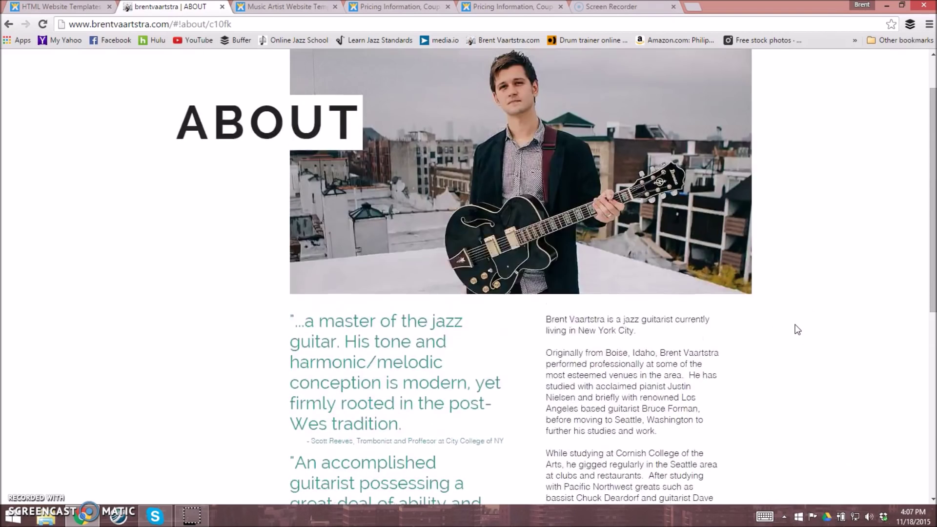
left_click(452, 74)
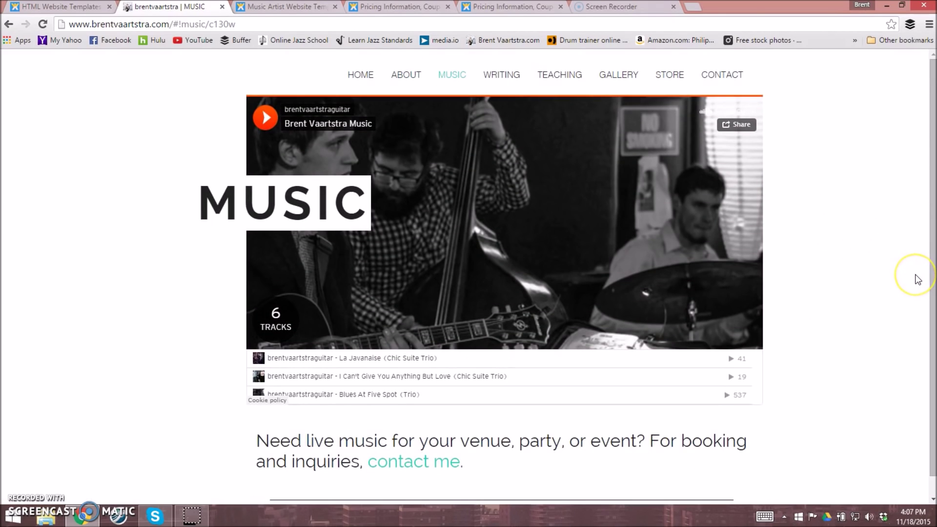
mouse_move(376, 162)
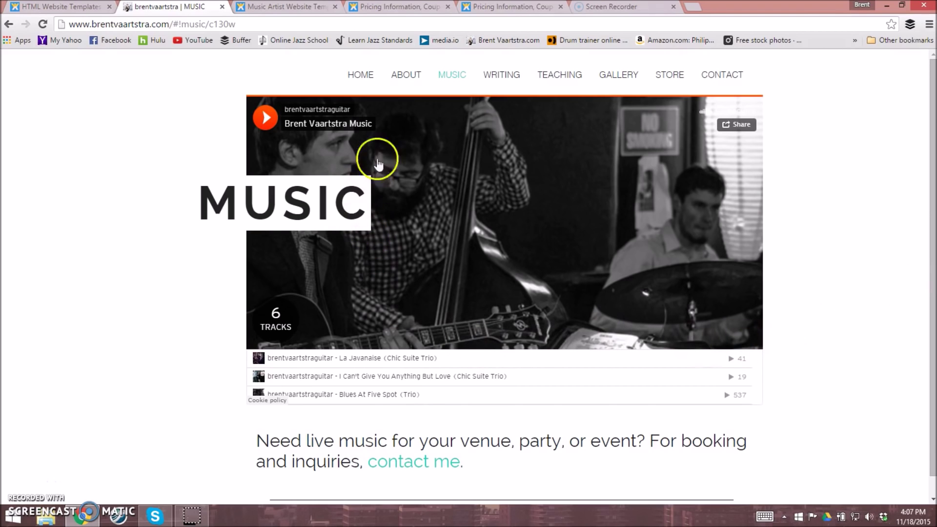
mouse_move(574, 330)
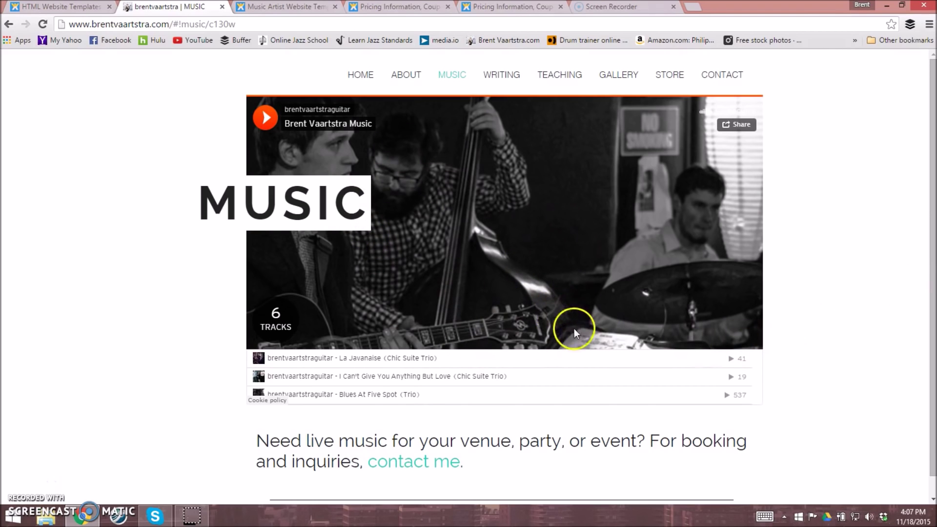
left_click(501, 74)
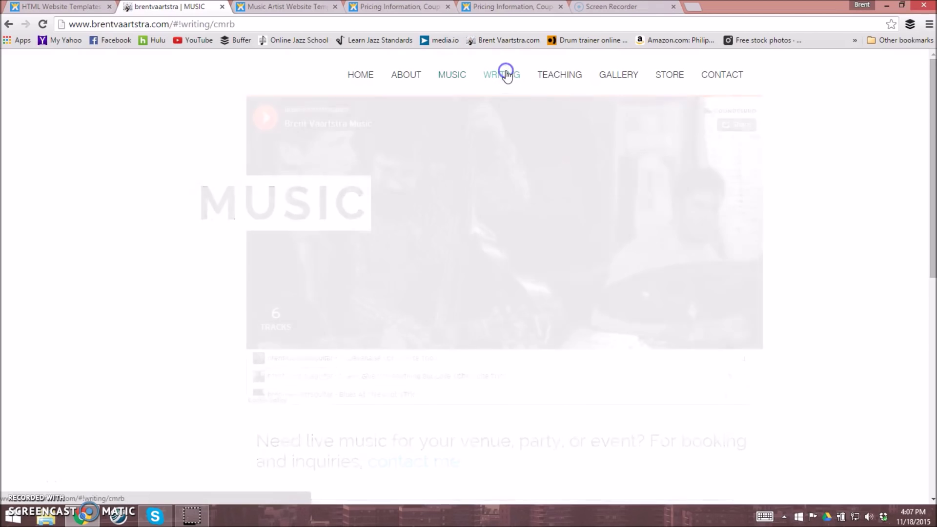
left_click(500, 74)
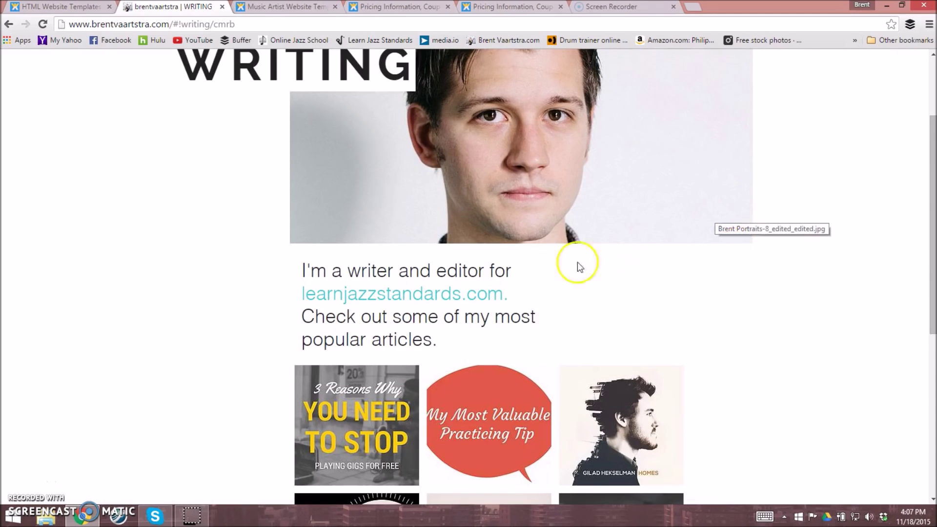
scroll("down", 3)
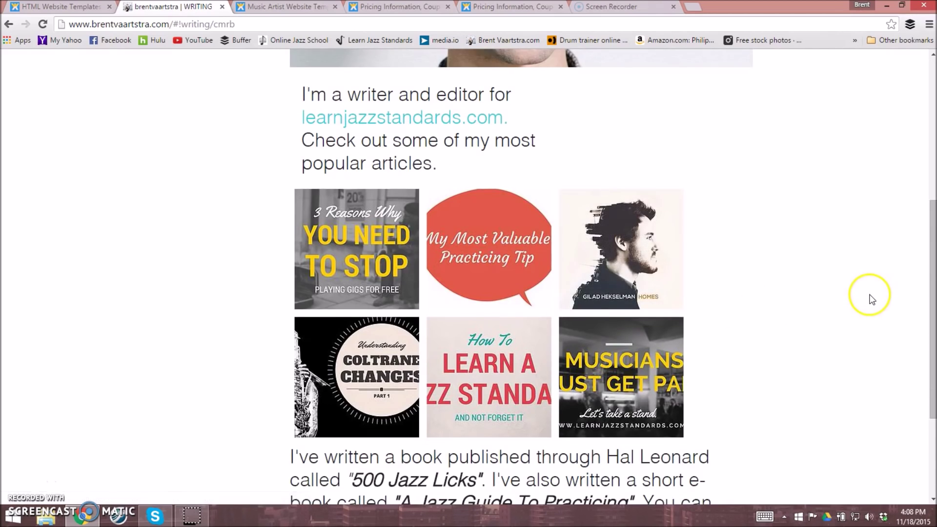
scroll("down", 3)
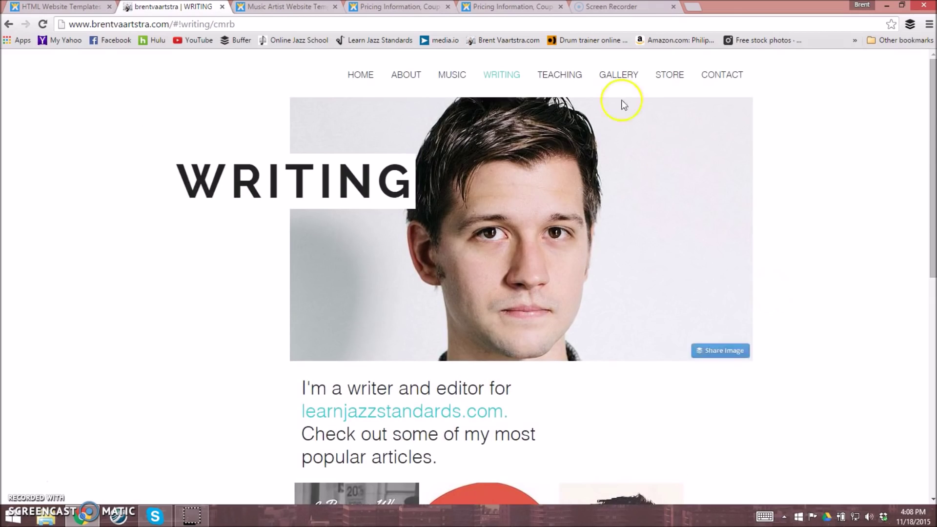
left_click(558, 75)
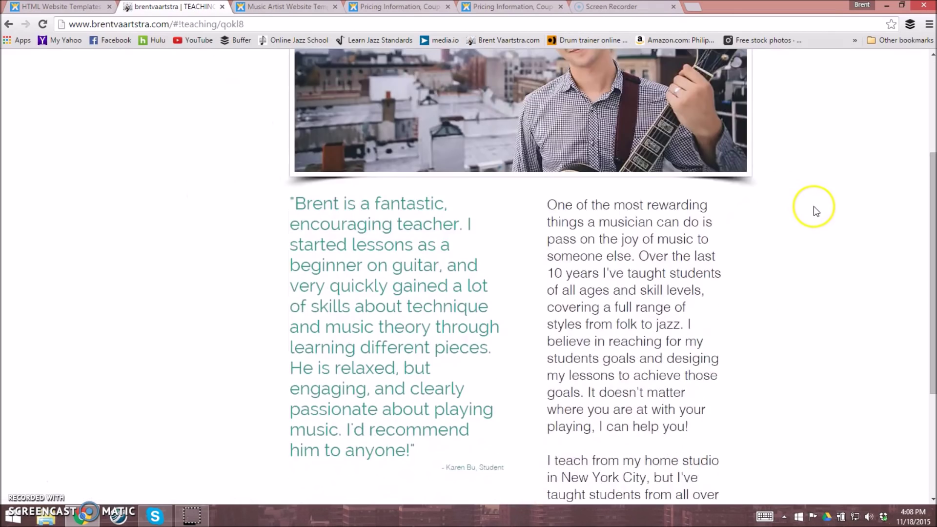
scroll("up", 3)
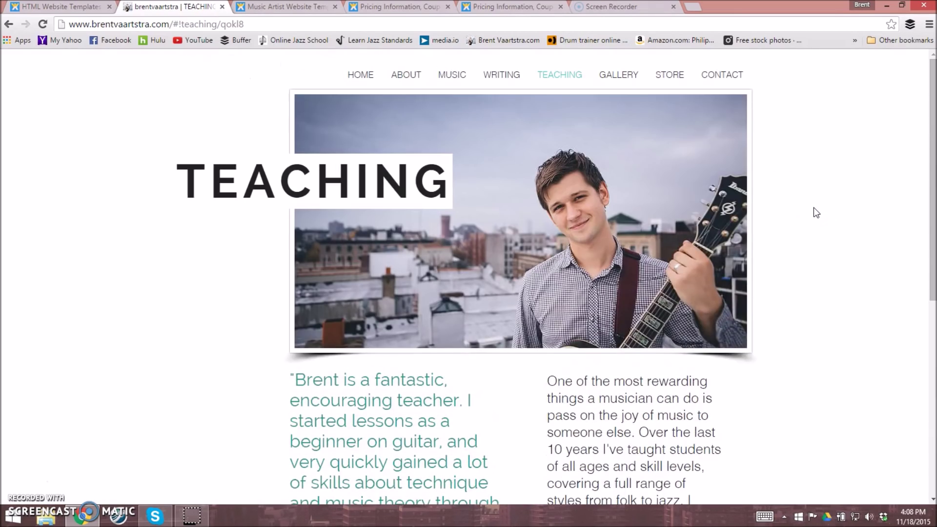
View the Gallery and Store, preview the jazz guide's PayPal checkout, then close it
left_click(618, 74)
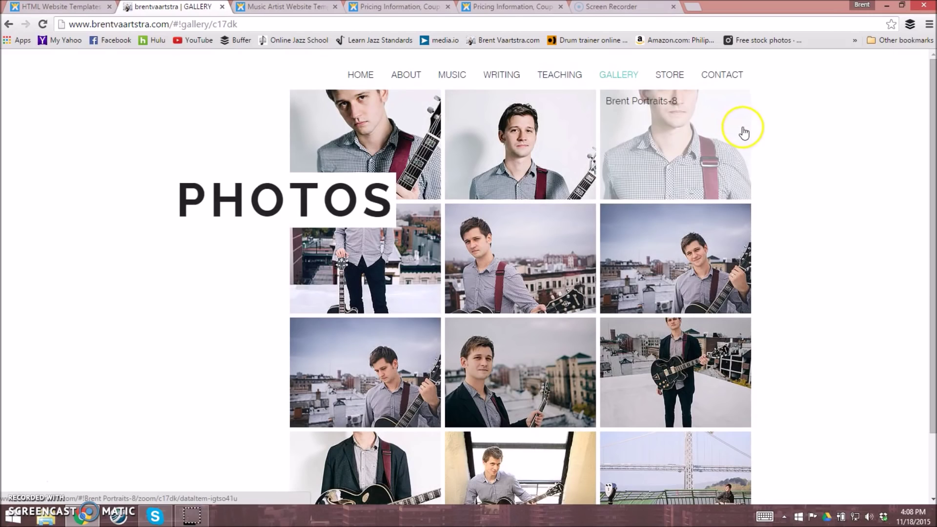
mouse_move(790, 171)
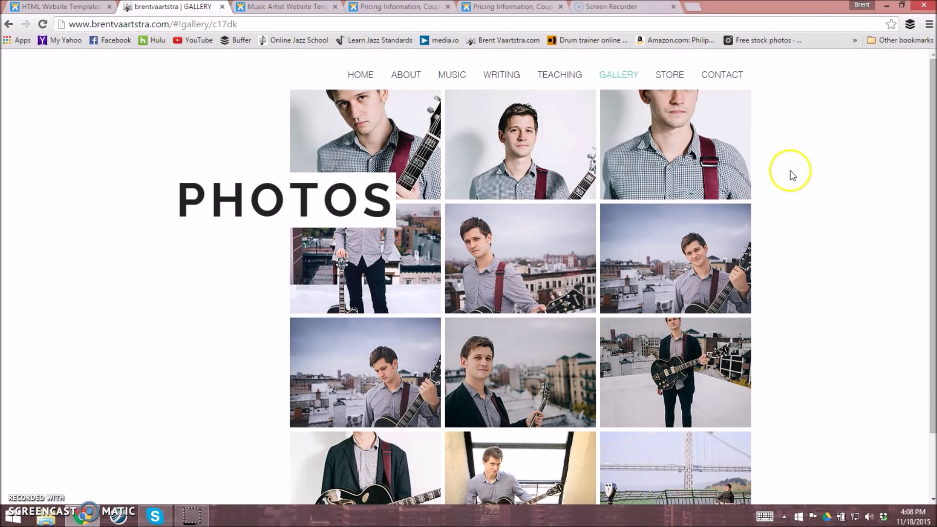
mouse_move(795, 165)
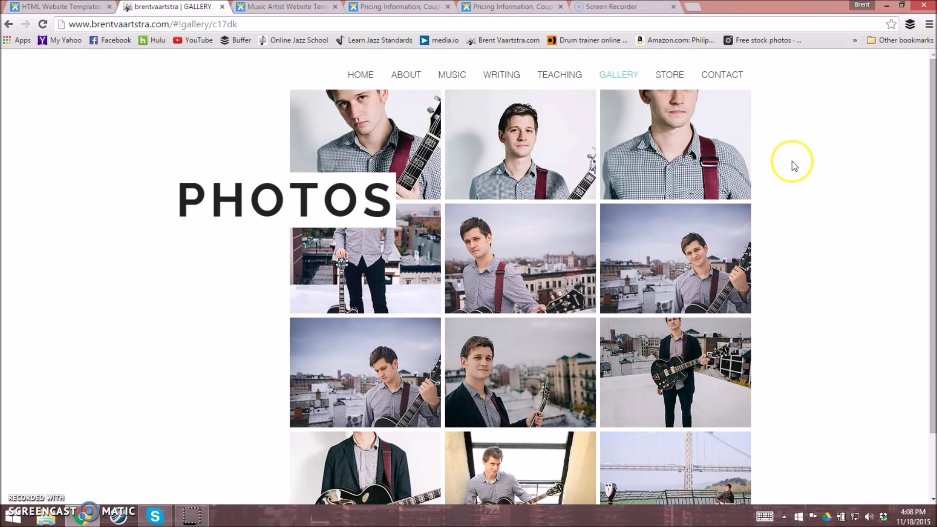
mouse_move(530, 347)
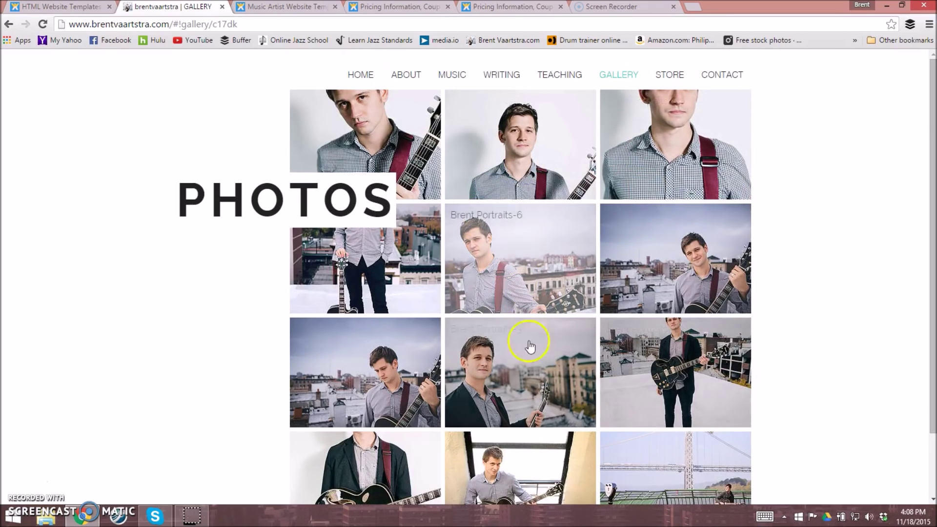
left_click(668, 75)
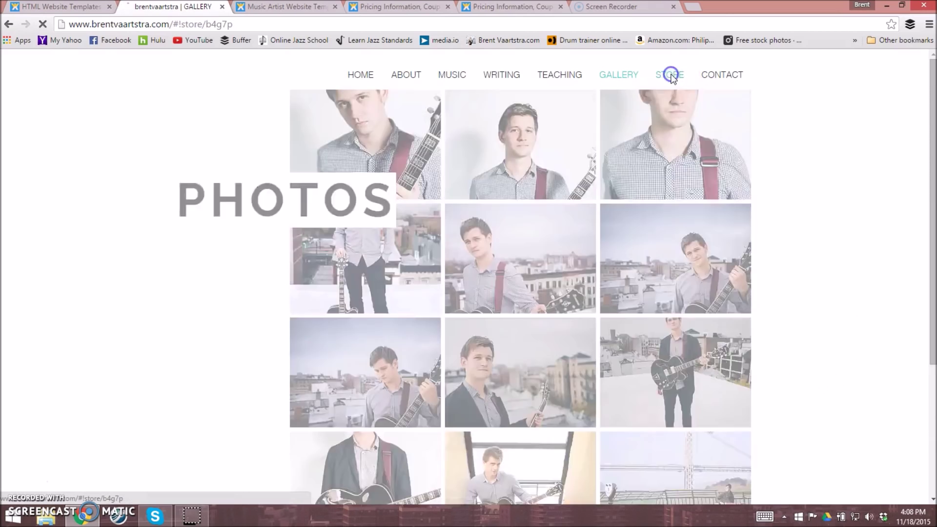
left_click(668, 75)
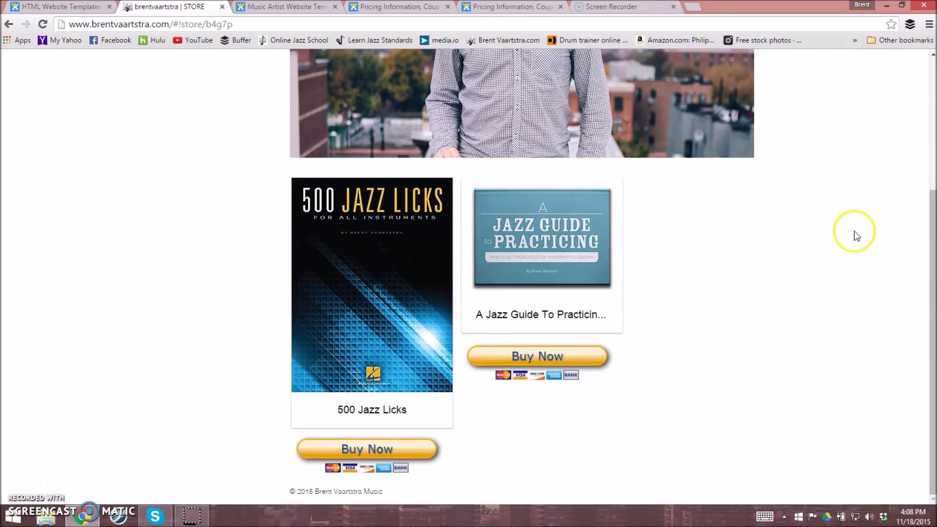
mouse_move(537, 356)
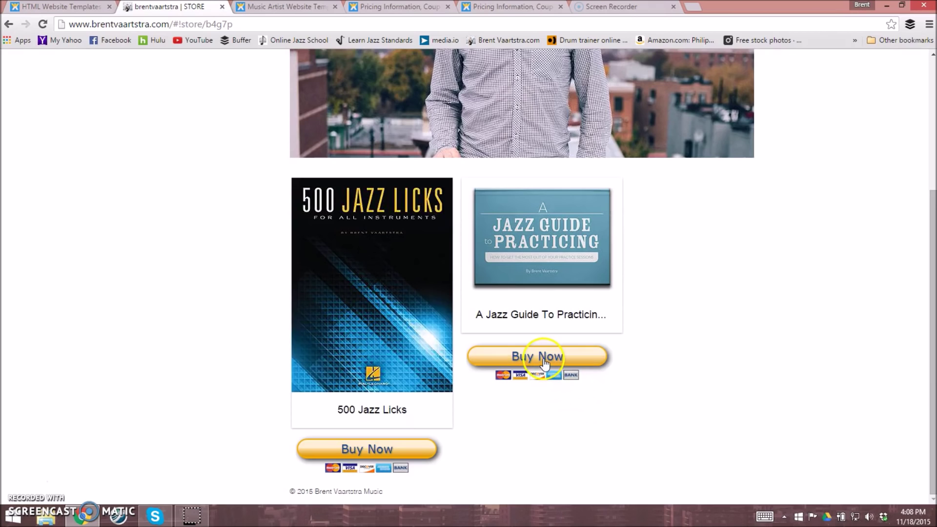
left_click(537, 357)
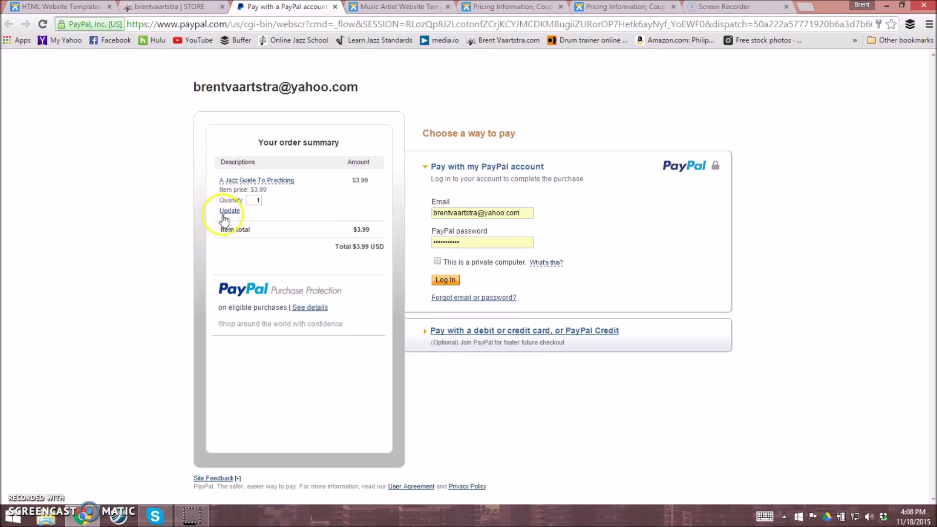
mouse_move(715, 245)
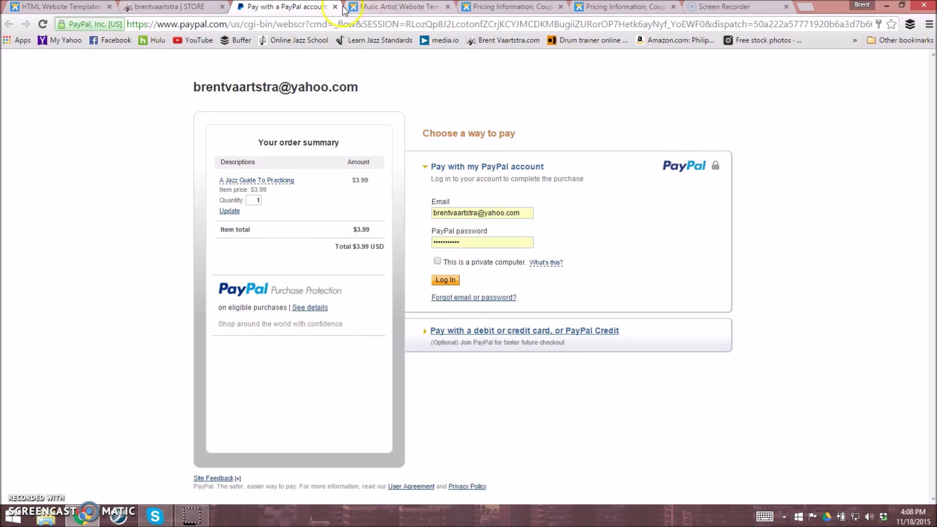
left_click(335, 6)
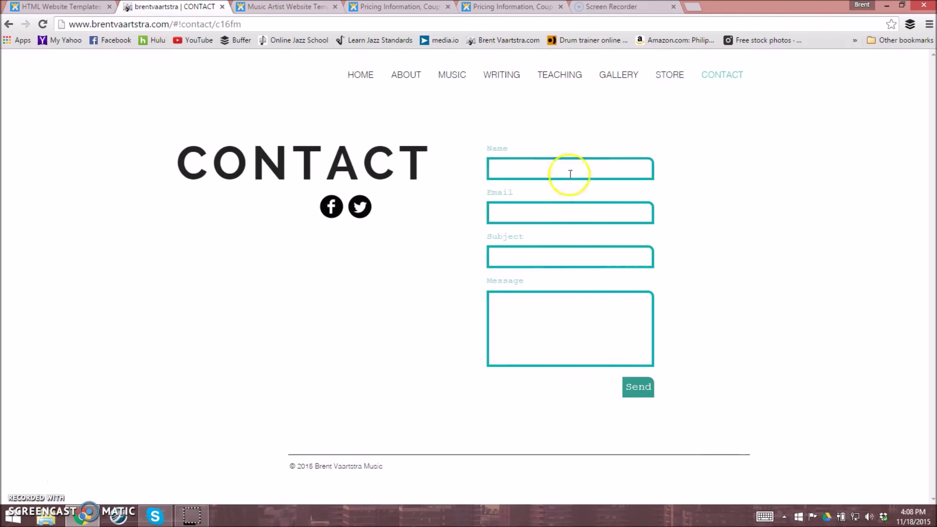
left_click(569, 213)
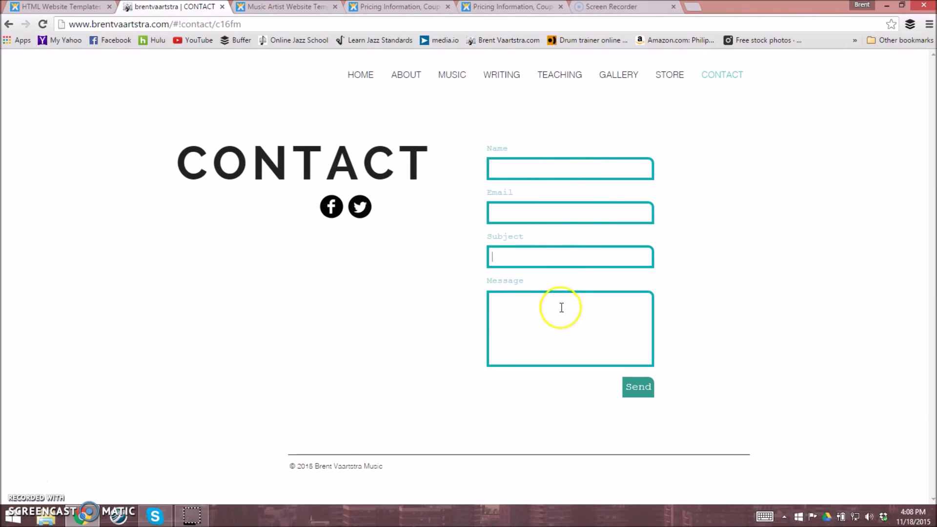
mouse_move(675, 424)
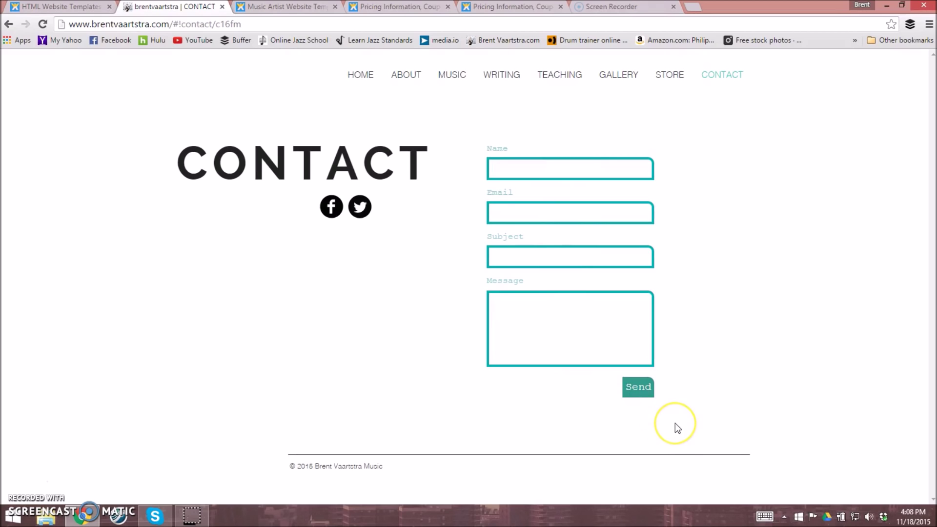
mouse_move(676, 427)
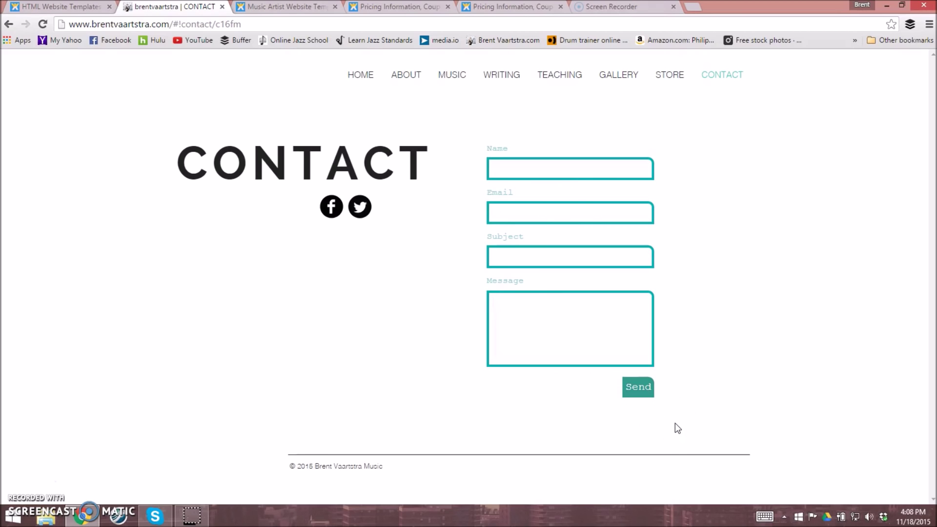
mouse_move(857, 216)
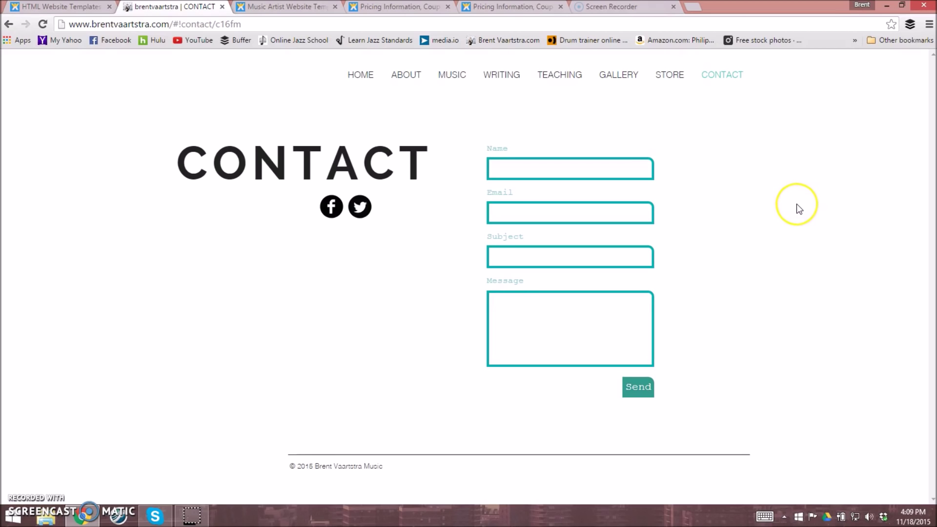
mouse_move(799, 215)
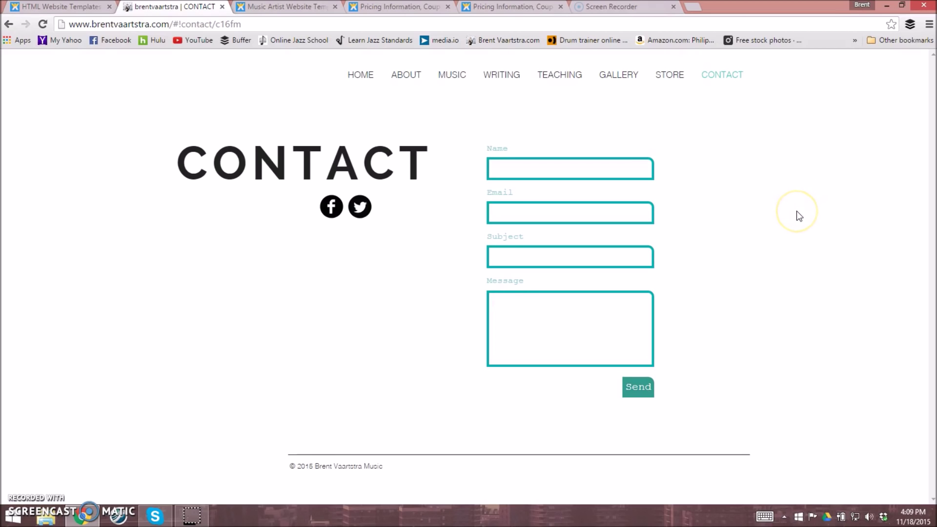
mouse_move(556, 6)
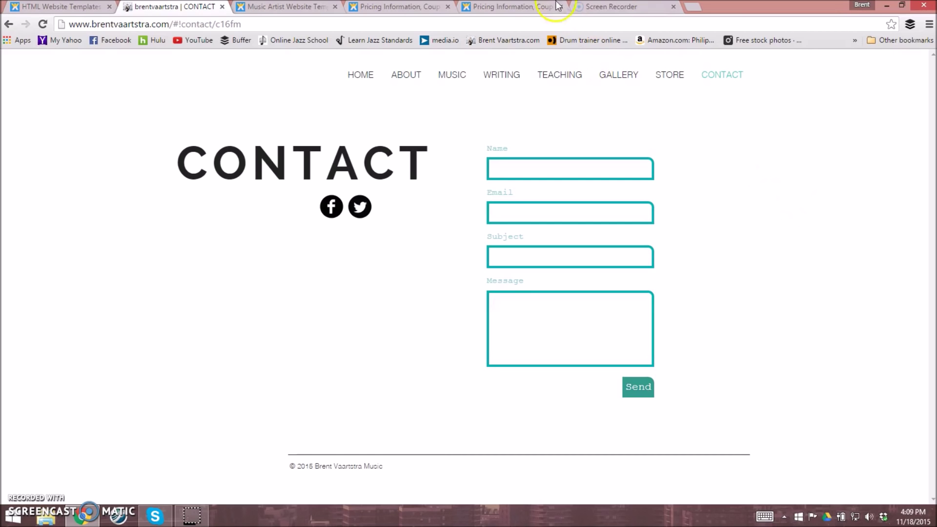
left_click(508, 6)
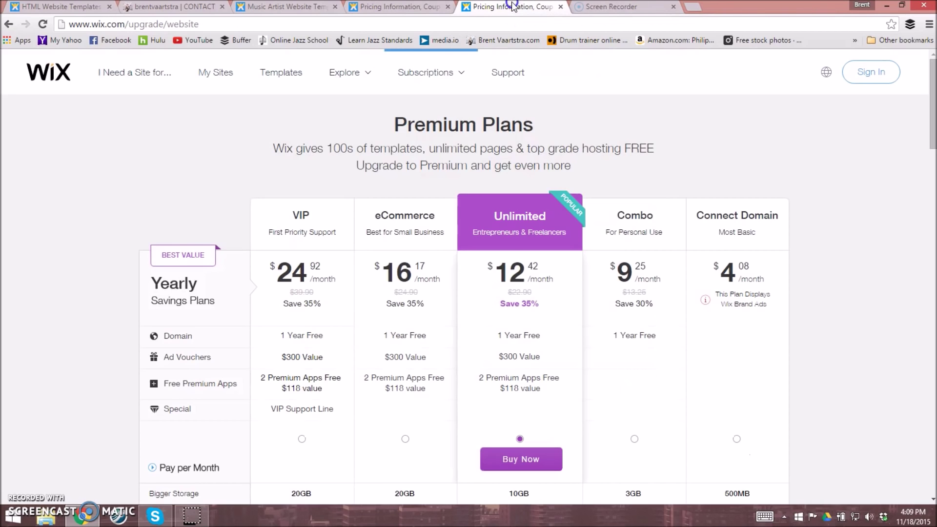
scroll("down", 3)
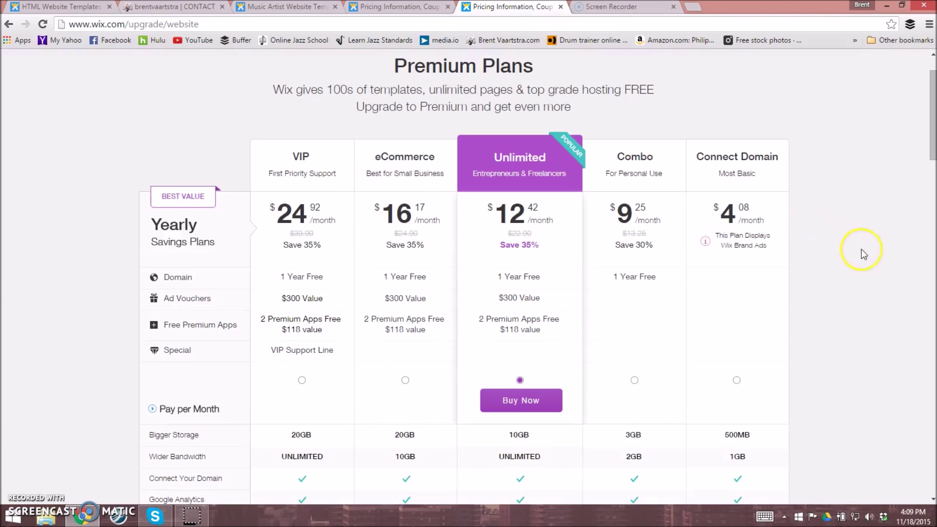
mouse_move(734, 201)
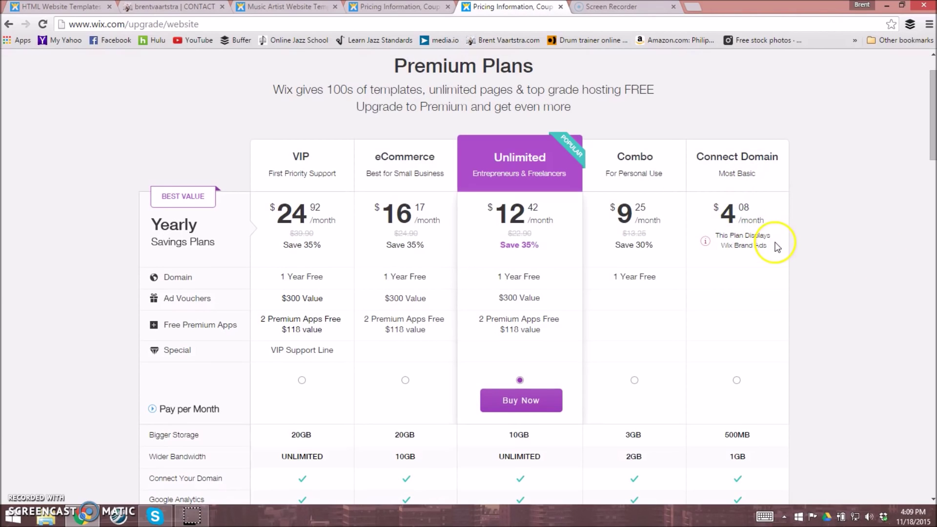
mouse_move(720, 174)
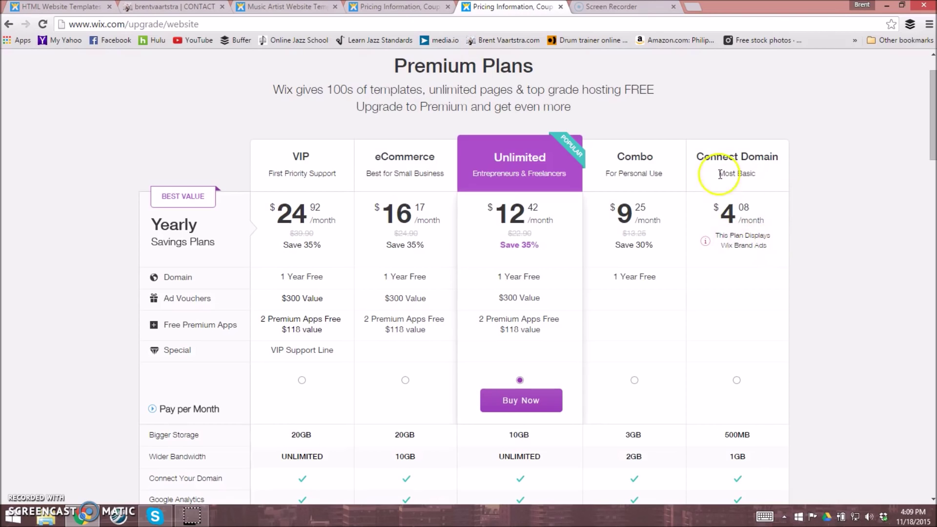
mouse_move(756, 233)
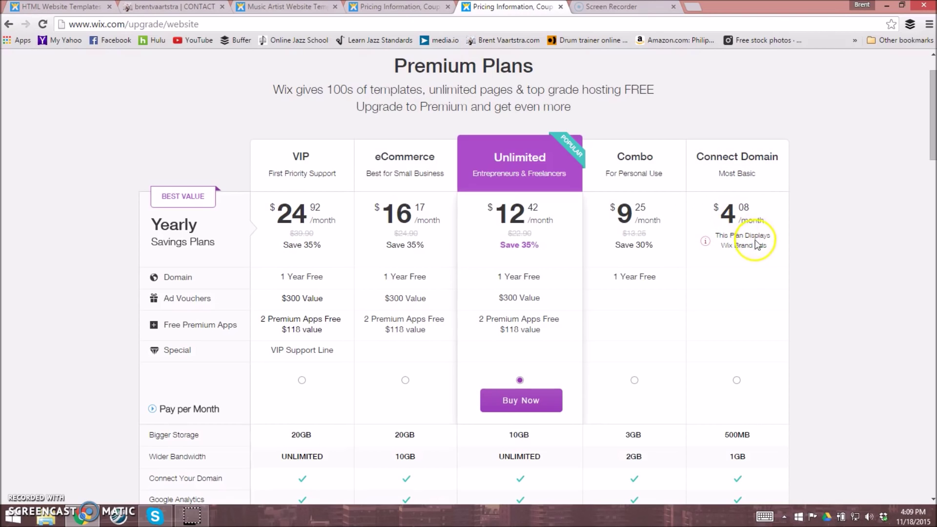
mouse_move(634, 276)
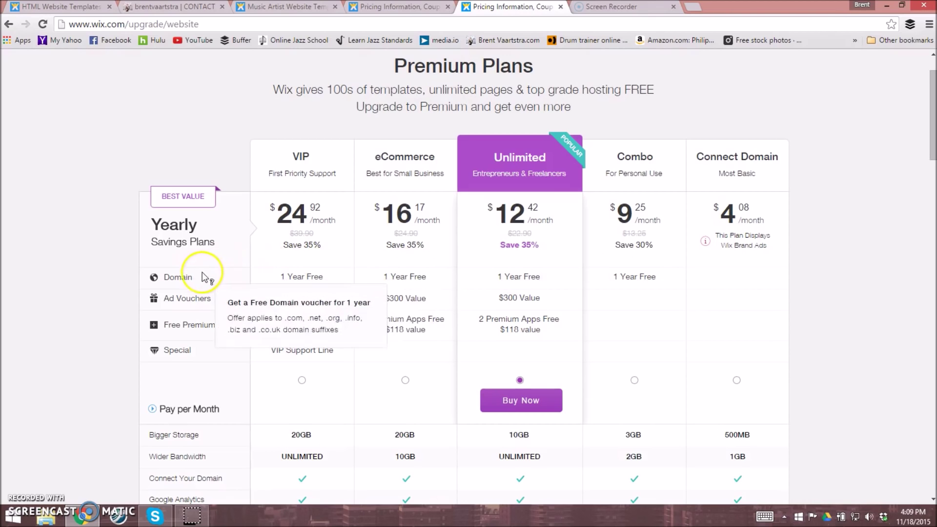
mouse_move(785, 302)
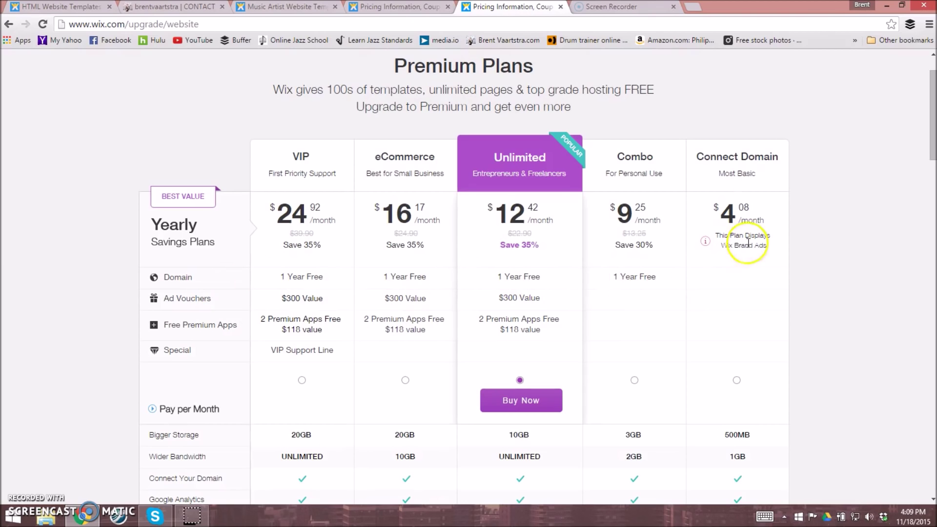
mouse_move(743, 264)
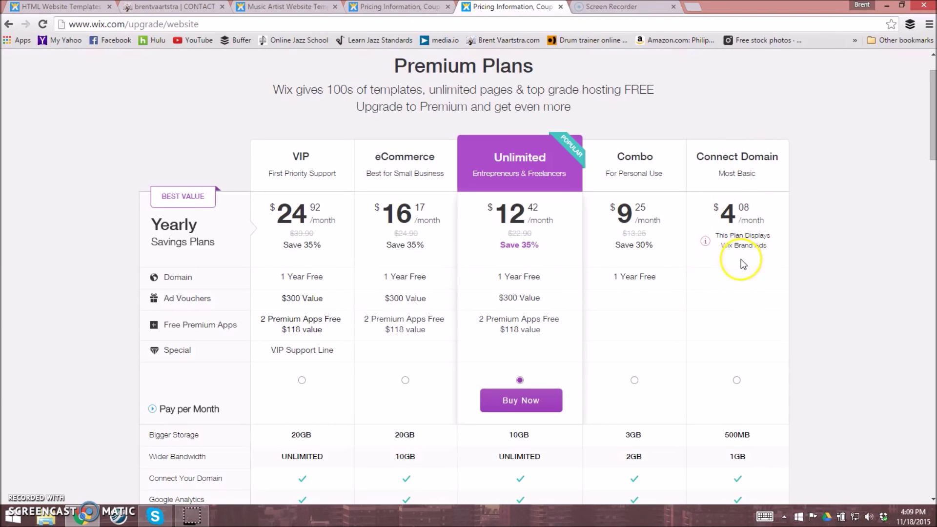
mouse_move(830, 266)
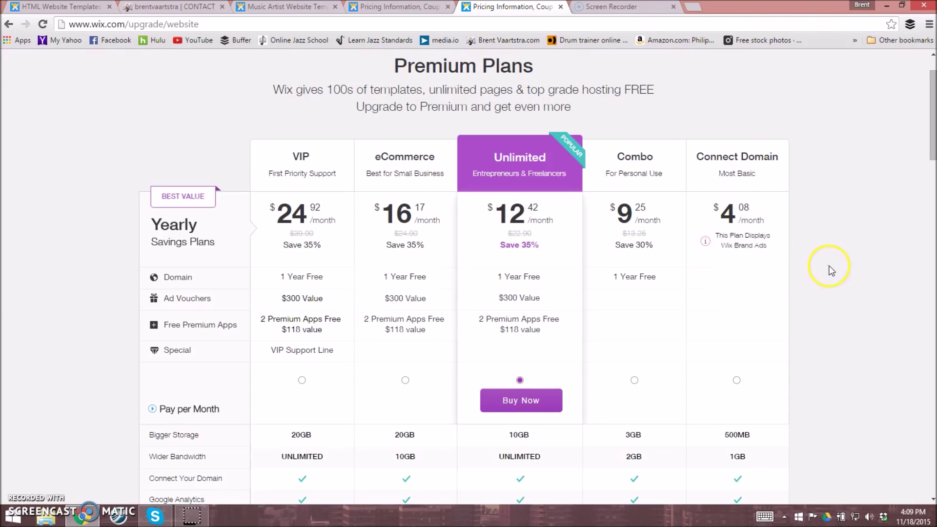
mouse_move(830, 269)
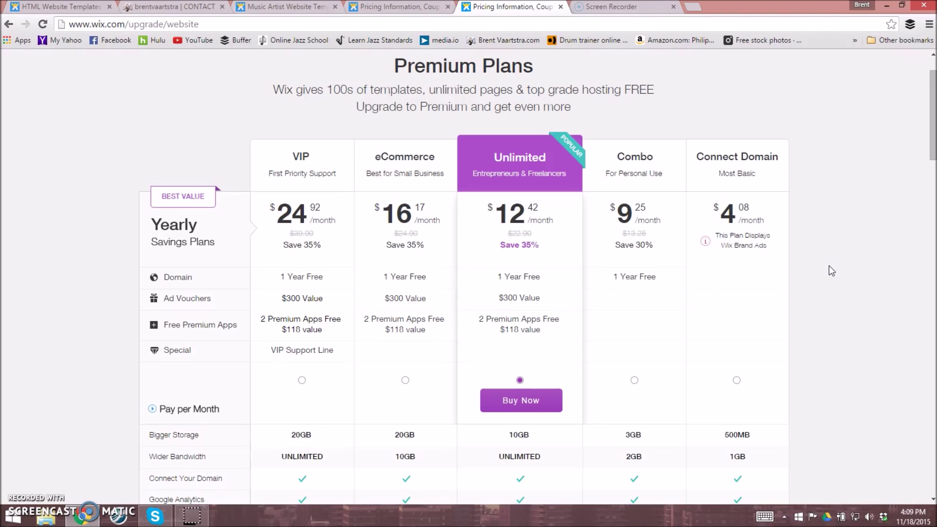
mouse_move(795, 214)
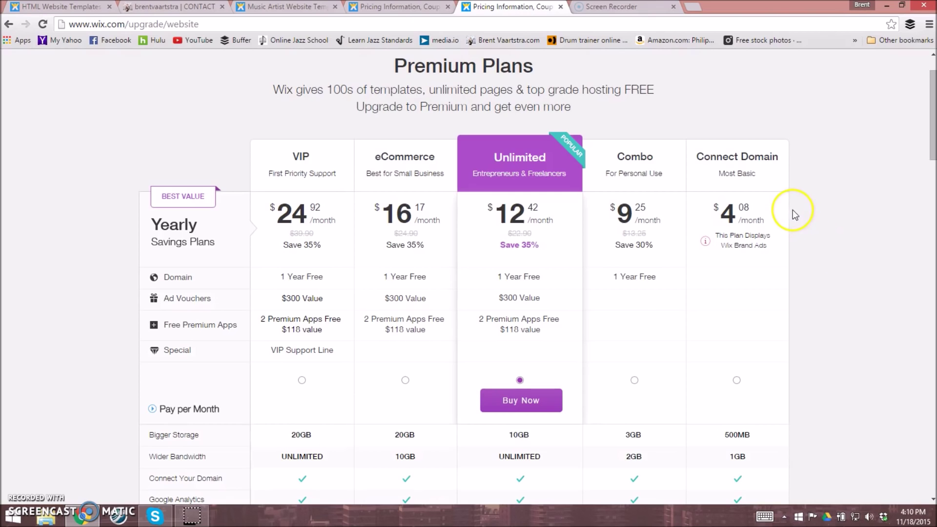
mouse_move(628, 160)
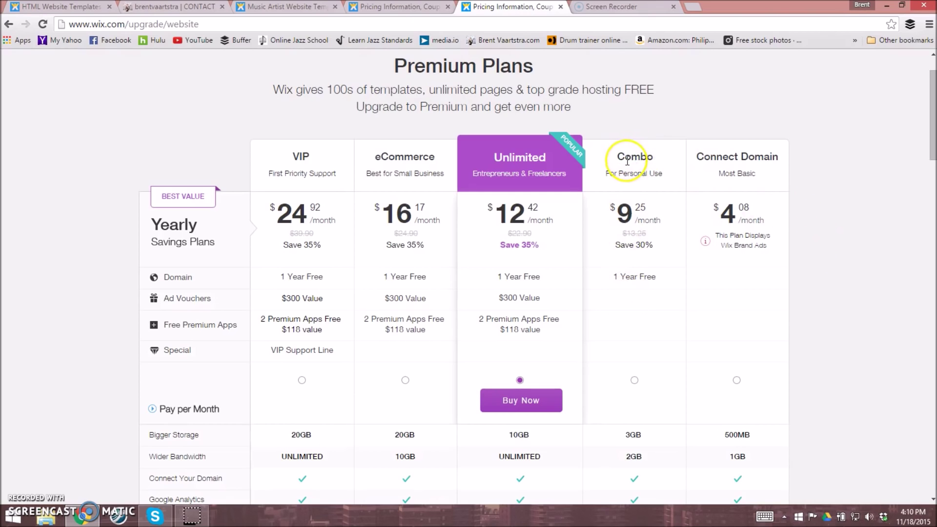
mouse_move(645, 271)
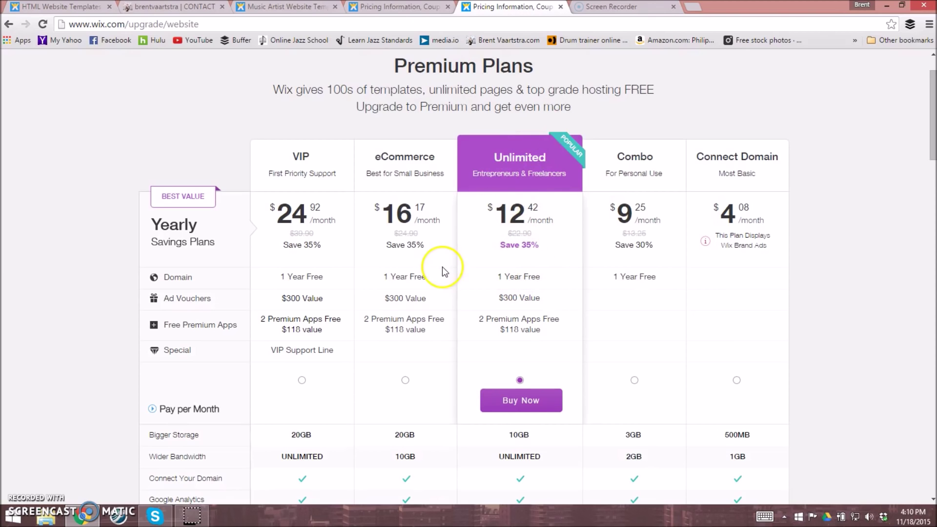
mouse_move(400, 197)
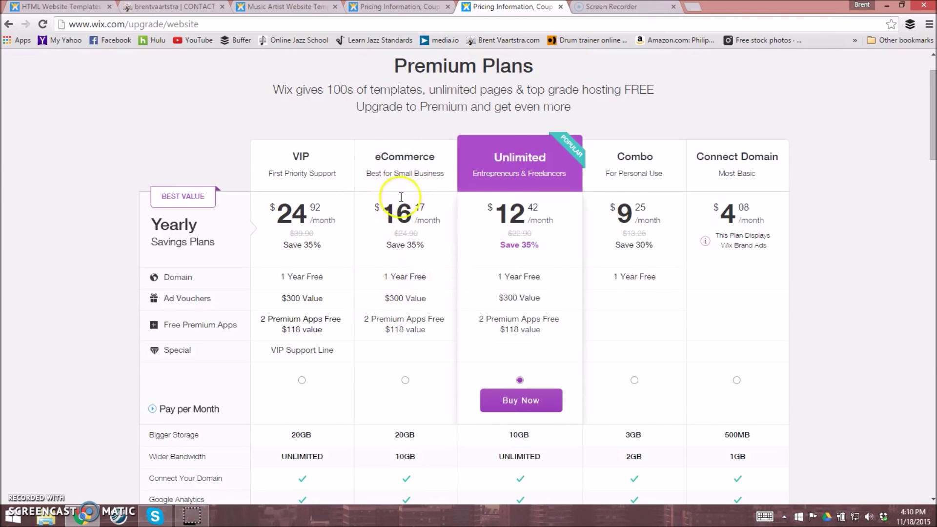
mouse_move(408, 269)
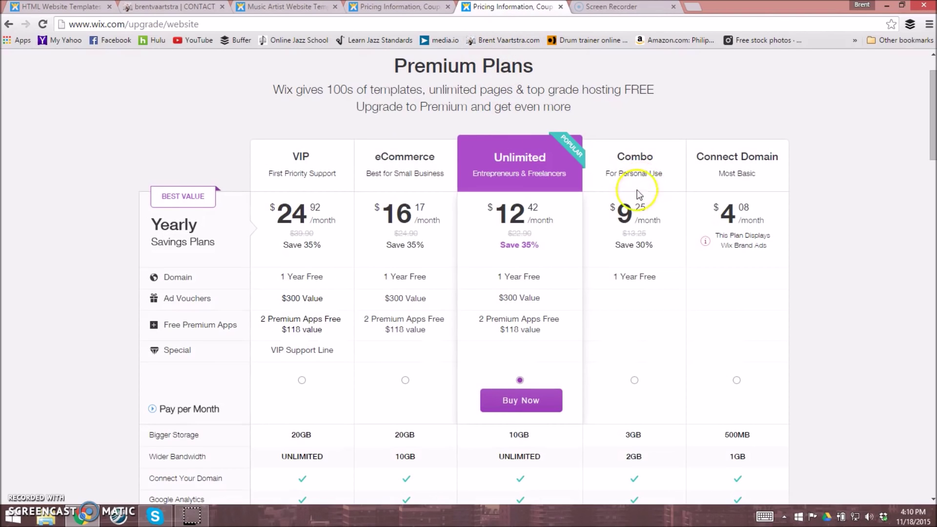
mouse_move(533, 74)
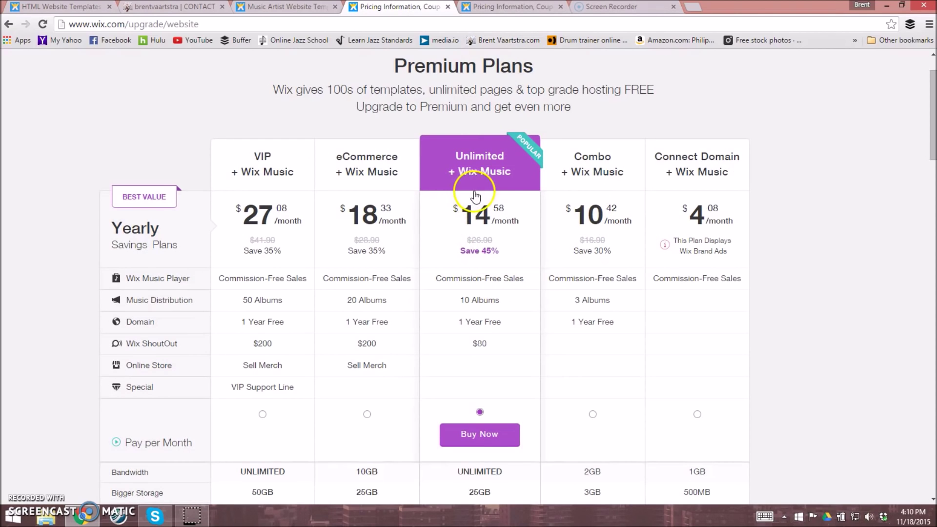
mouse_move(618, 197)
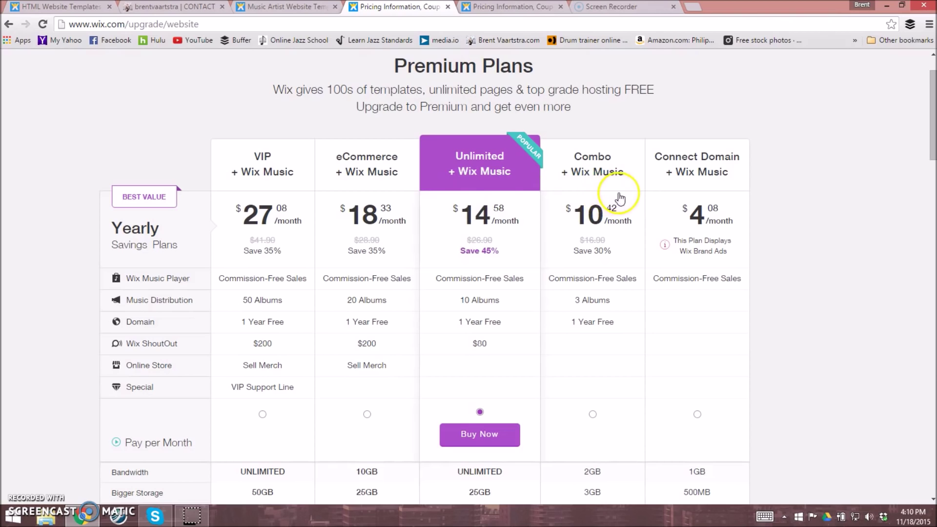
mouse_move(308, 224)
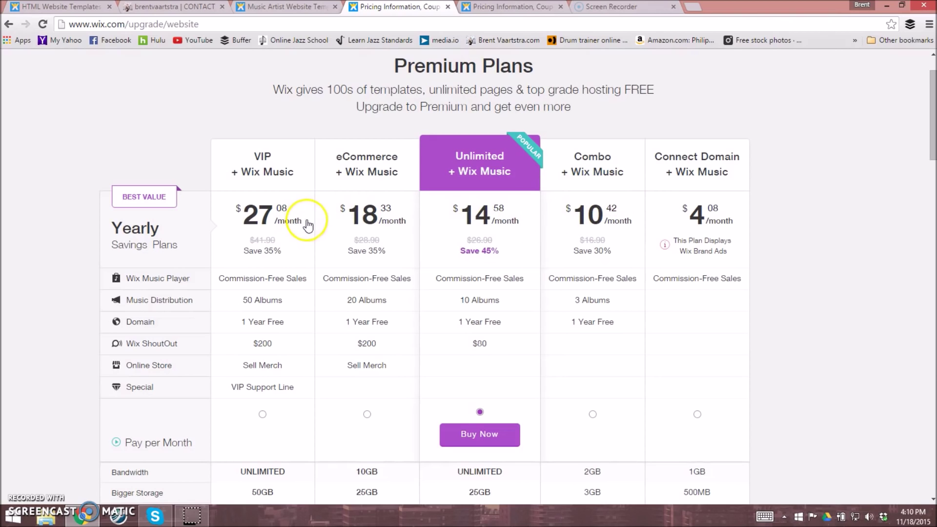
mouse_move(479, 226)
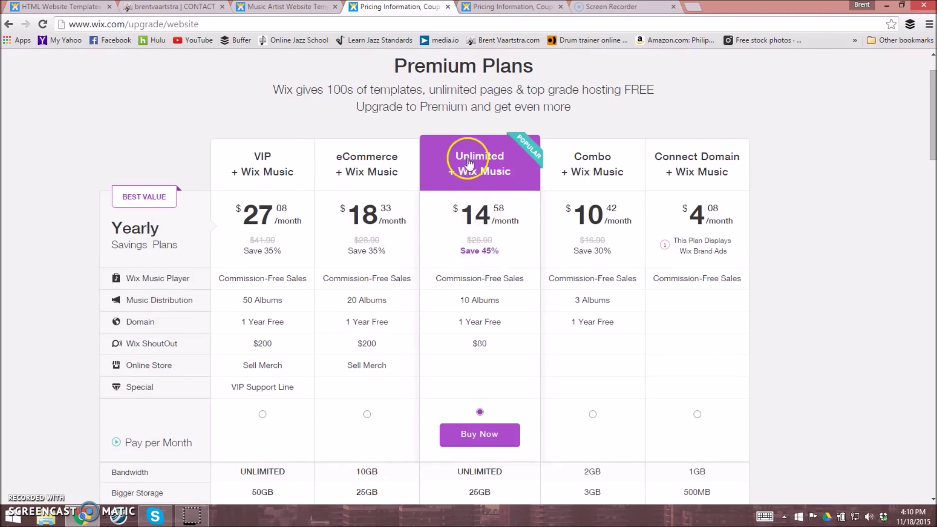
mouse_move(495, 264)
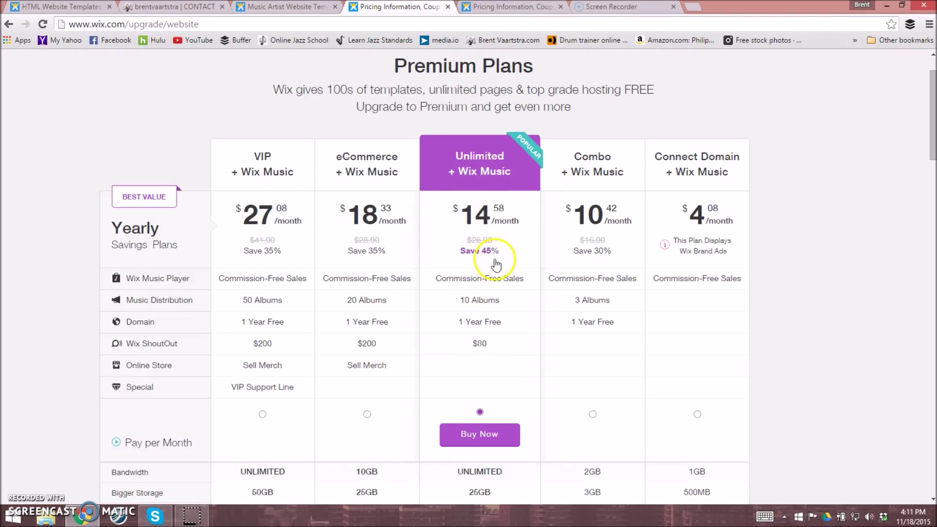
mouse_move(516, 261)
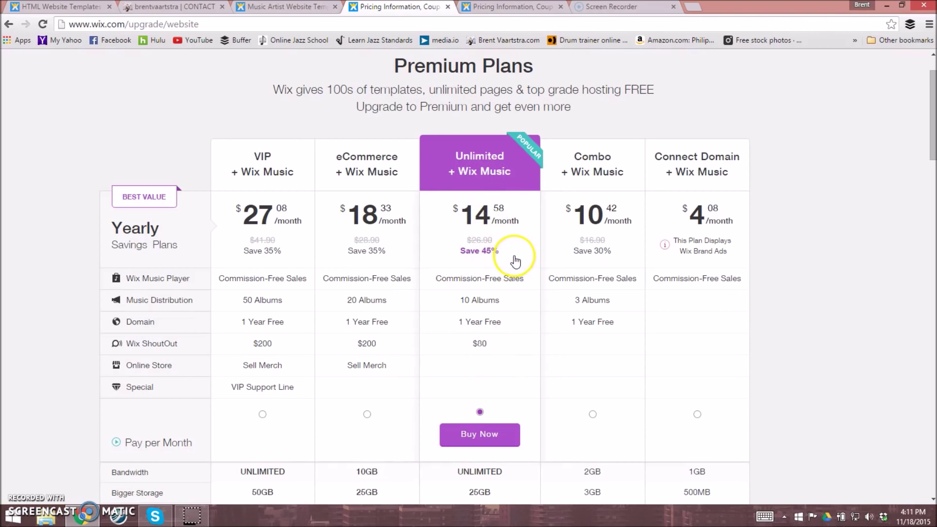
mouse_move(460, 305)
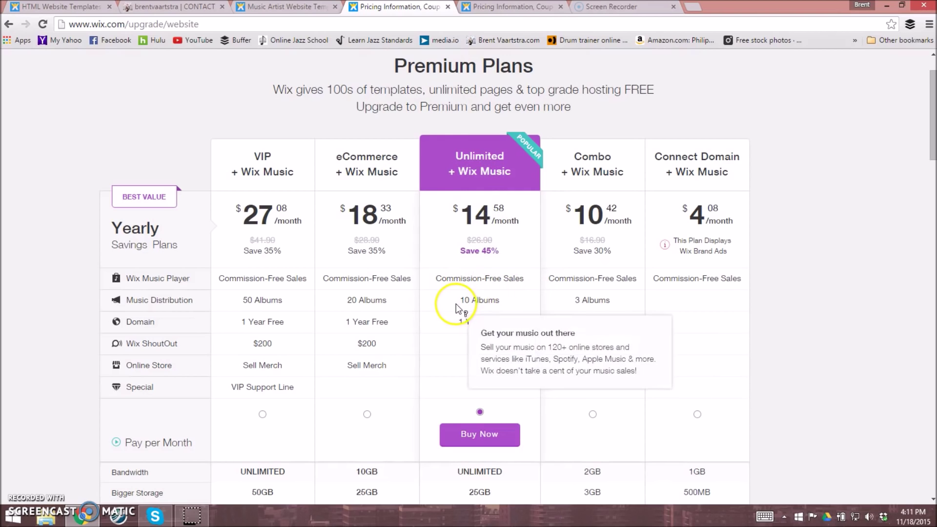
mouse_move(505, 310)
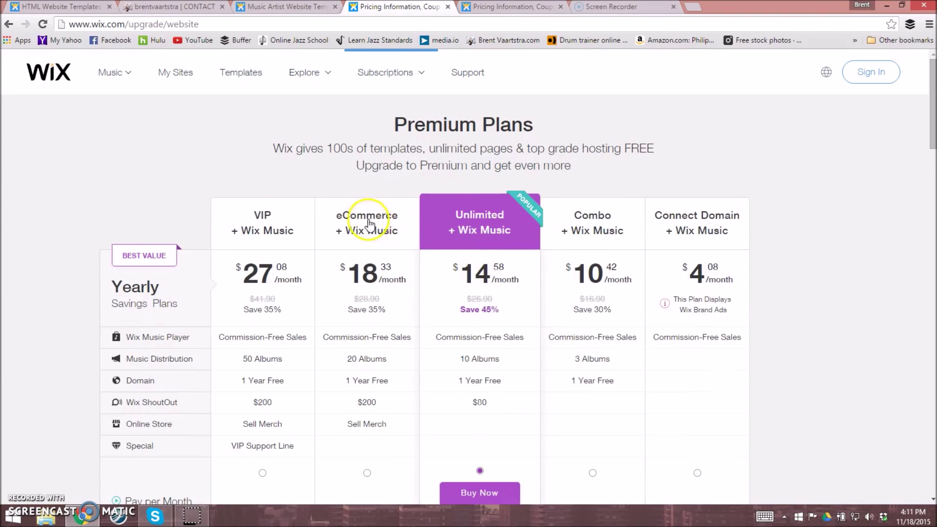
mouse_move(369, 251)
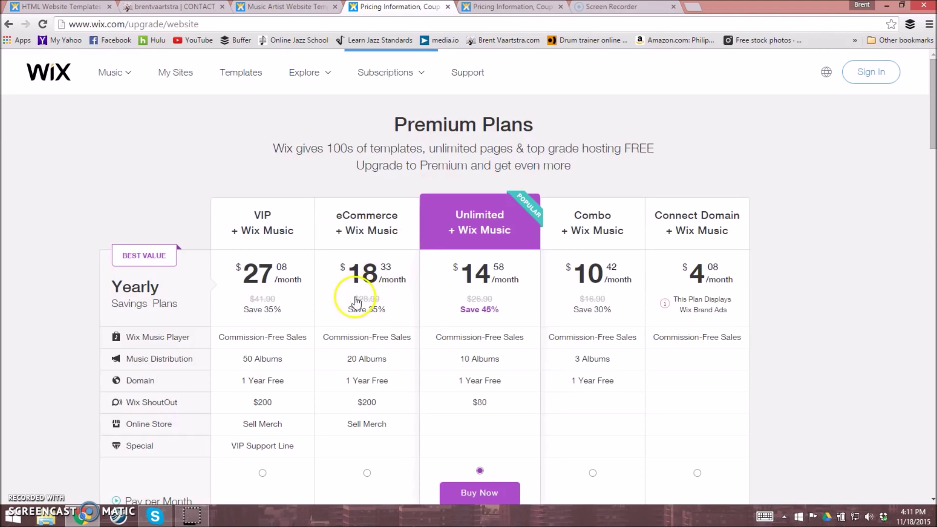
mouse_move(428, 253)
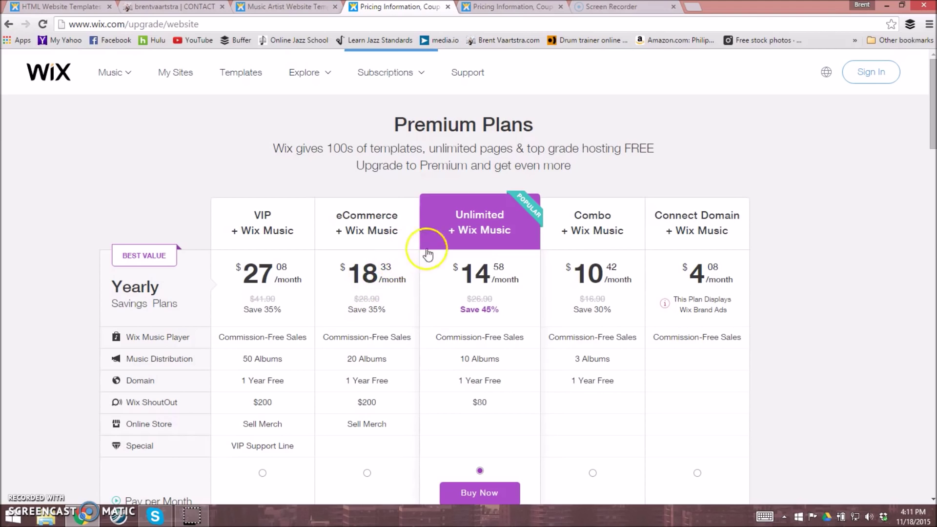
mouse_move(649, 251)
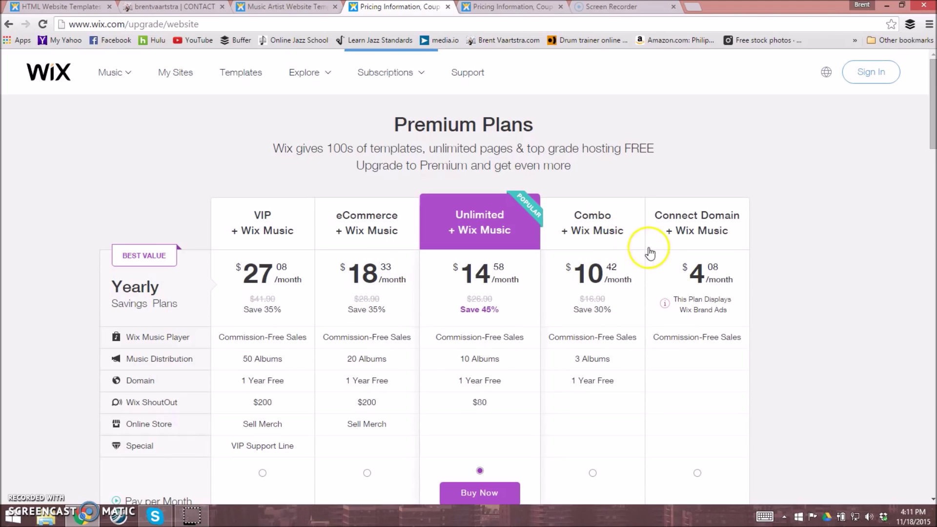
mouse_move(674, 257)
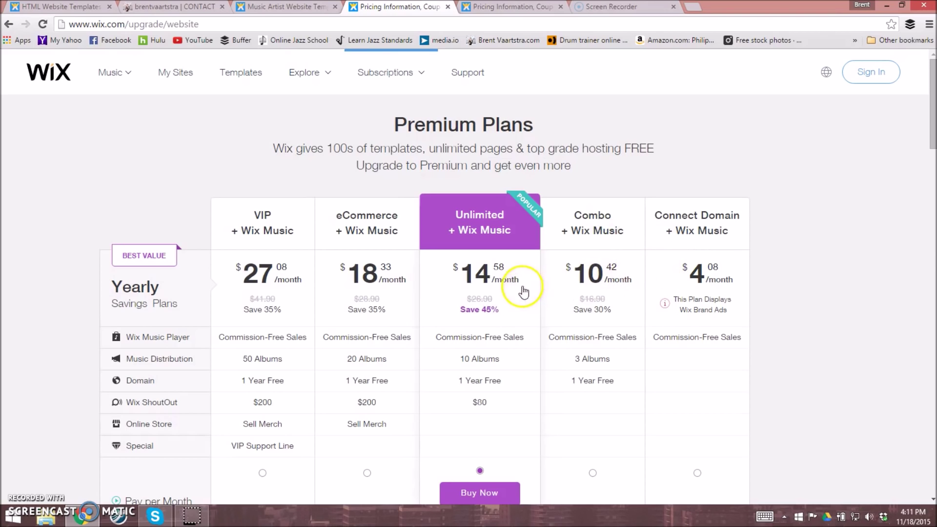
mouse_move(633, 252)
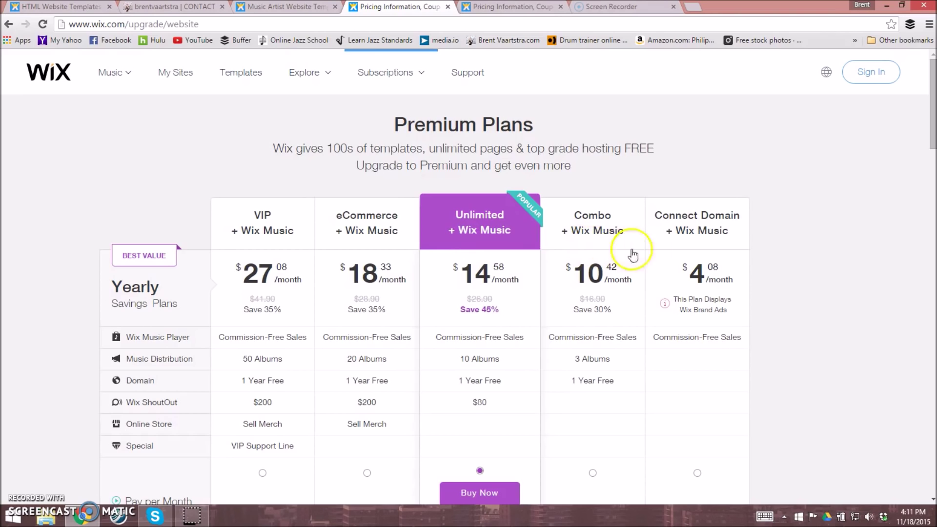
mouse_move(757, 242)
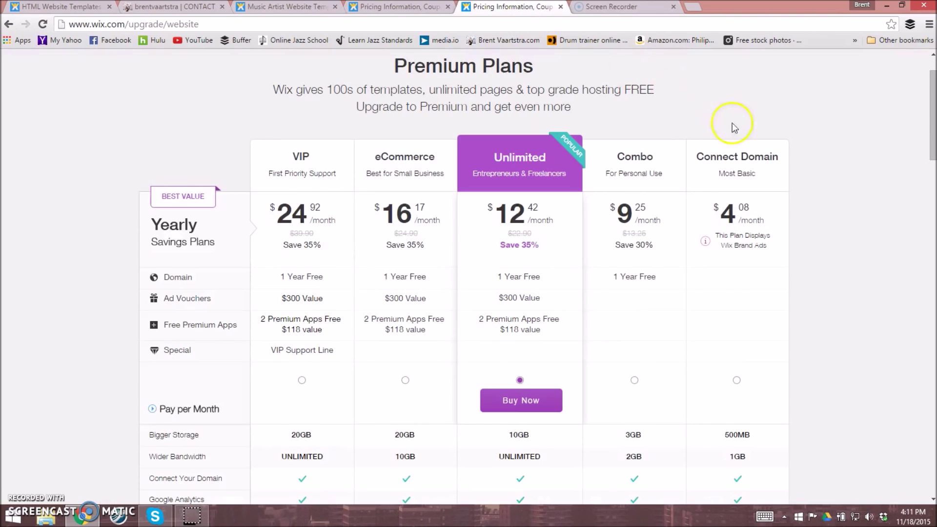
mouse_move(707, 232)
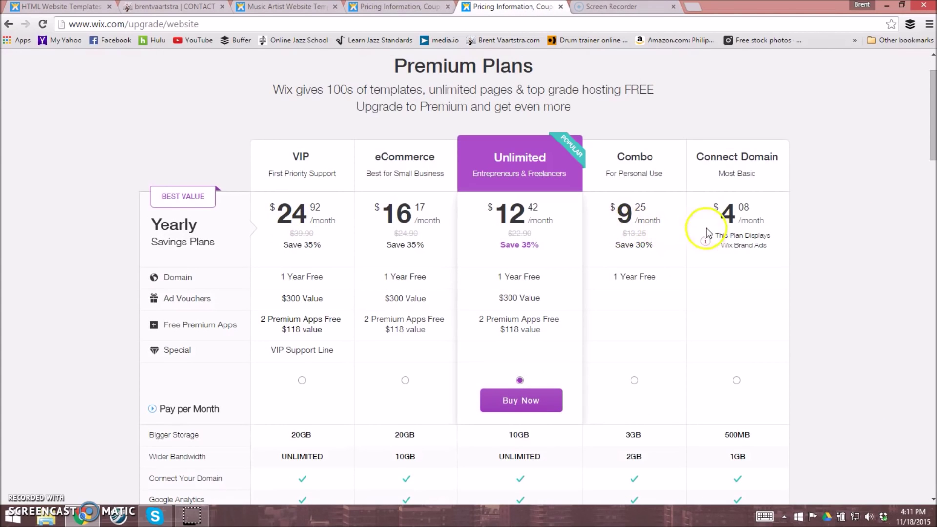
mouse_move(702, 256)
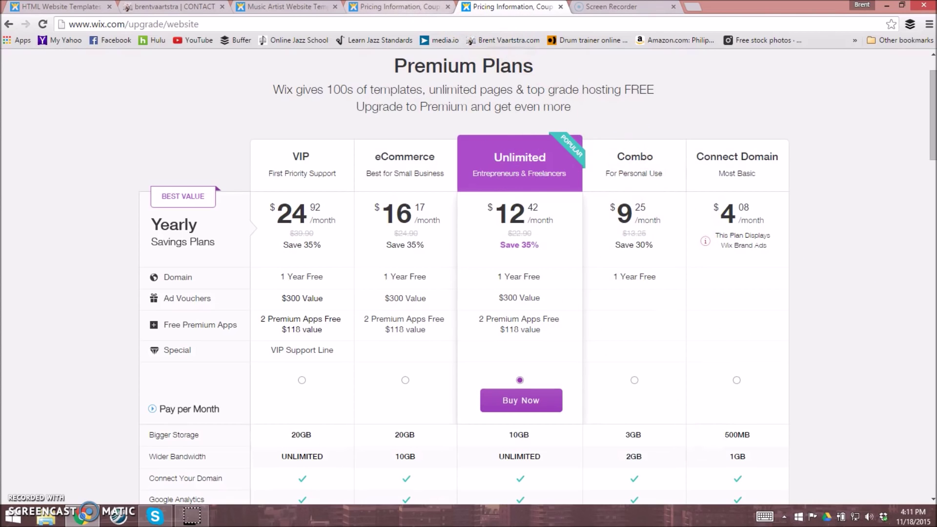
mouse_move(511, 7)
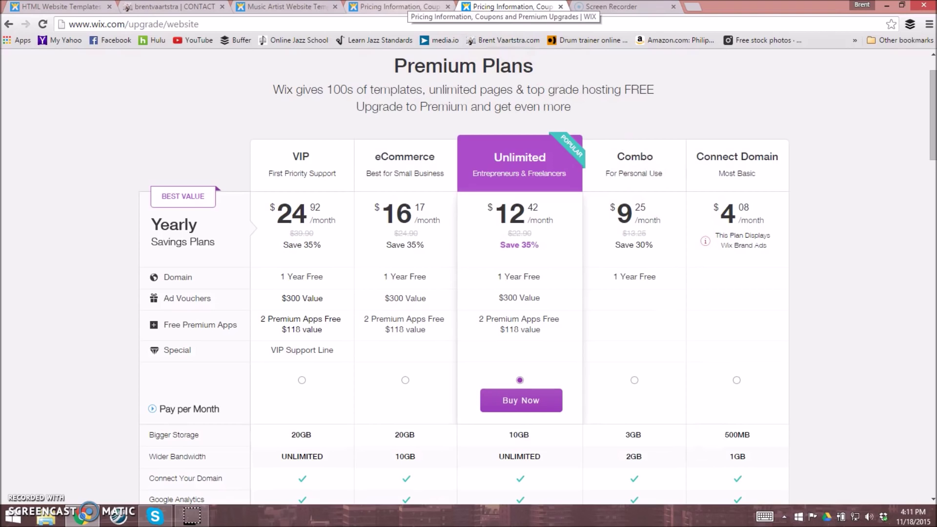